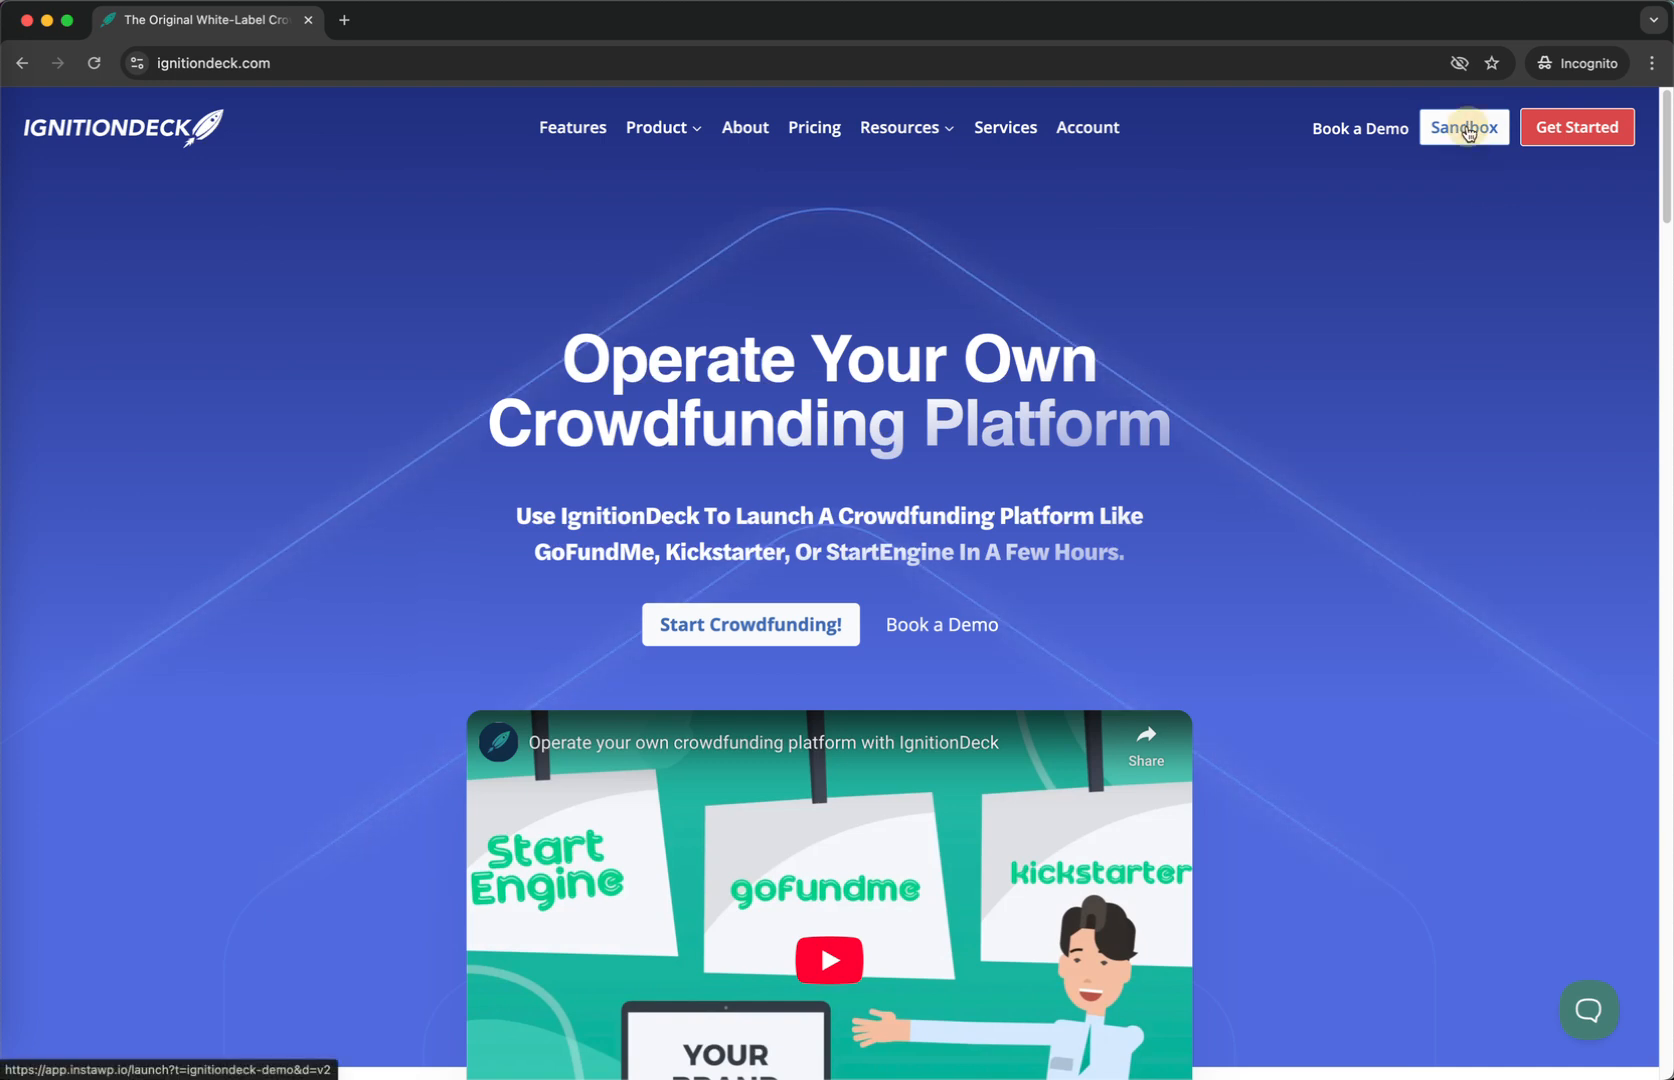
# Step: Go to the Sandbox demo launch page from the ignitiondeck.com navigation
pyautogui.click(1464, 127)
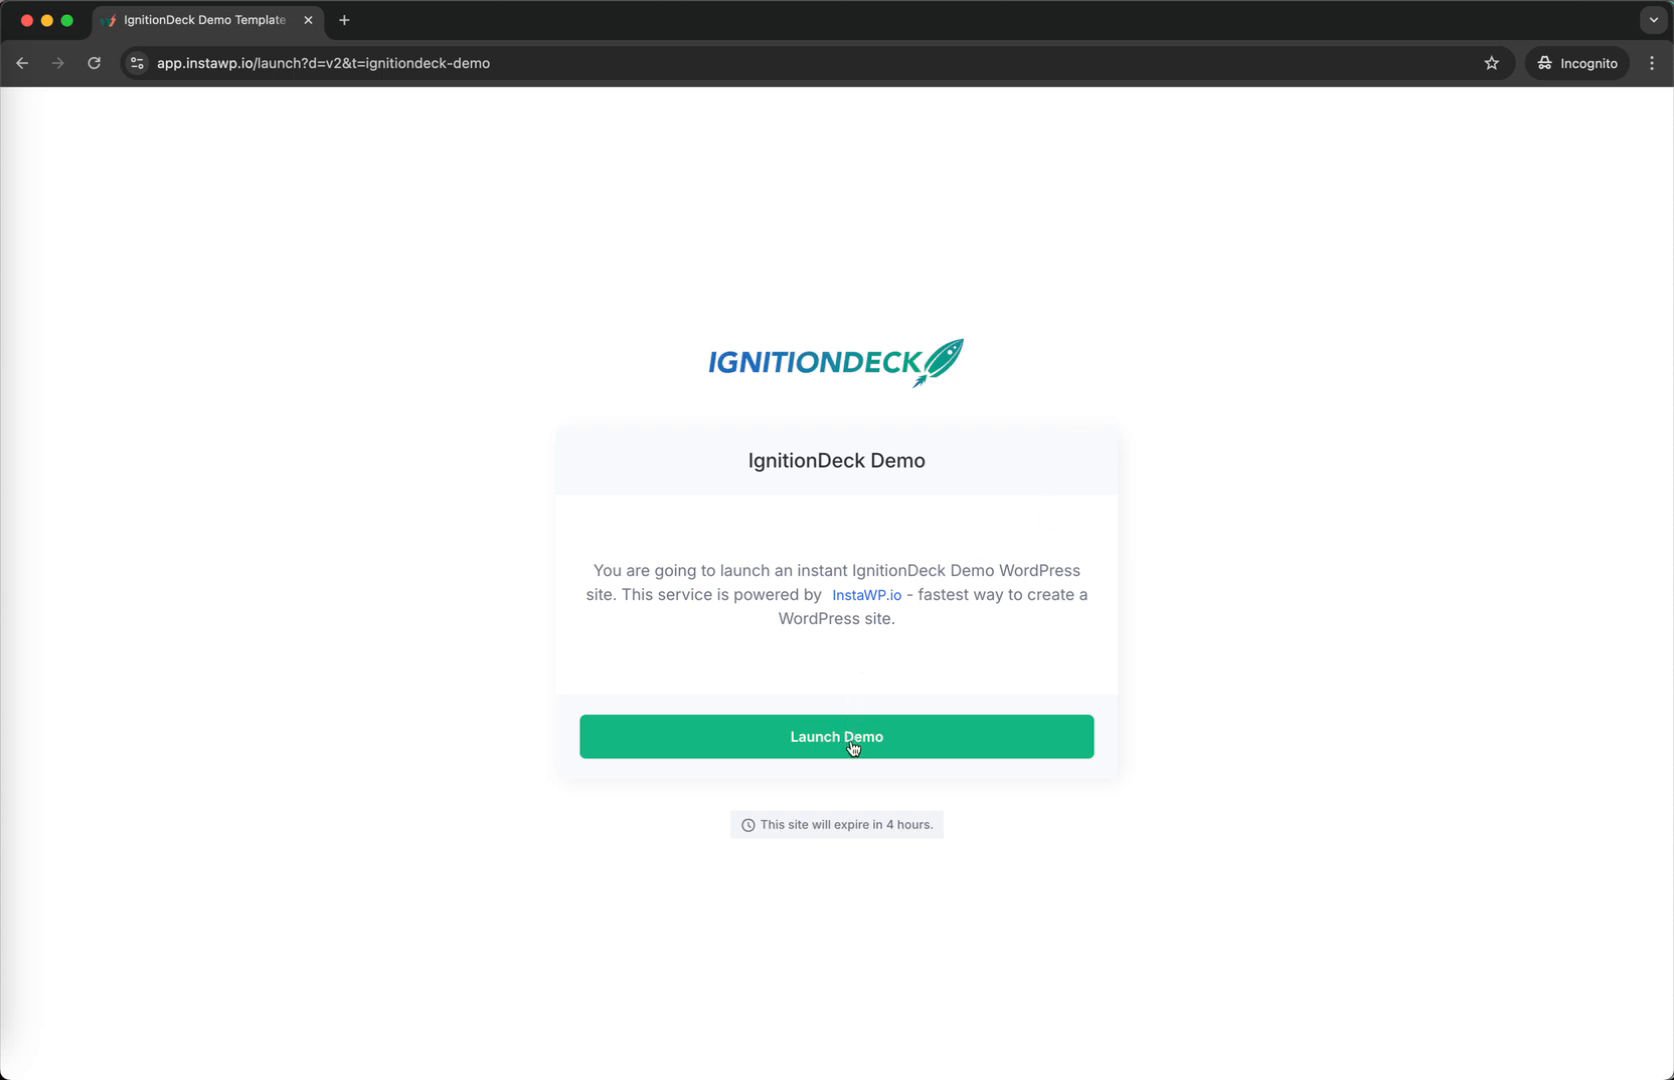
# Step: Launch the demo, submit the support@ email and have InstaWP create the site
pyautogui.click(836, 736)
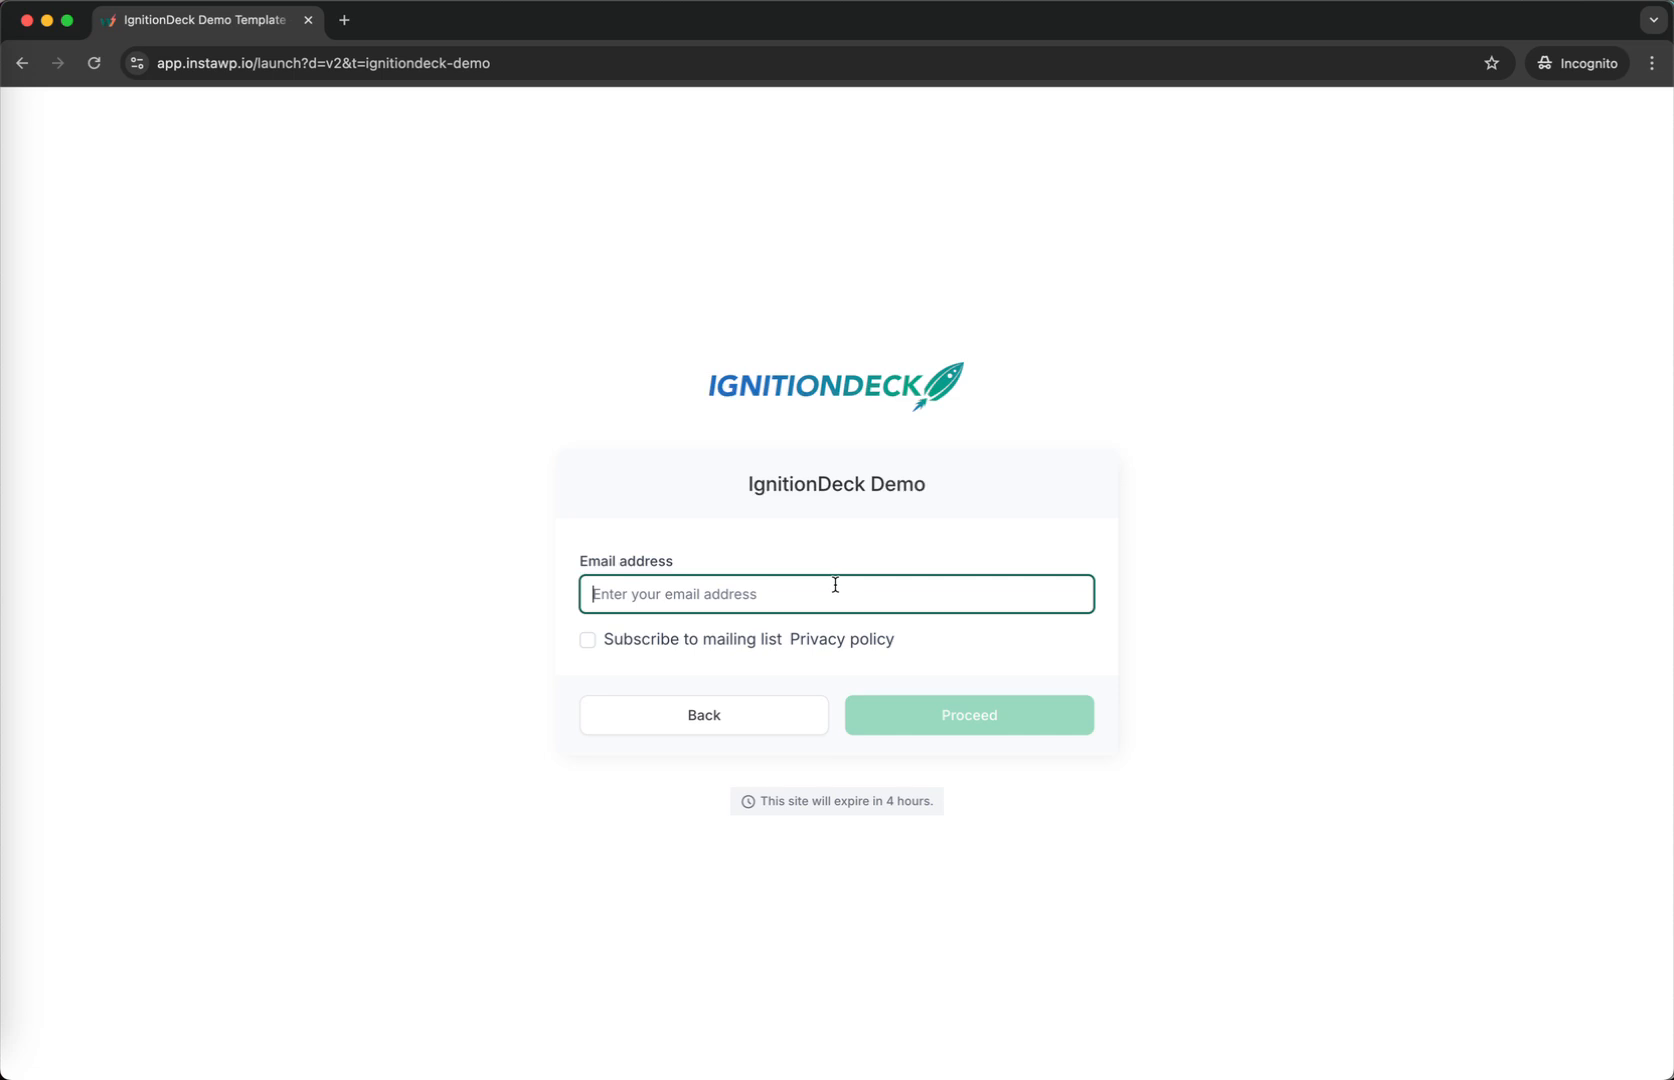
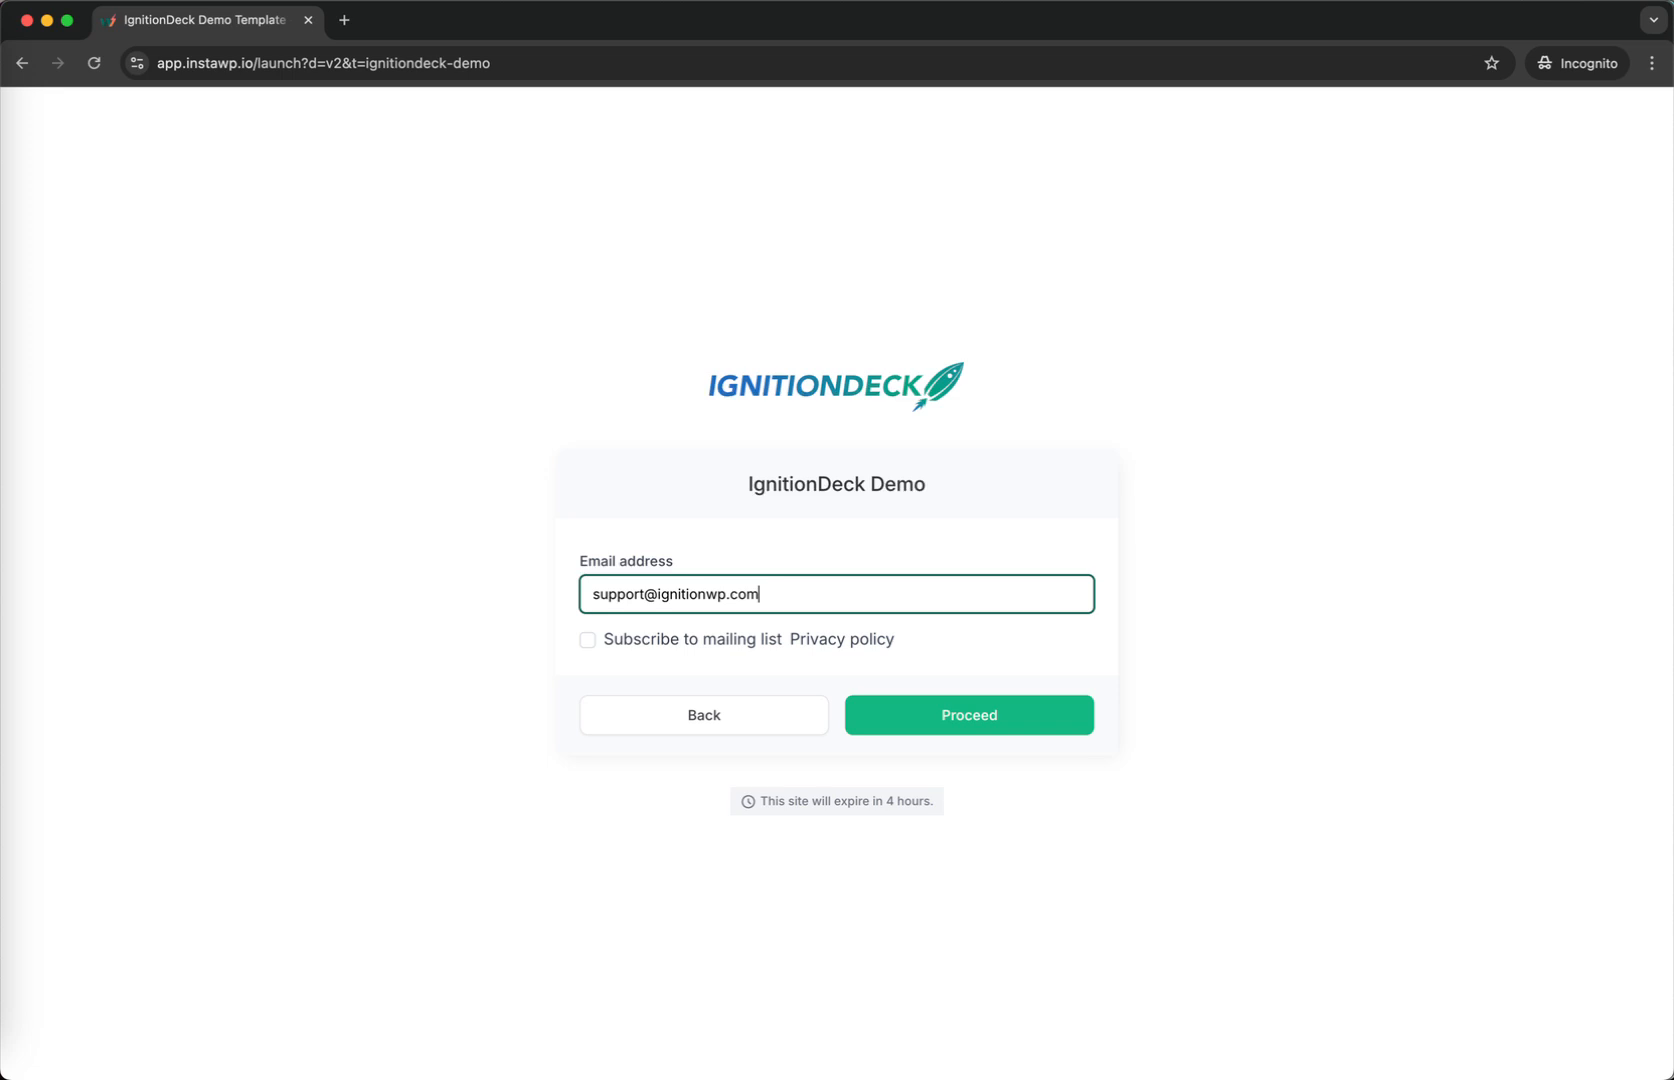
pyautogui.click(967, 715)
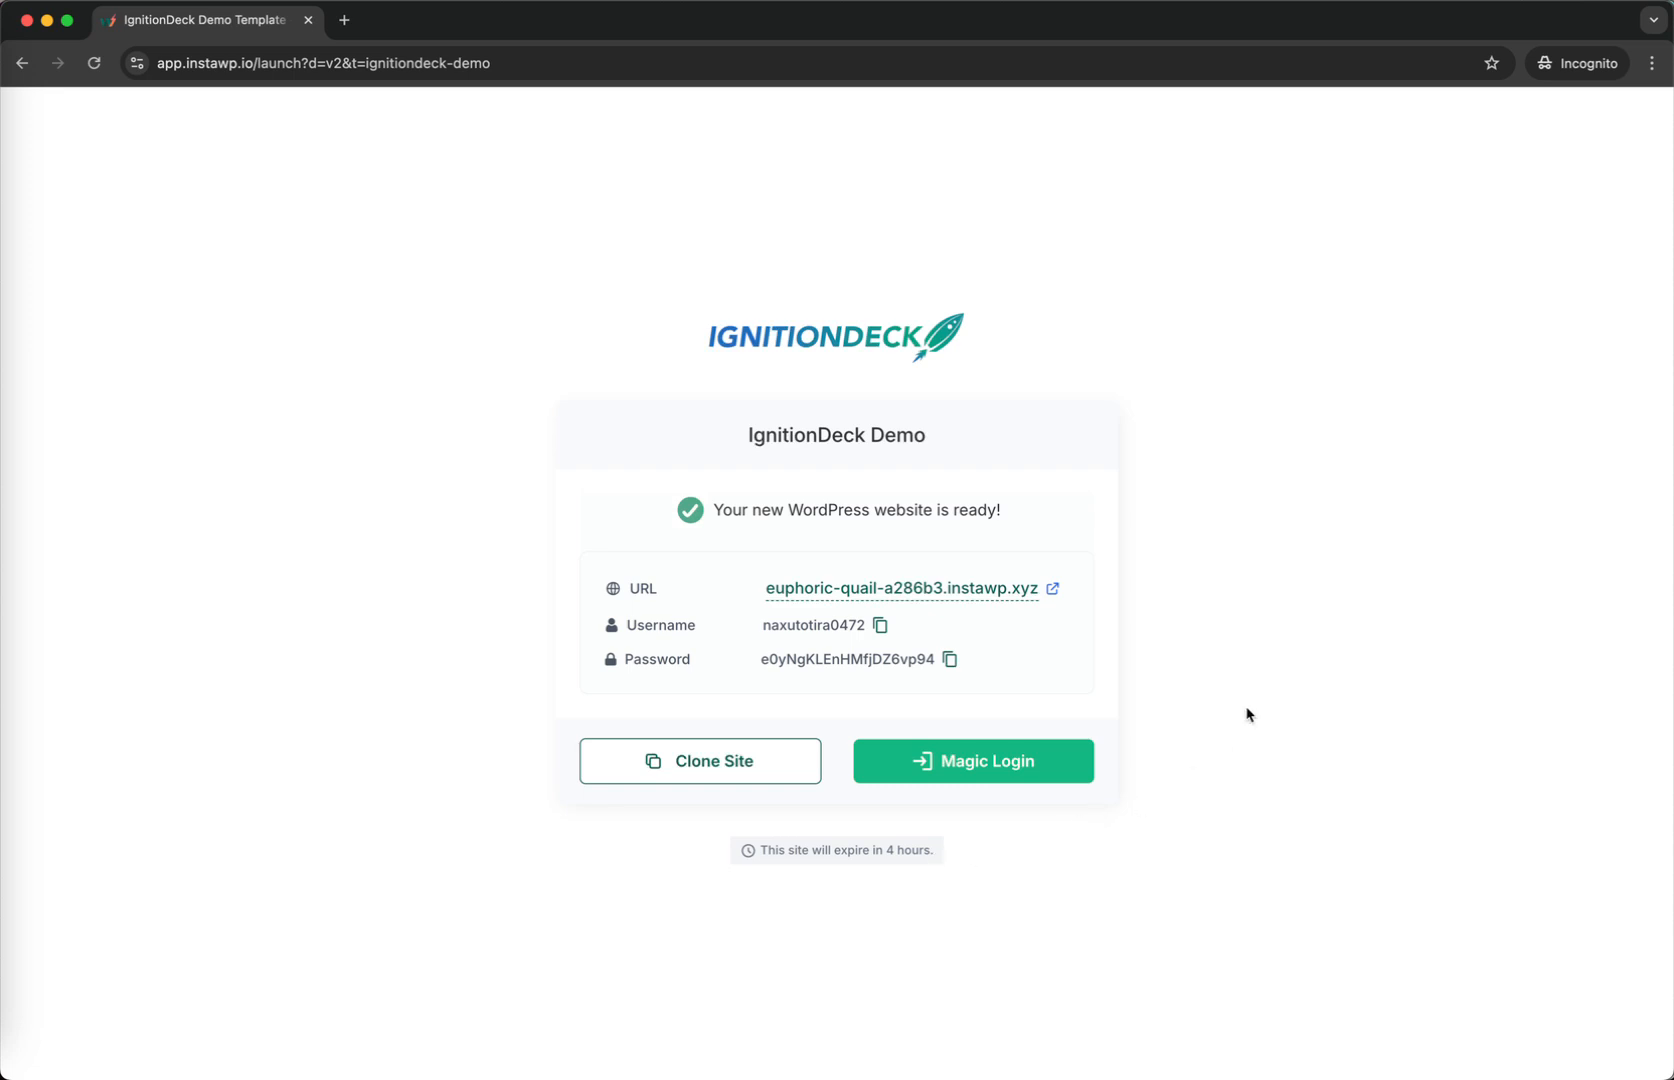
pyautogui.moveTo(947, 574)
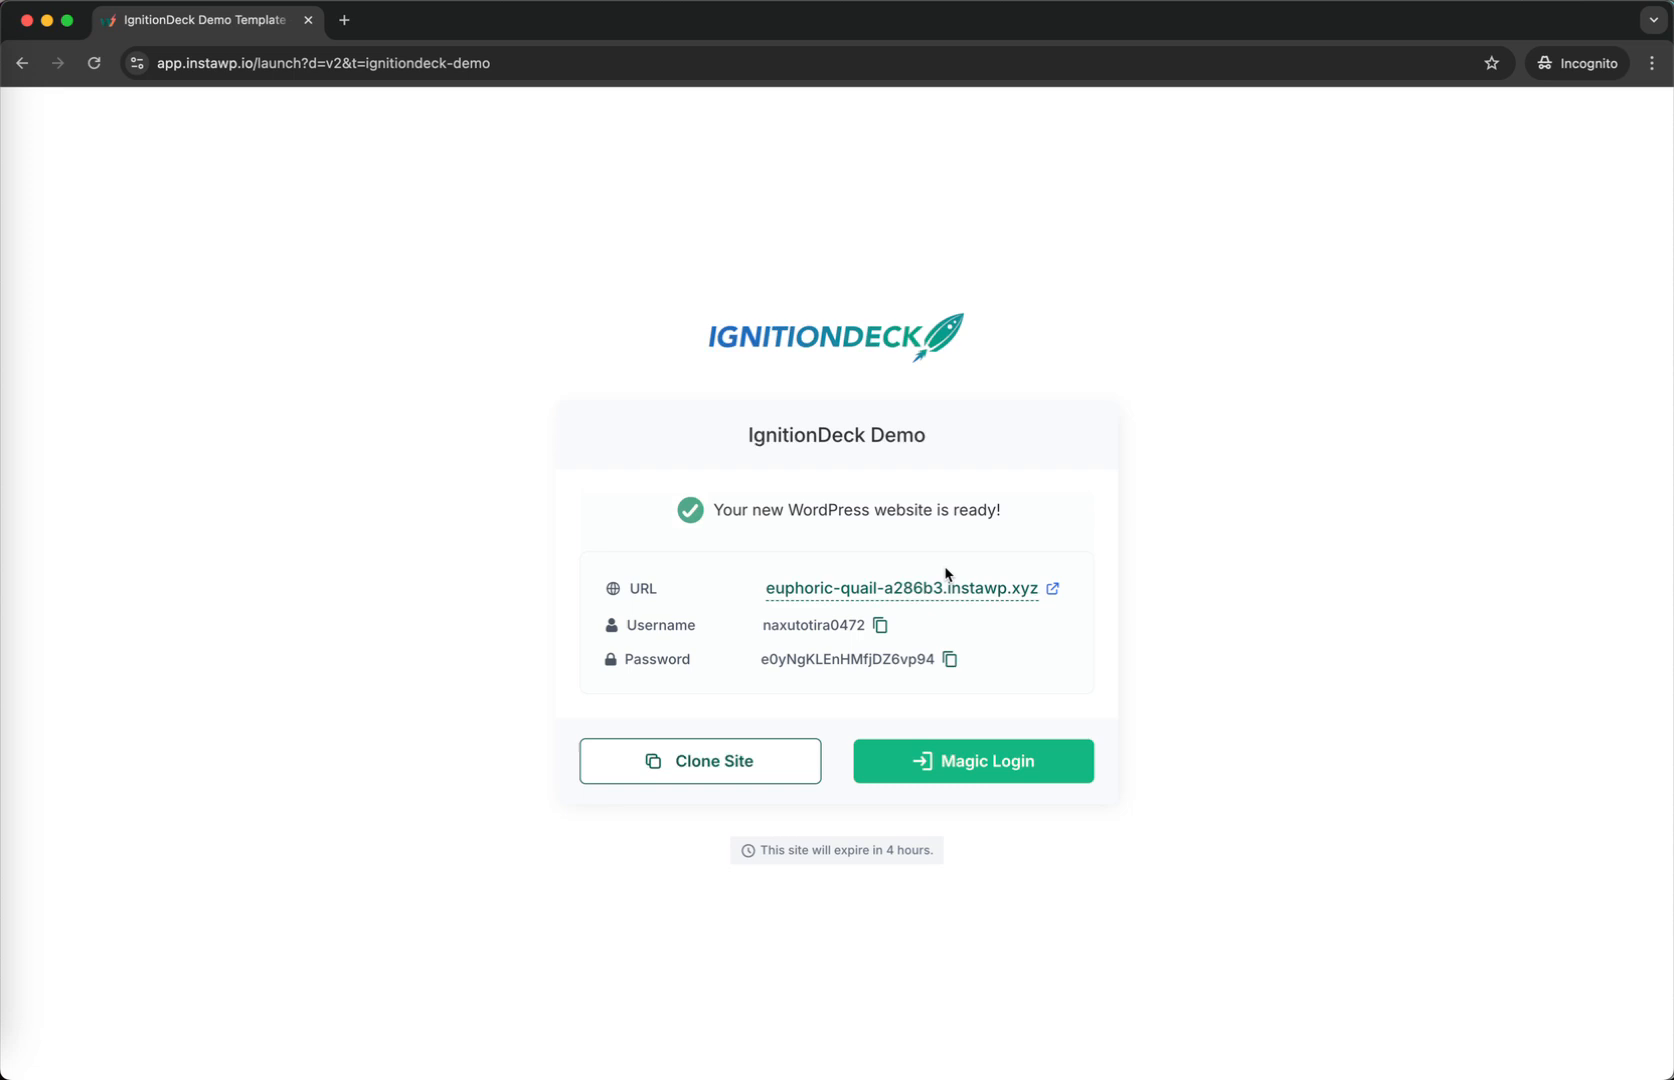
# Step: Magic Login into the demo site and browse the Revestor home page project cards
pyautogui.click(895, 588)
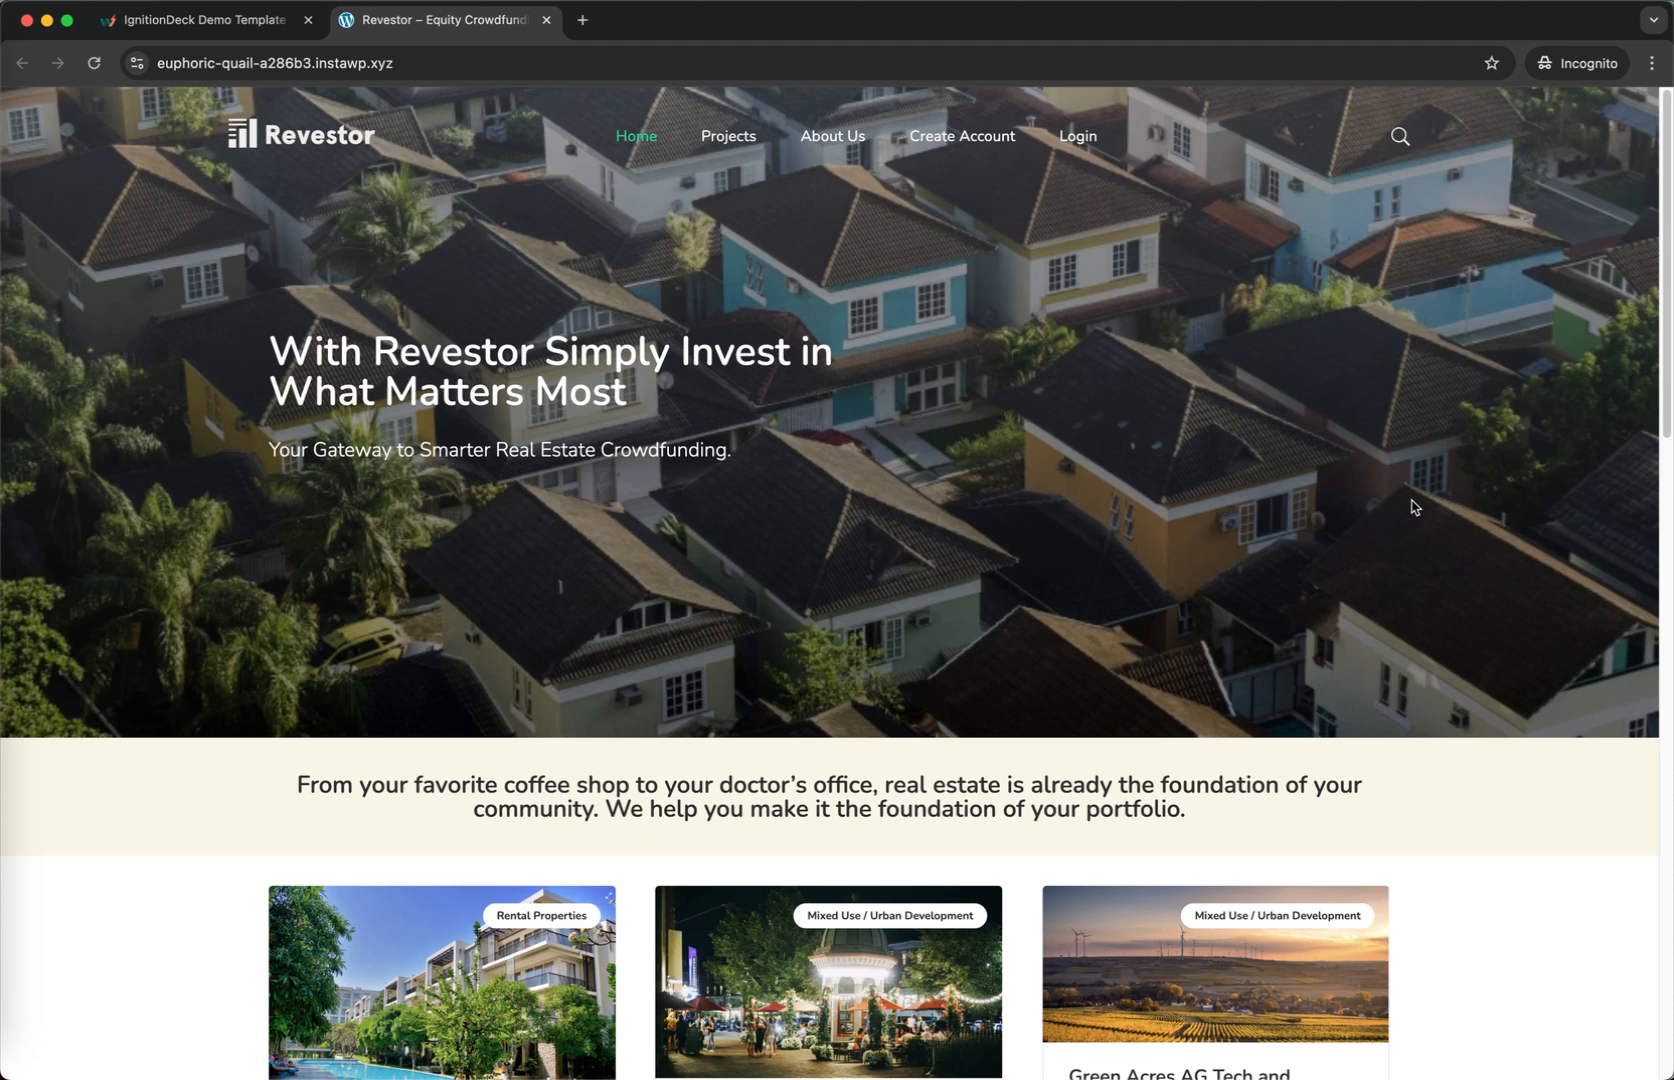
pyautogui.moveTo(1439, 640)
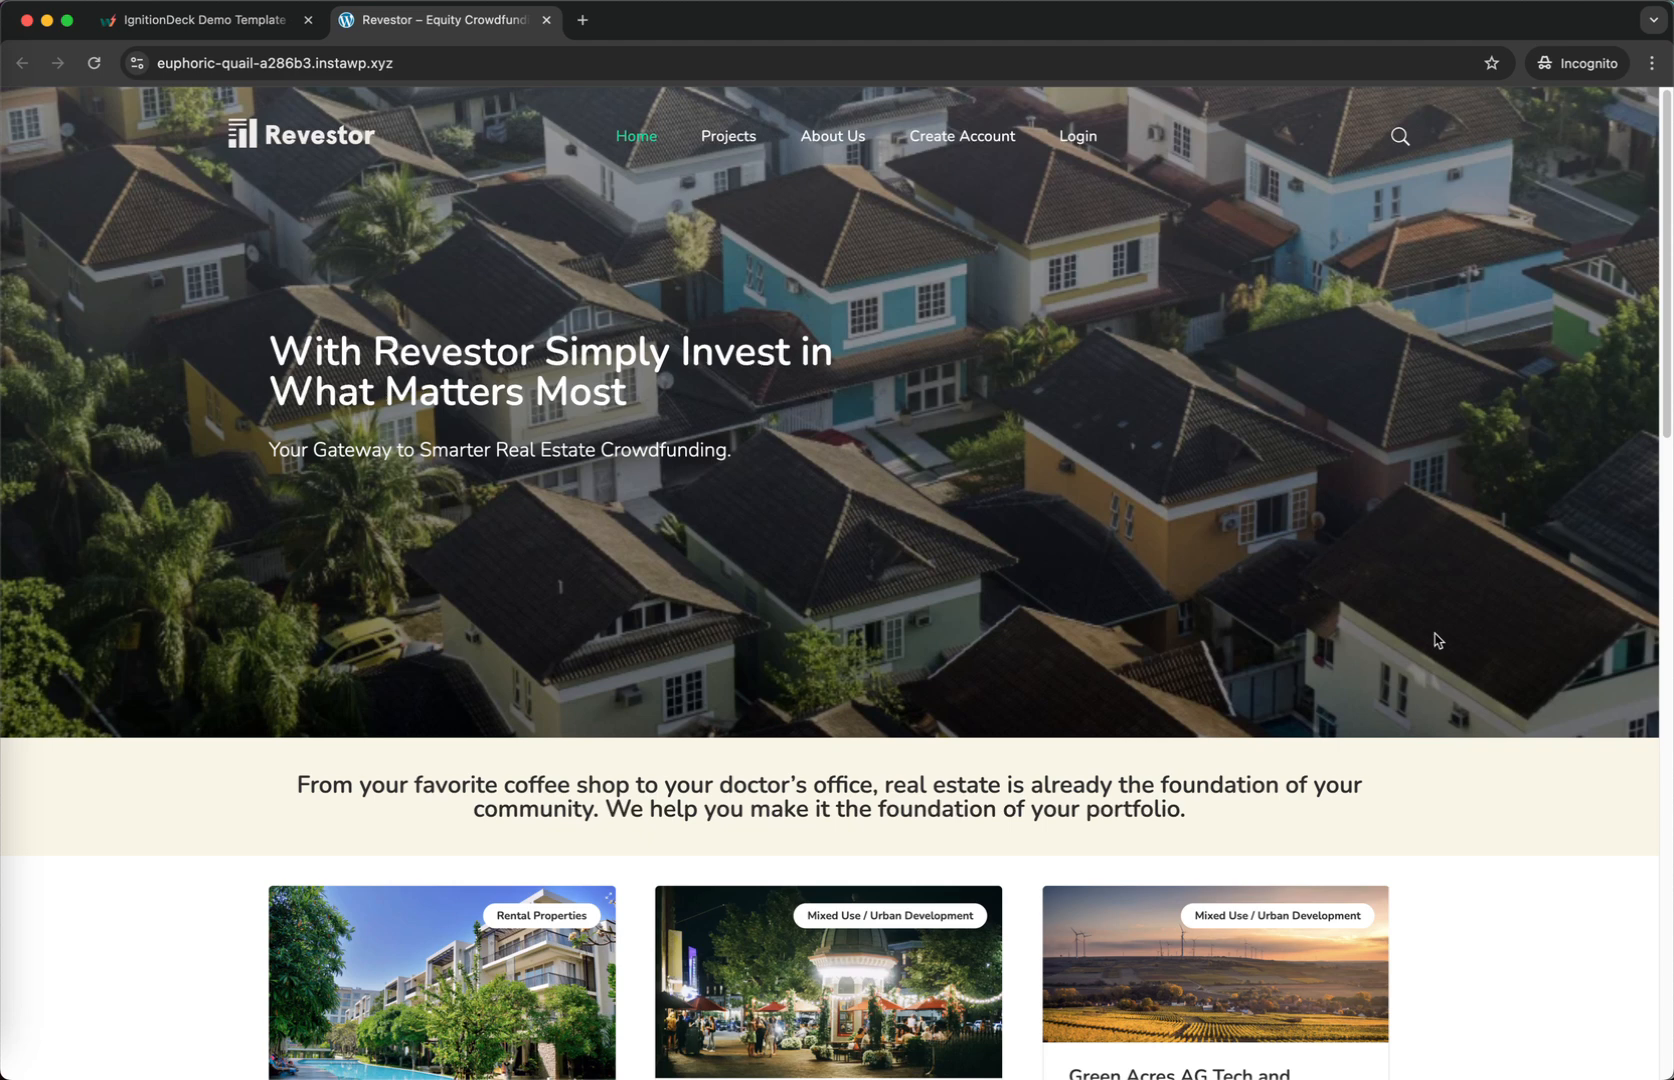
pyautogui.moveTo(1456, 672)
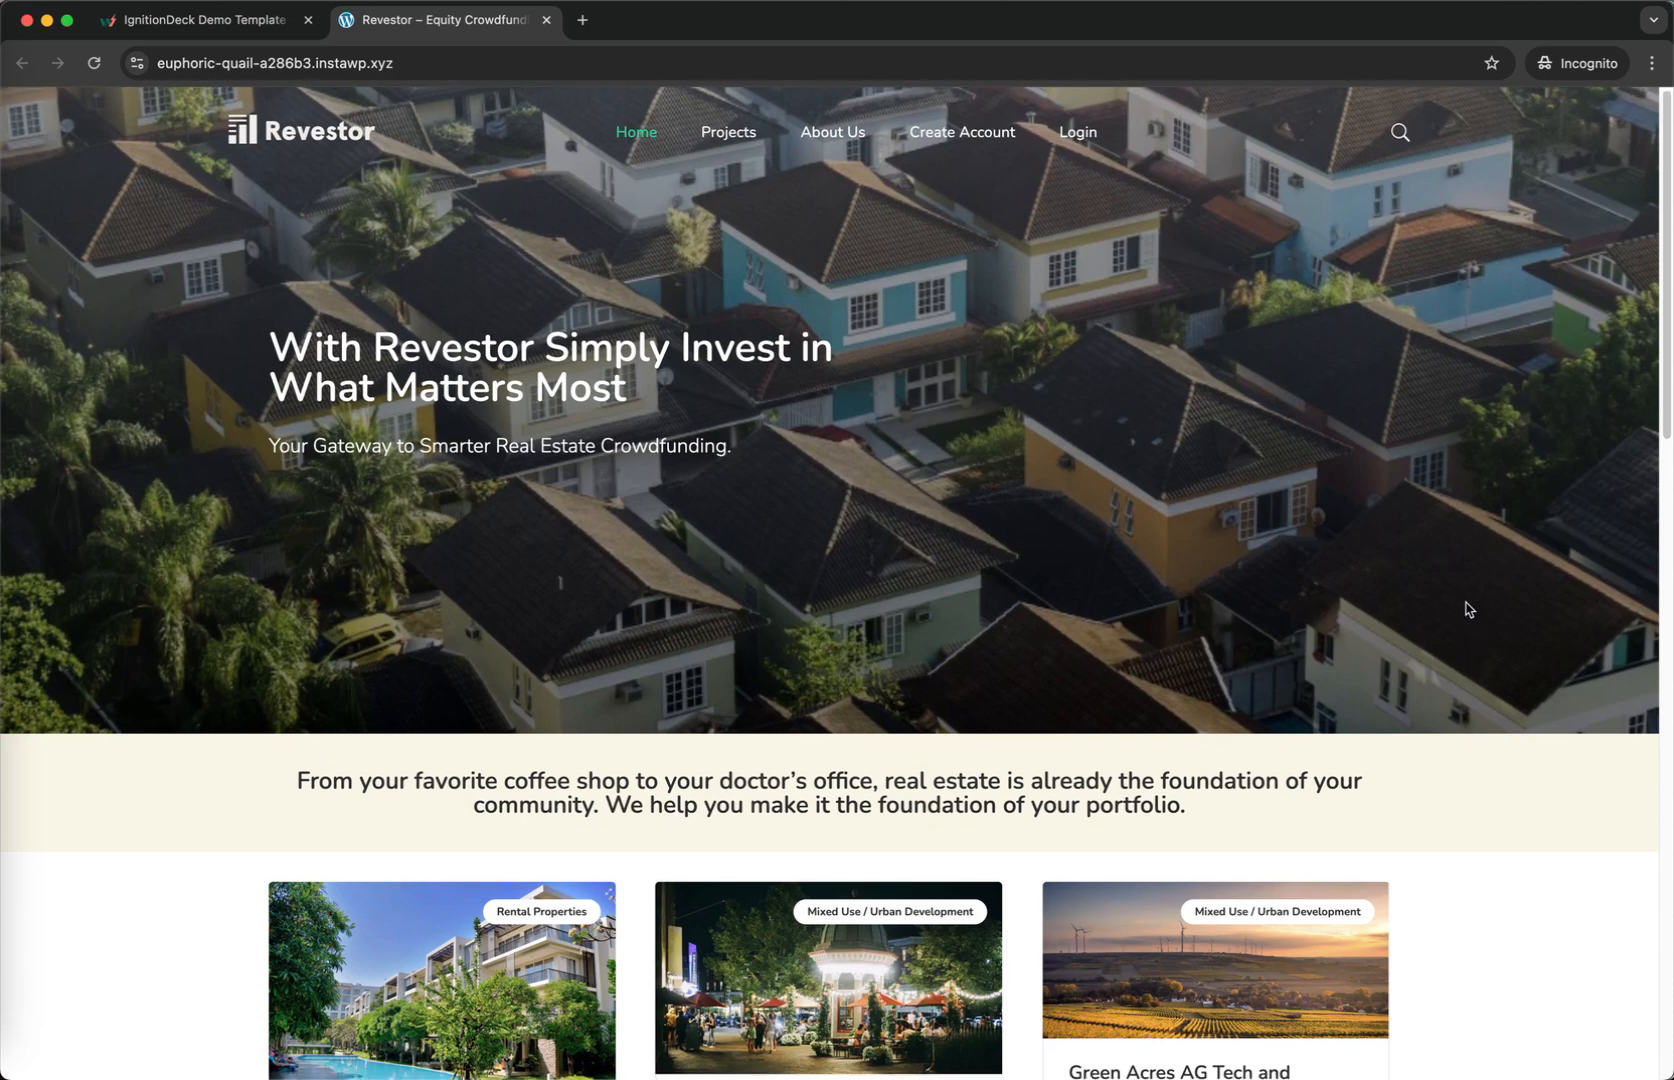
pyautogui.scroll(-3)
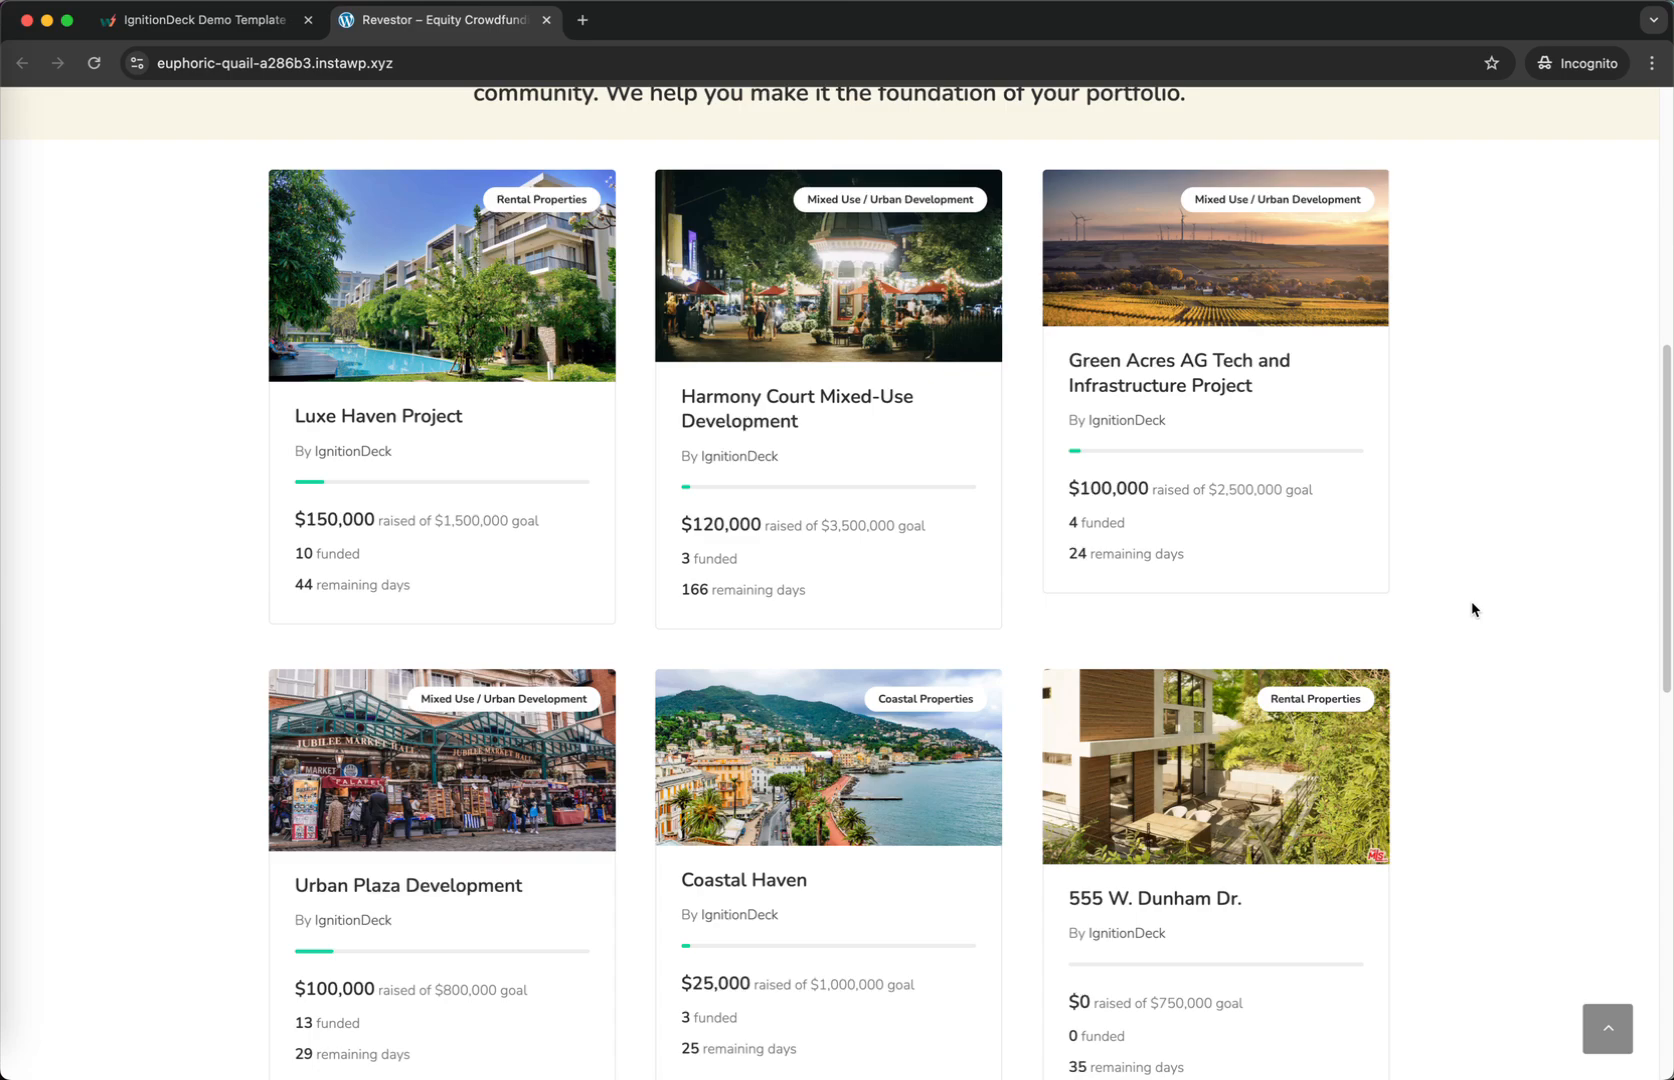
pyautogui.scroll(-3)
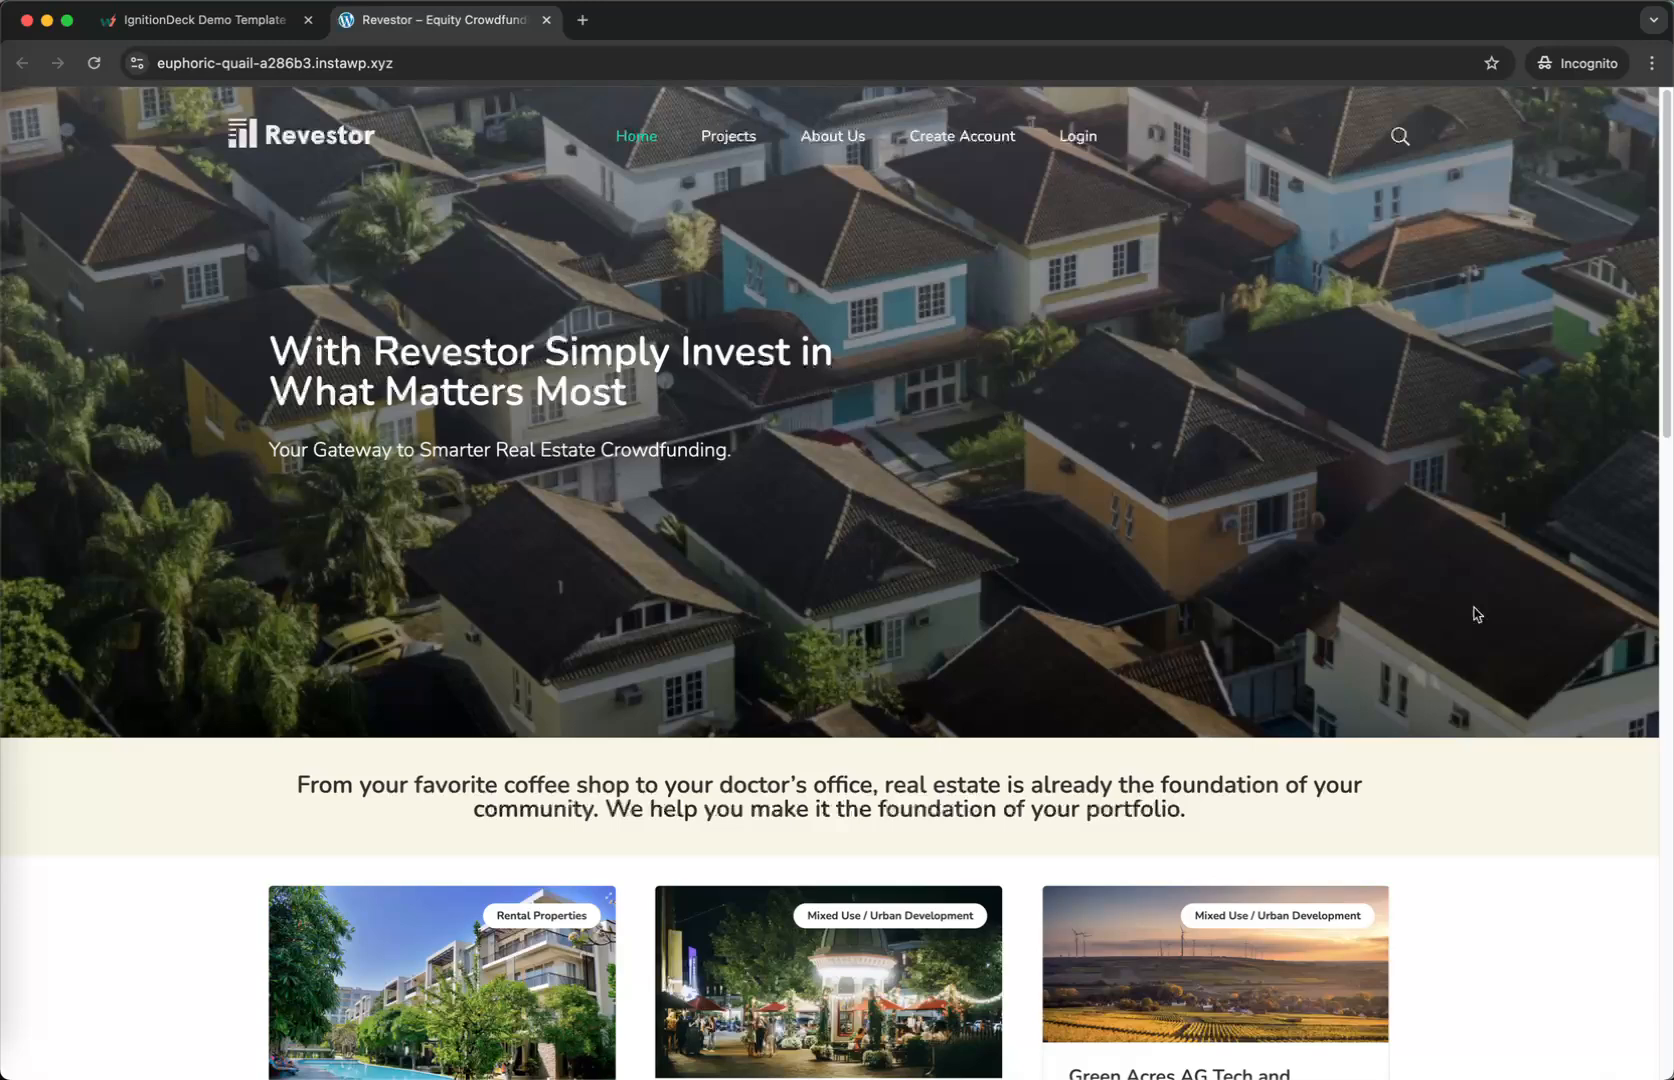
pyautogui.moveTo(960, 137)
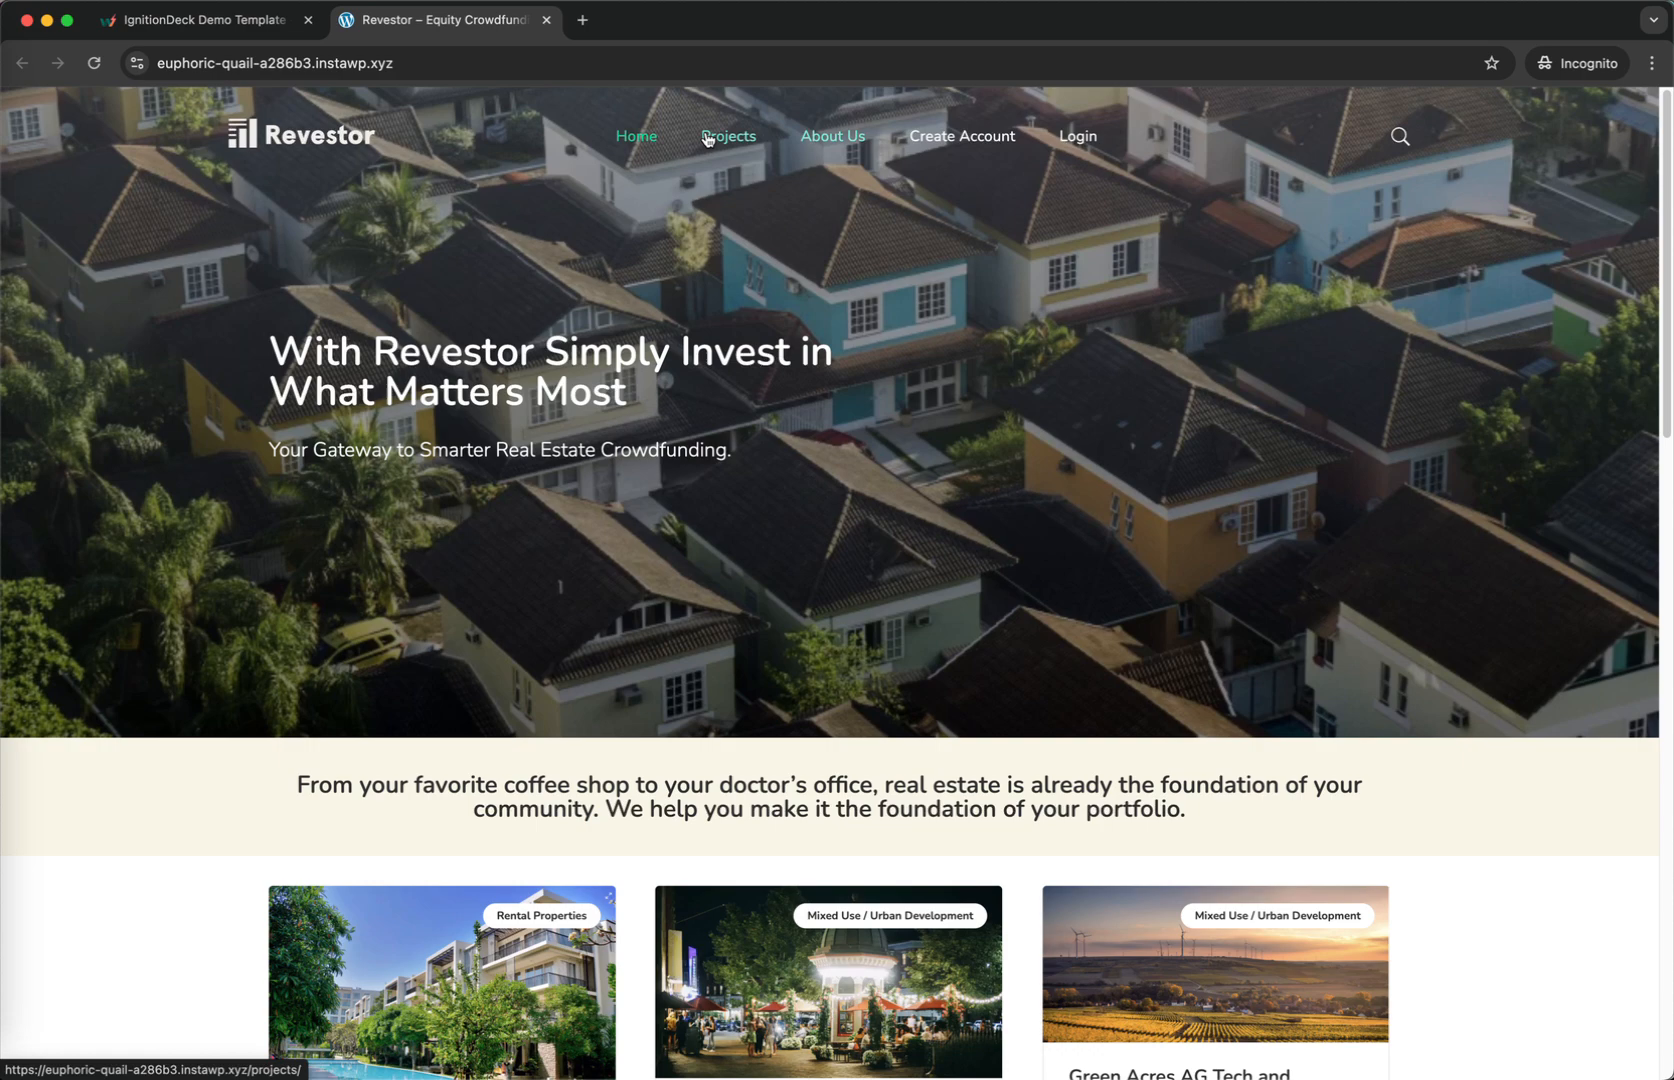
pyautogui.scroll(-3)
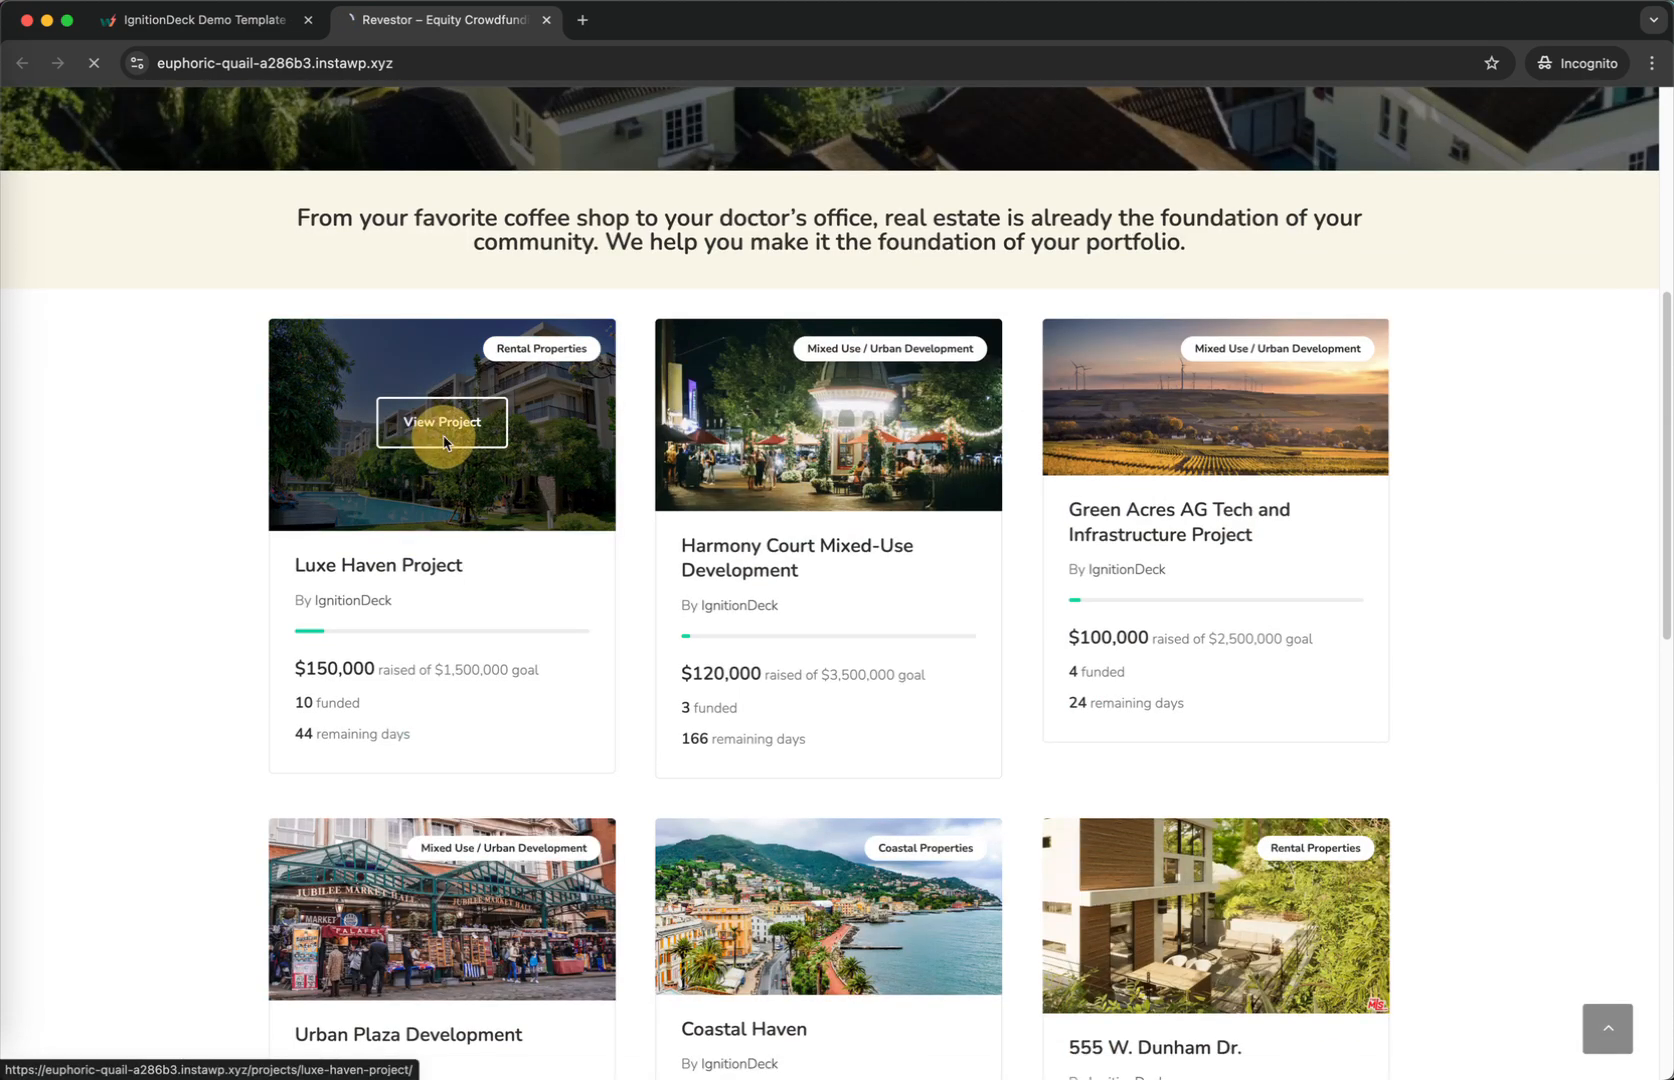
# Step: Select the $10,000 Sample Investment reward on the Luxe Haven Project page
pyautogui.click(441, 422)
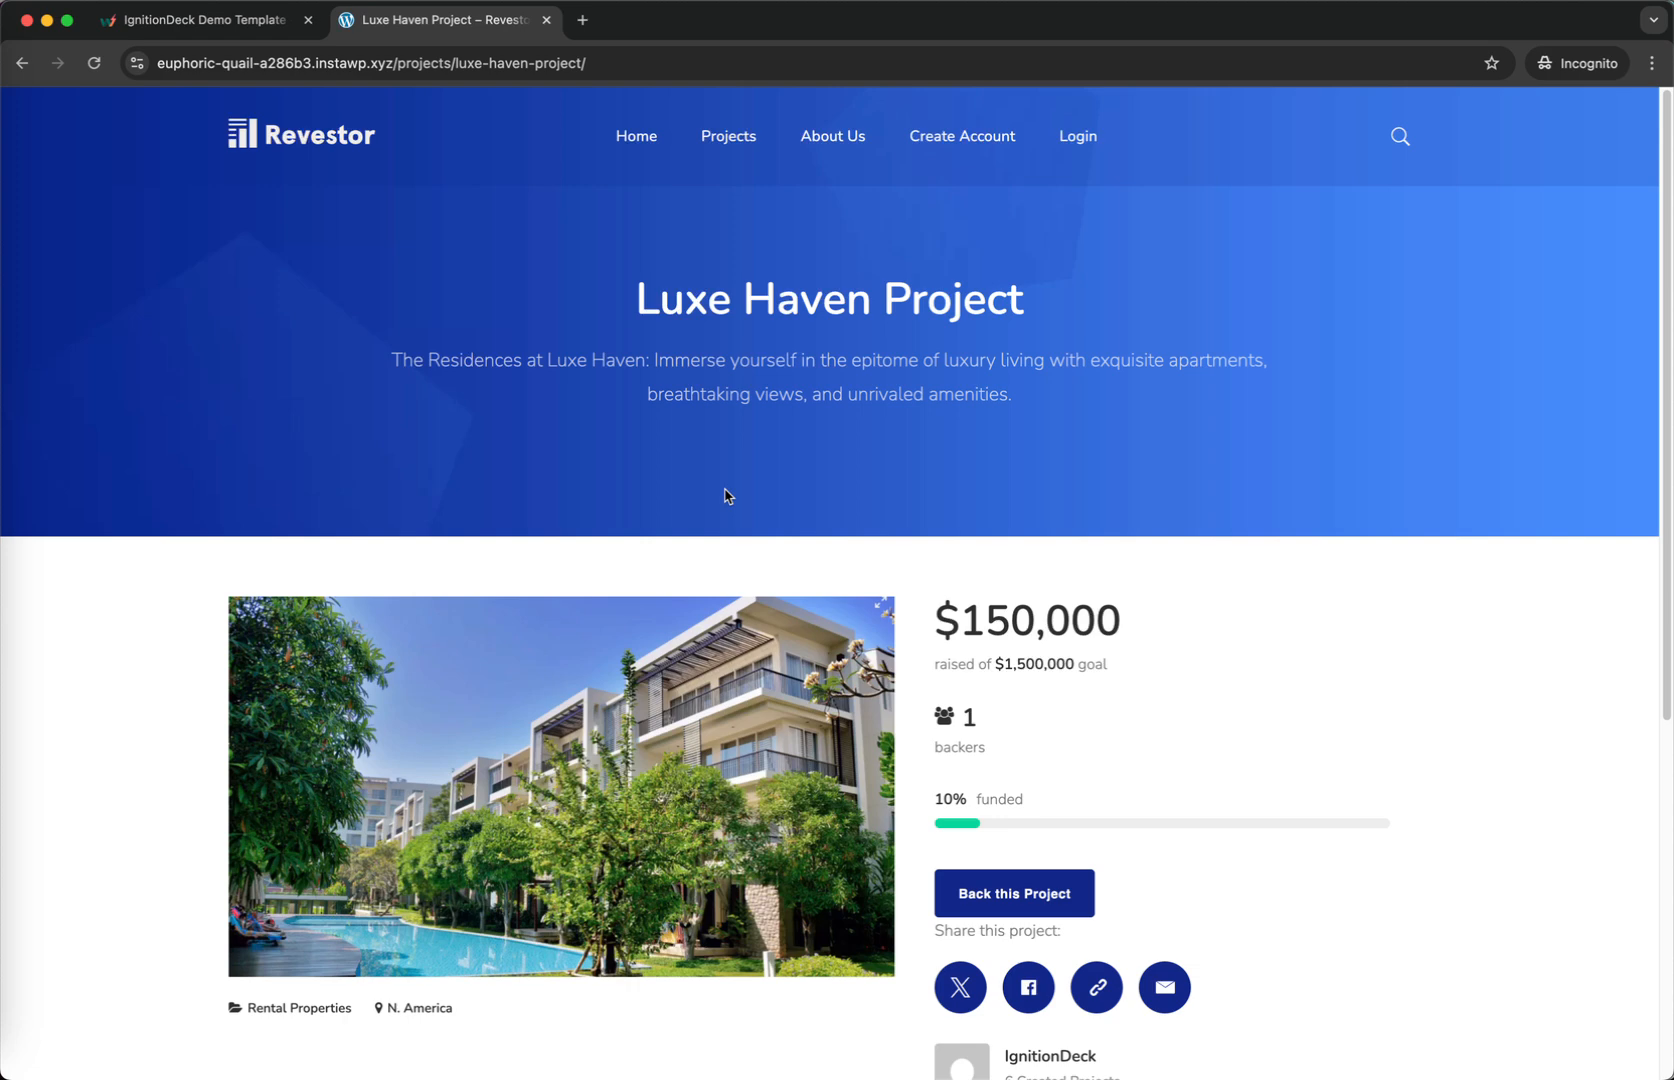
pyautogui.scroll(-3)
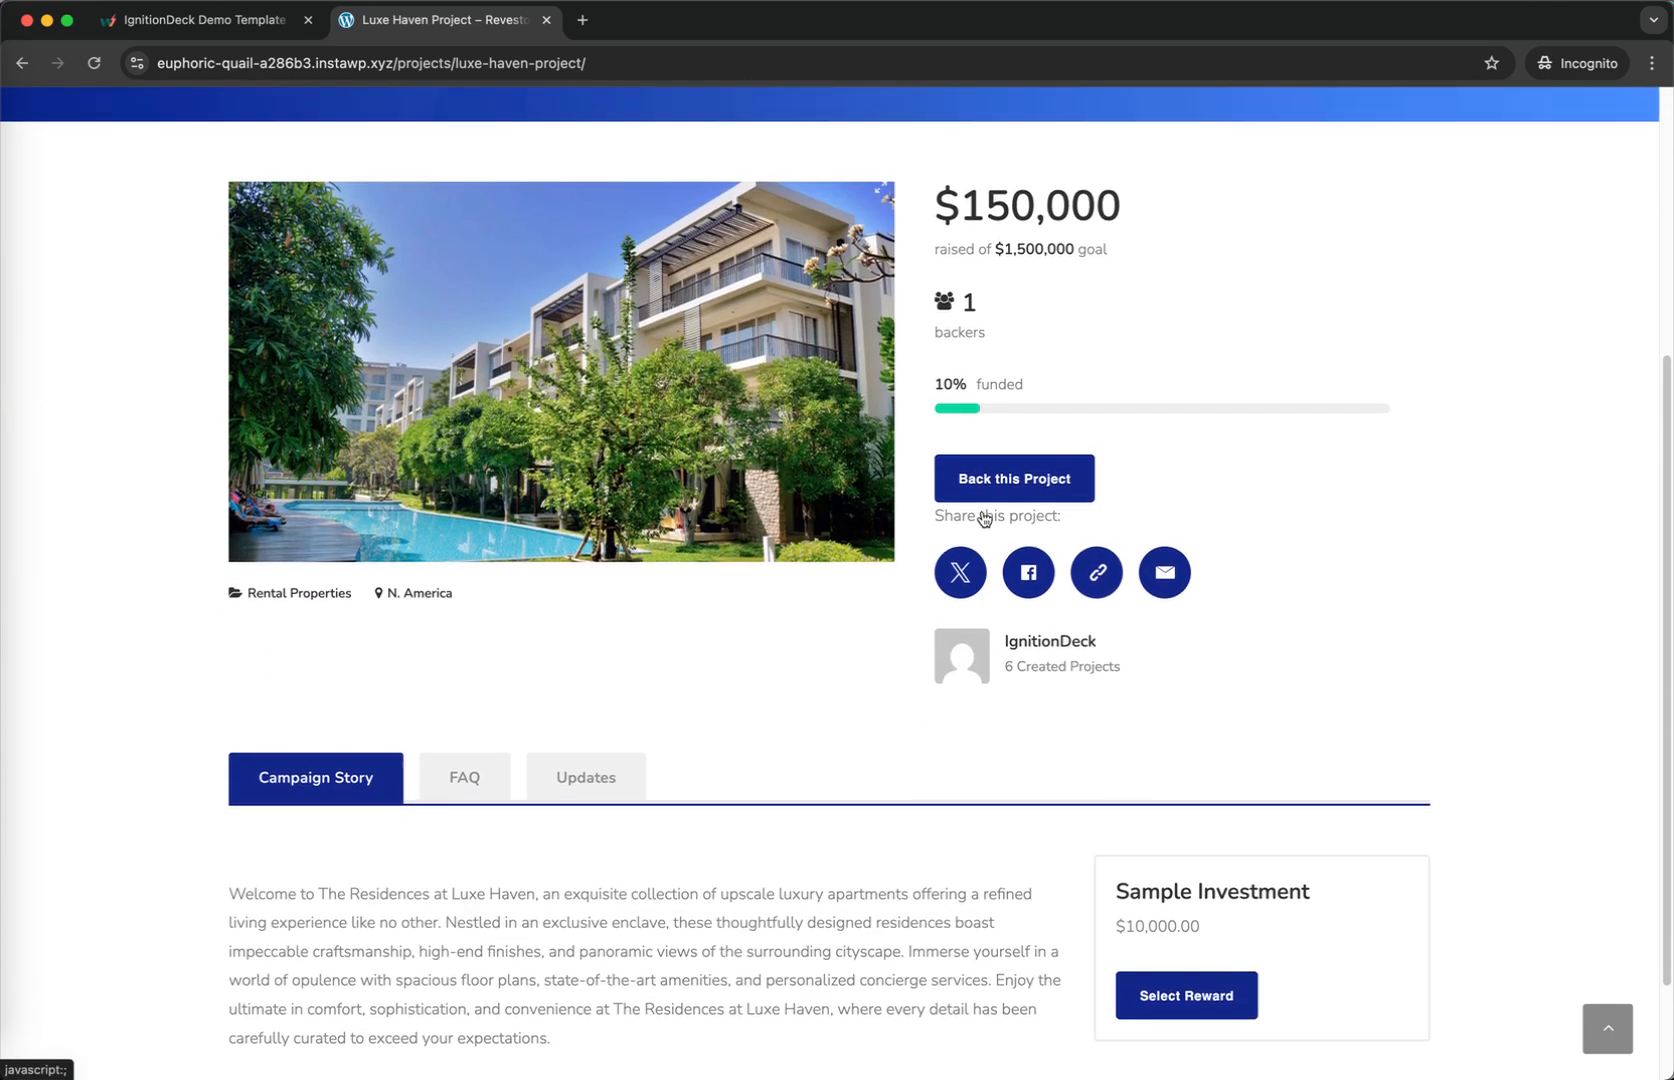
pyautogui.click(1012, 477)
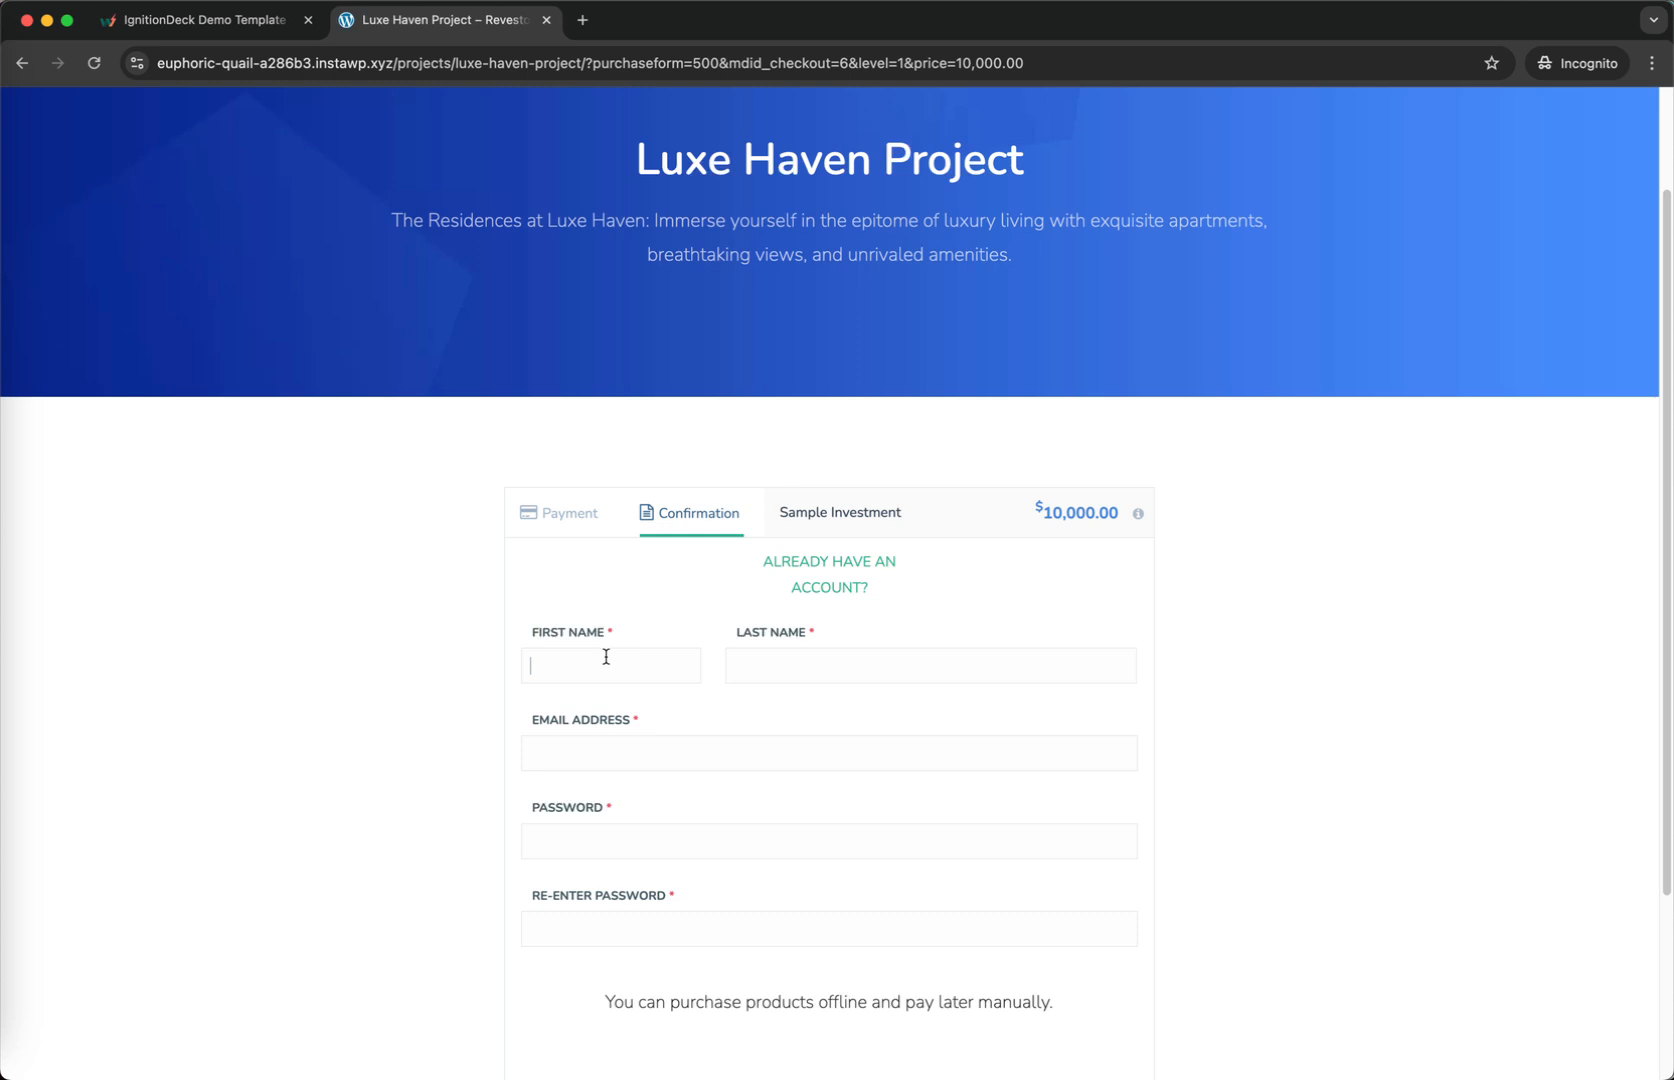
pyautogui.write('Igr')
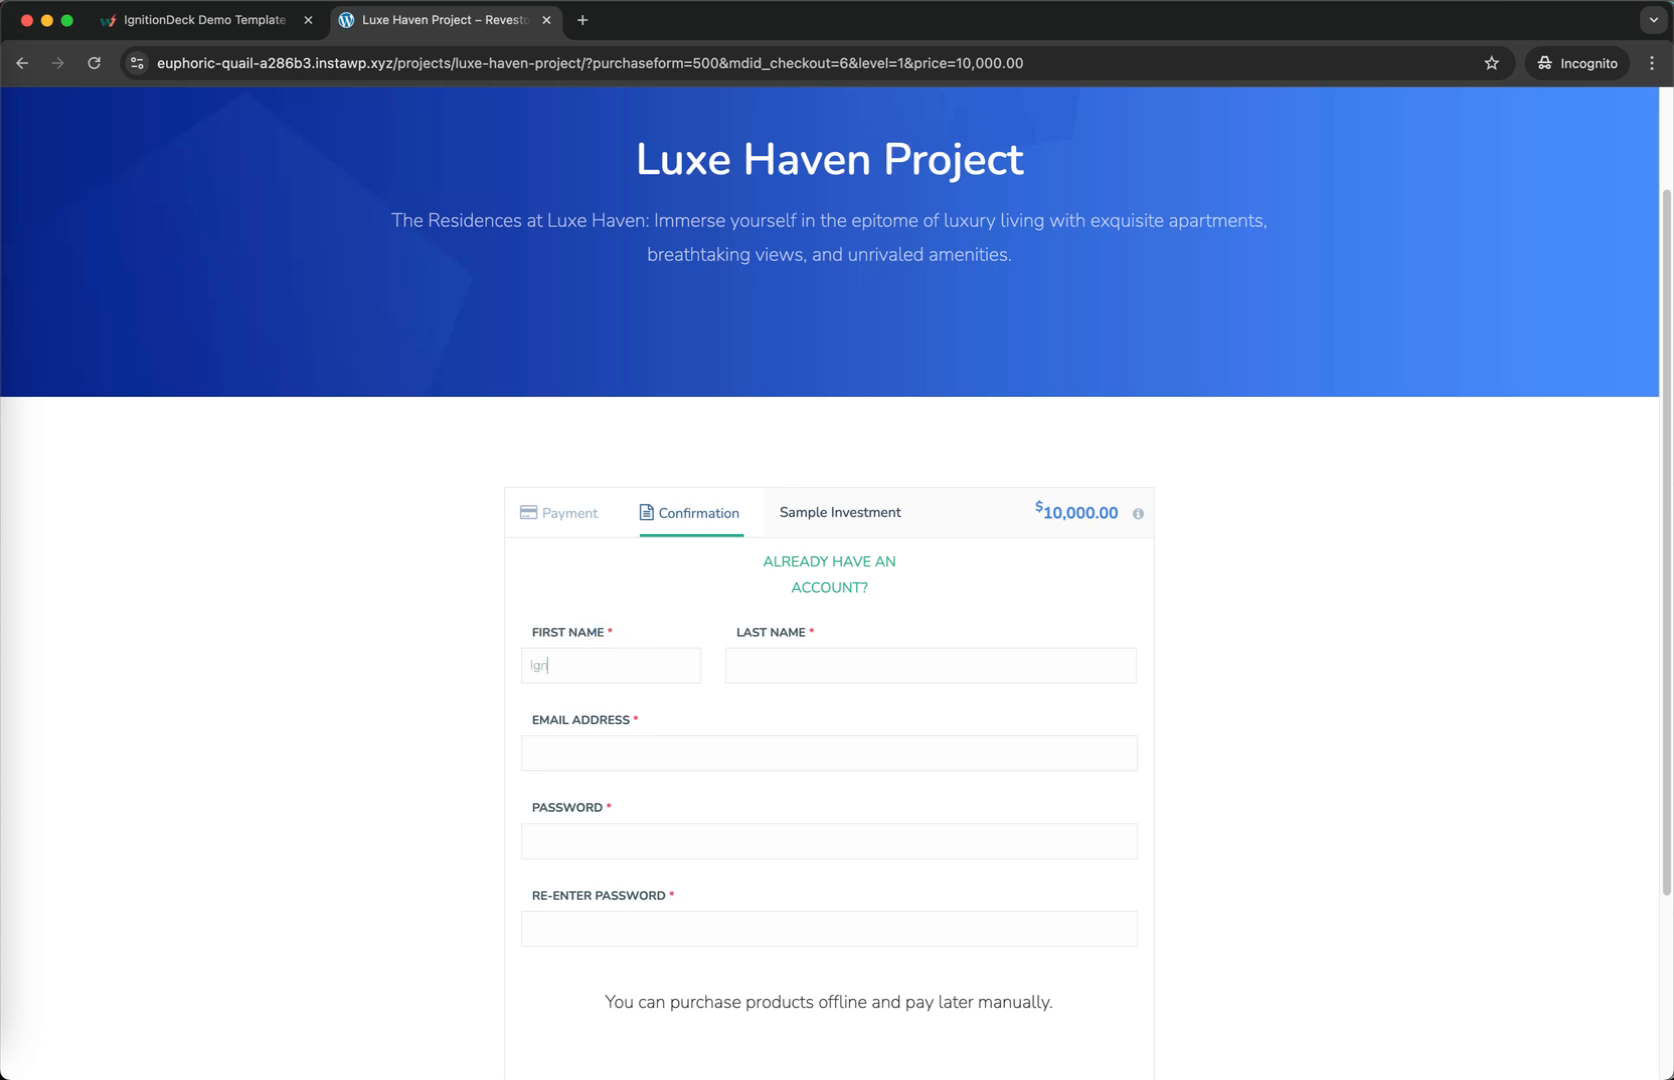
pyautogui.write('Supp')
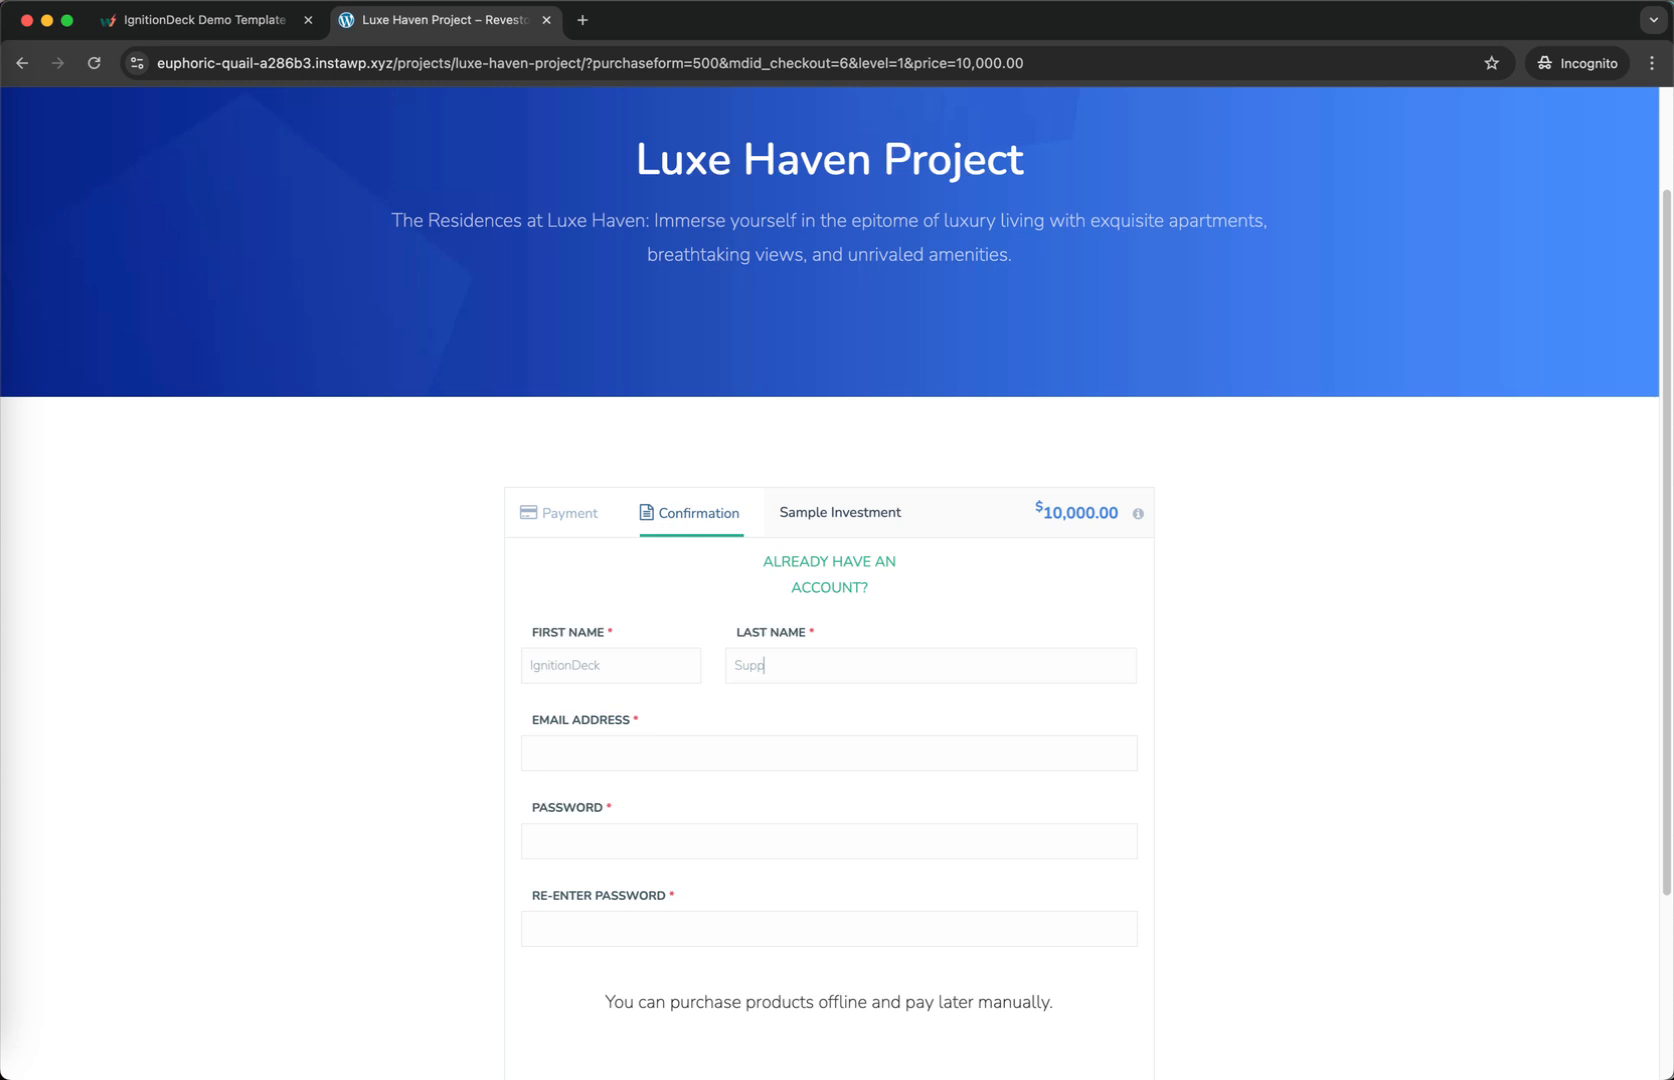
pyautogui.click(827, 753)
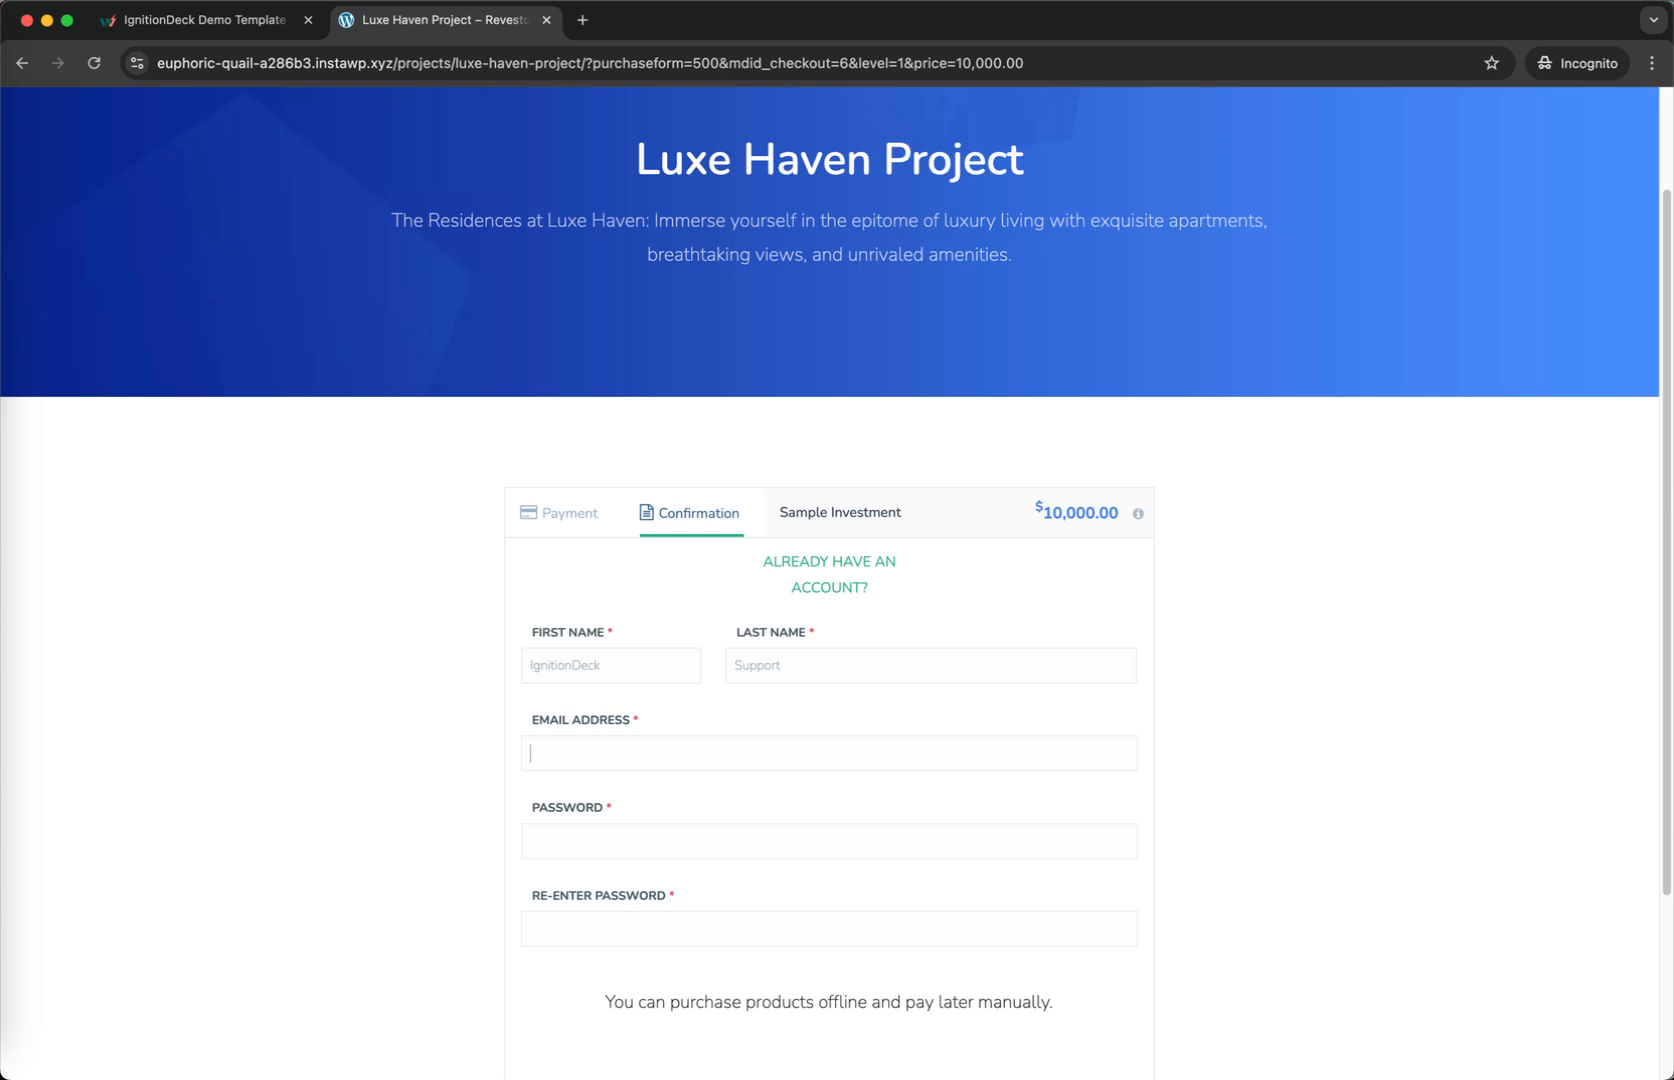
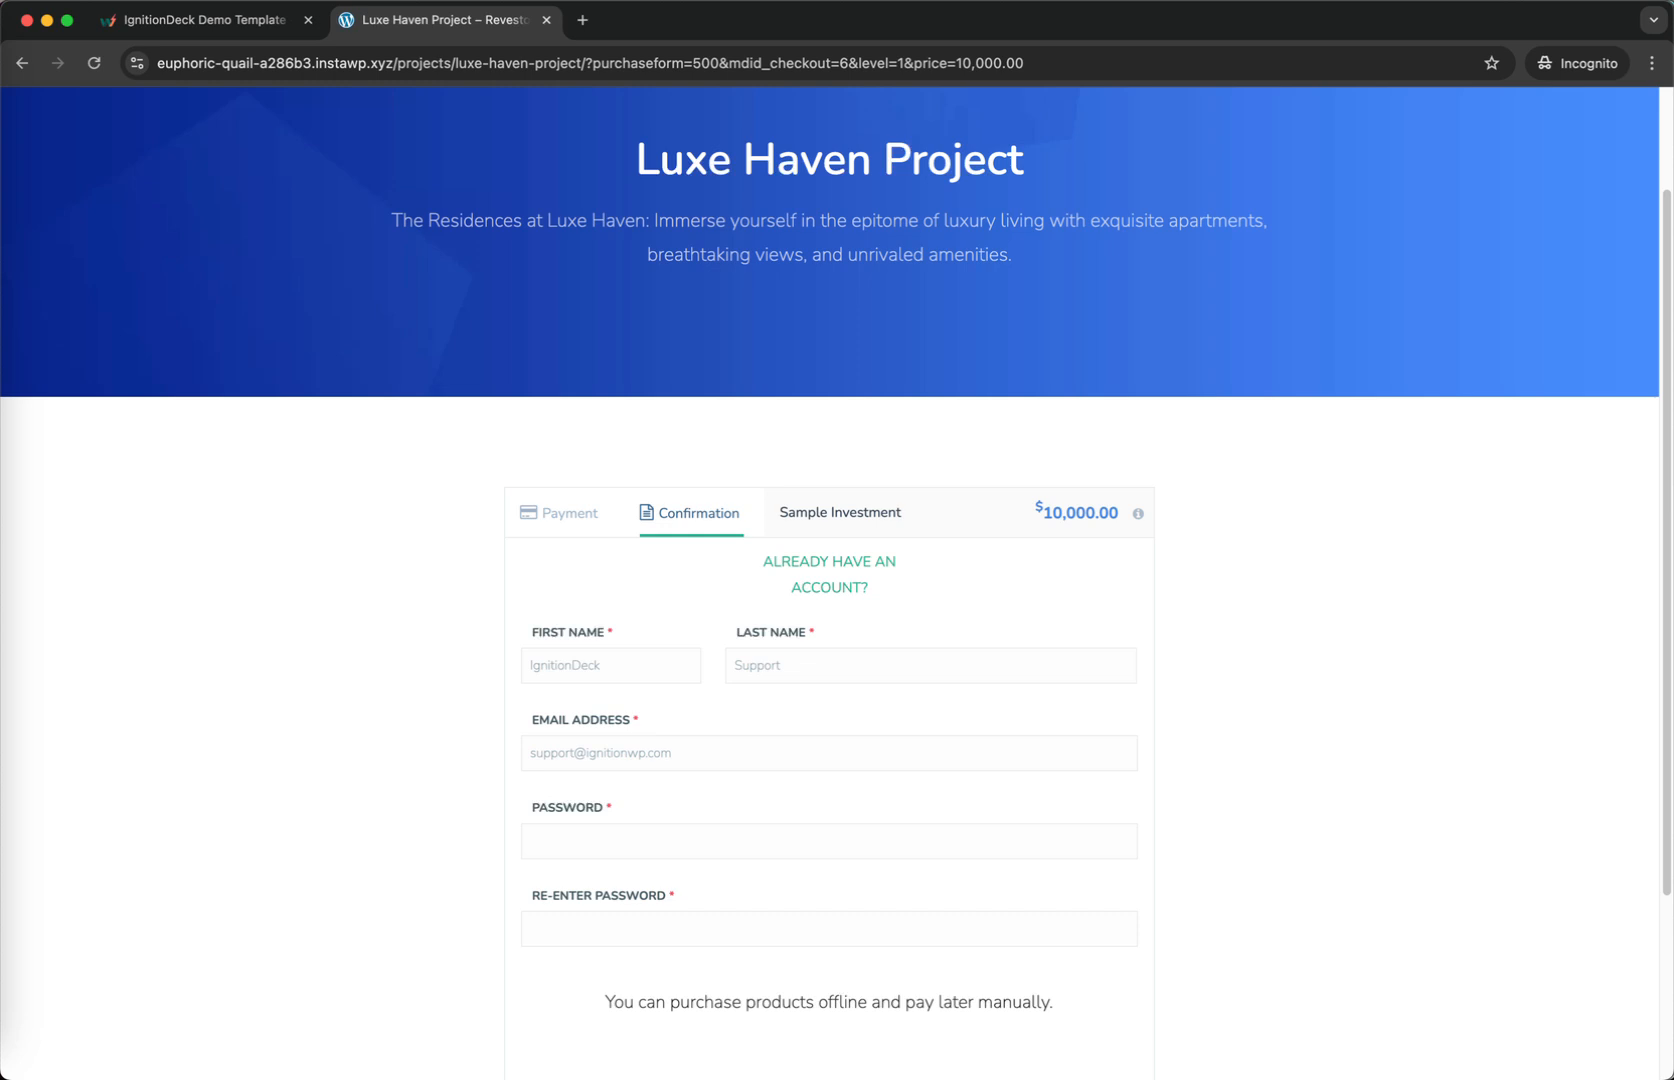
pyautogui.write('••')
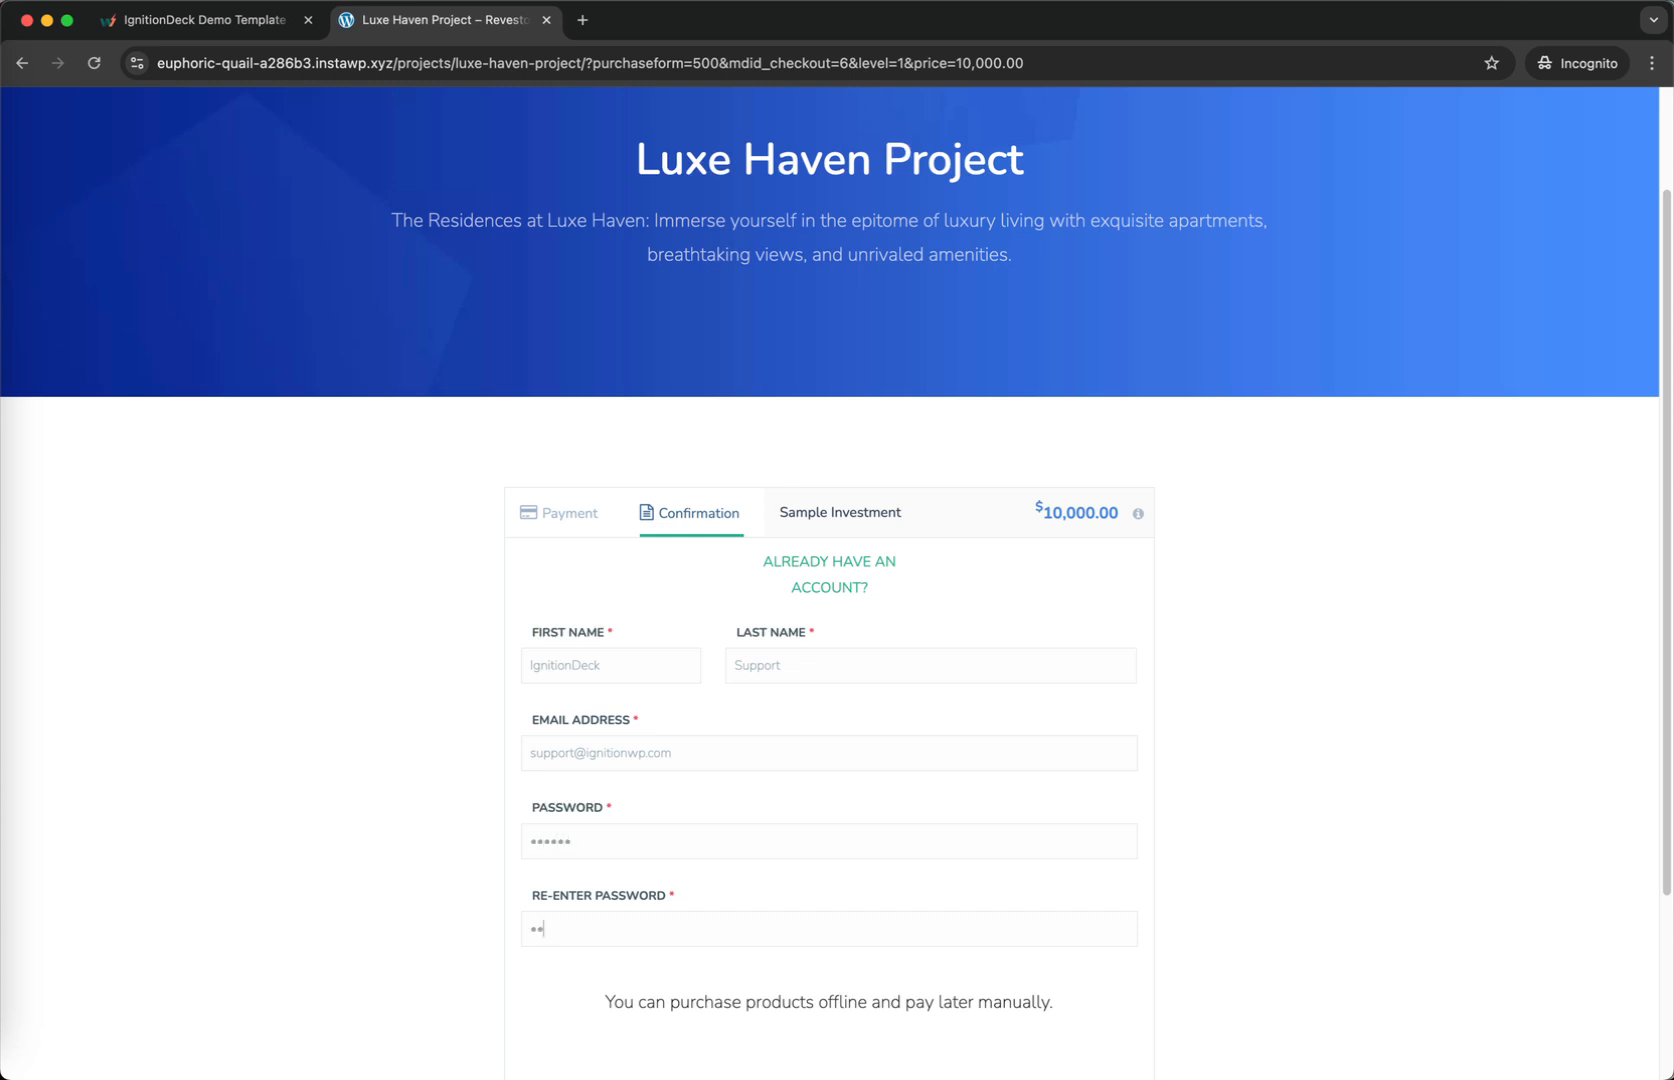
# Step: Agree to the Terms and complete checkout, resubmitting after fixing the email, reaching order #1008
pyautogui.scroll(-3)
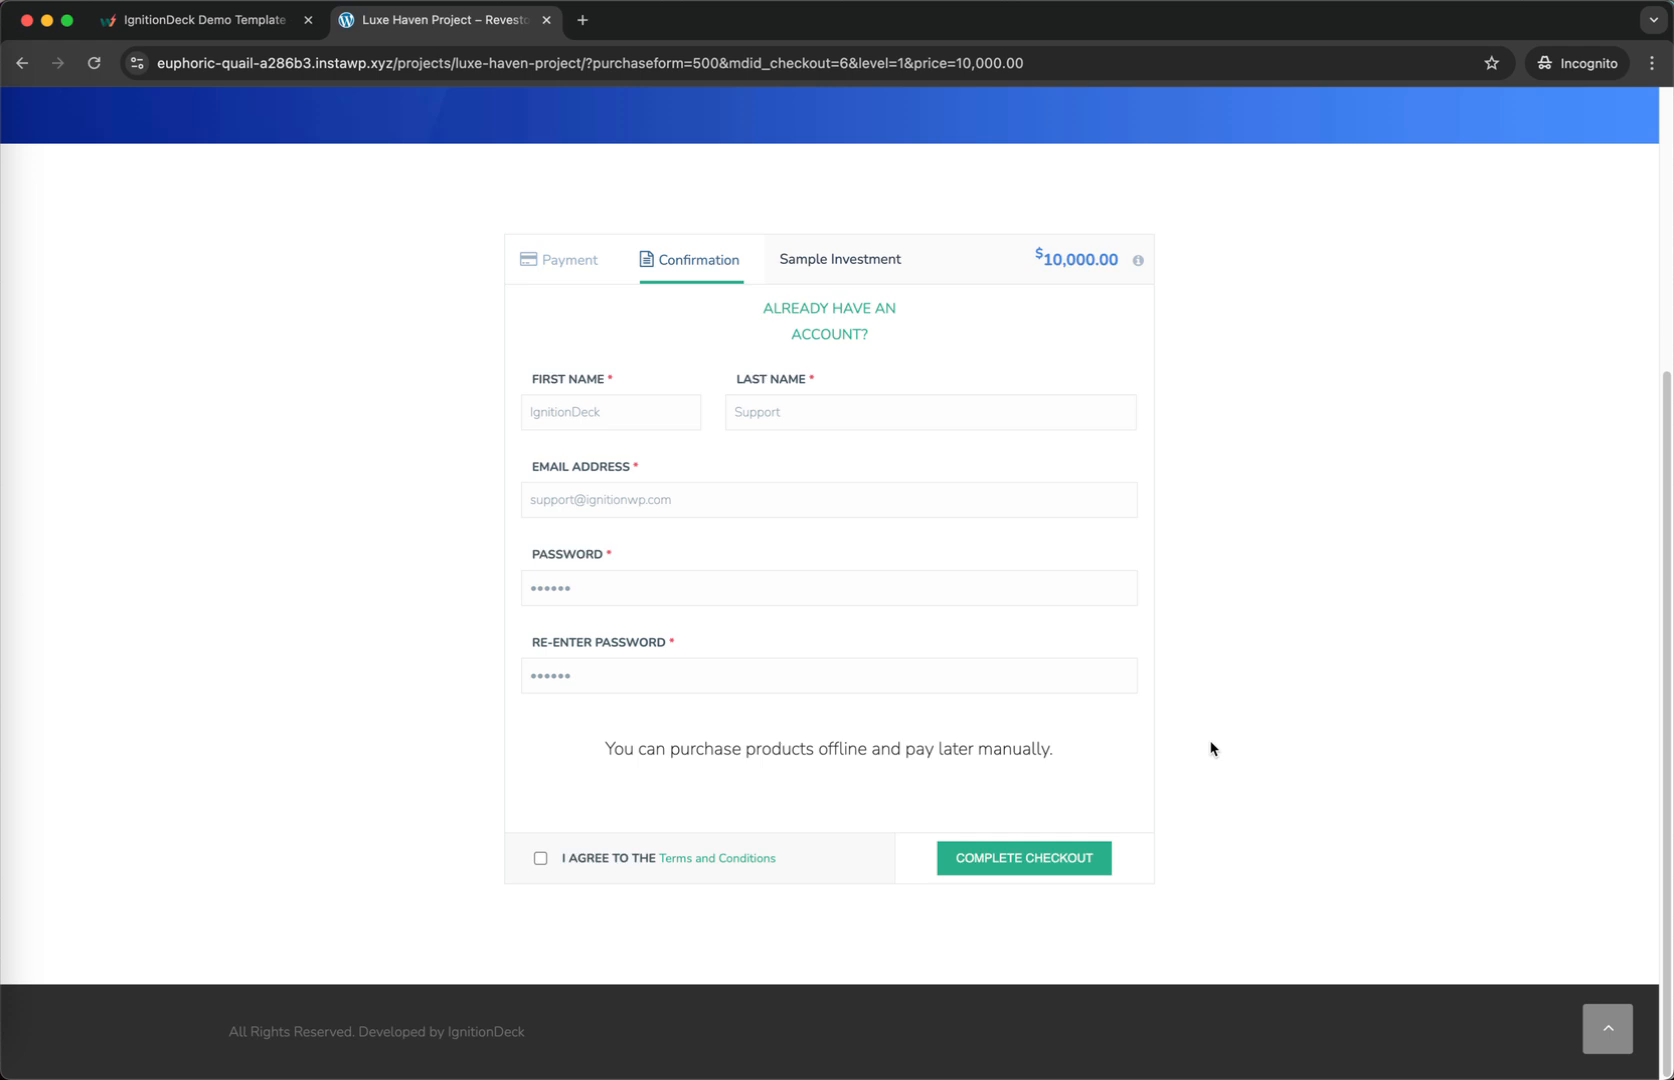
pyautogui.click(540, 858)
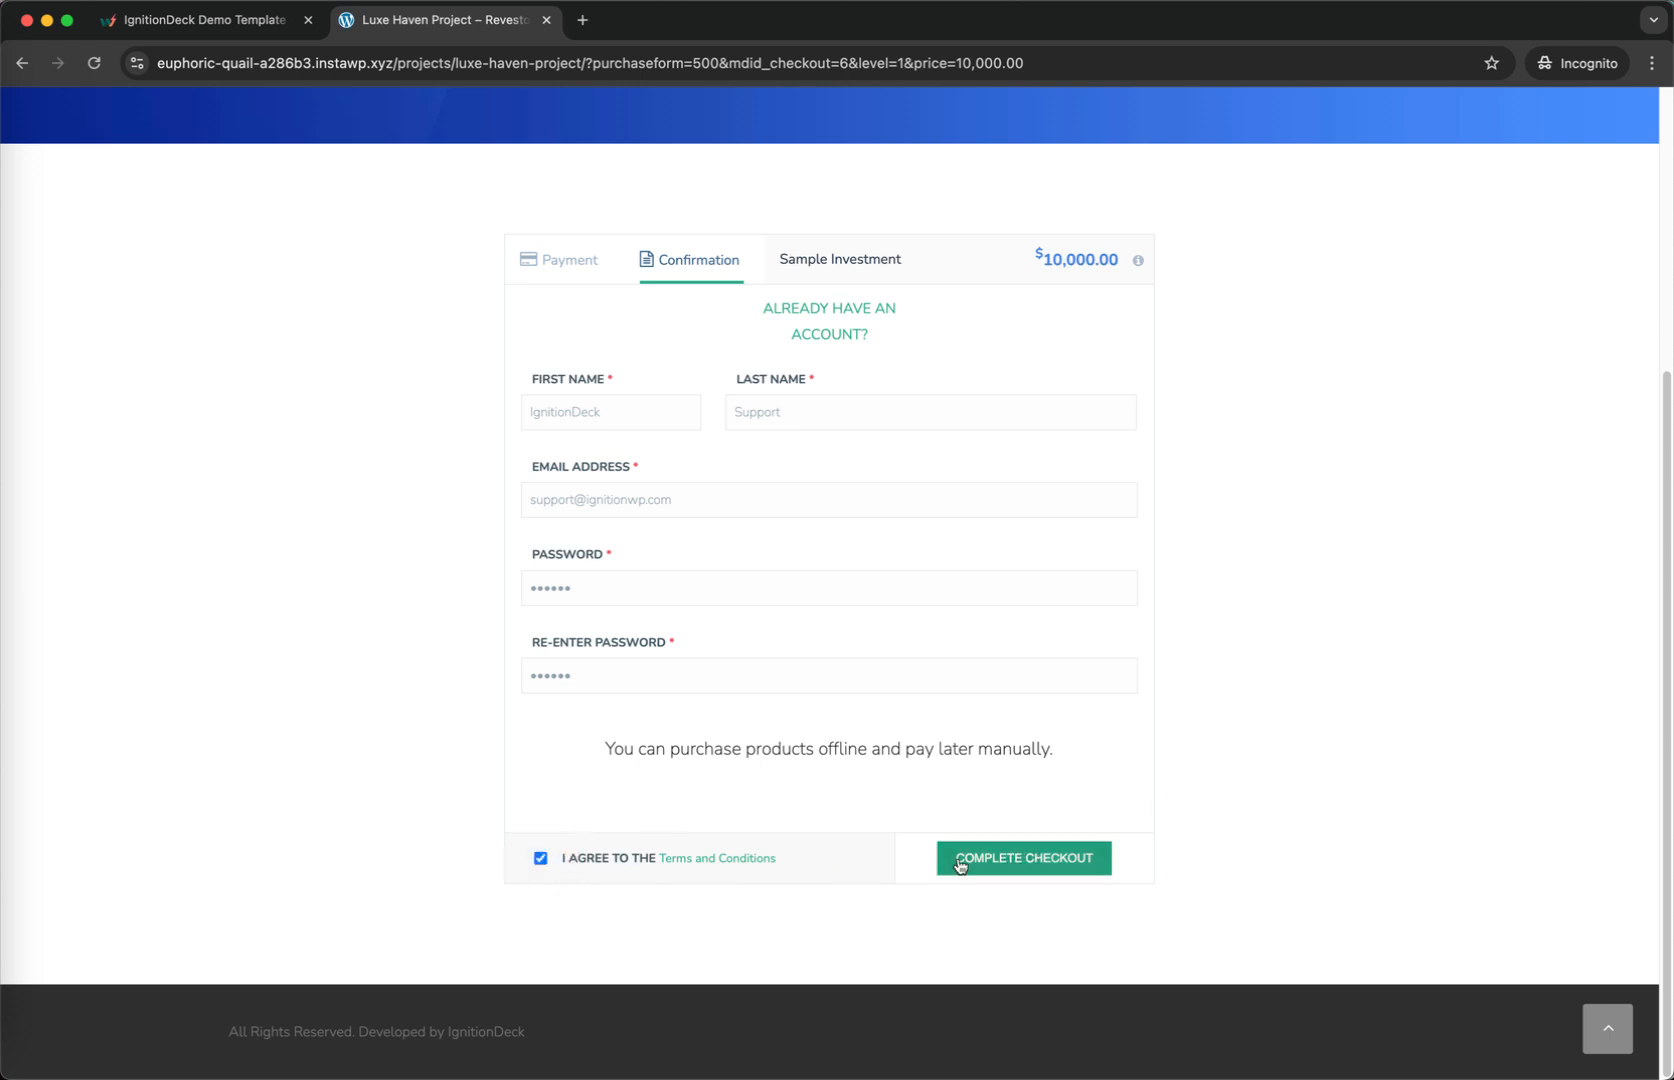
pyautogui.click(1022, 858)
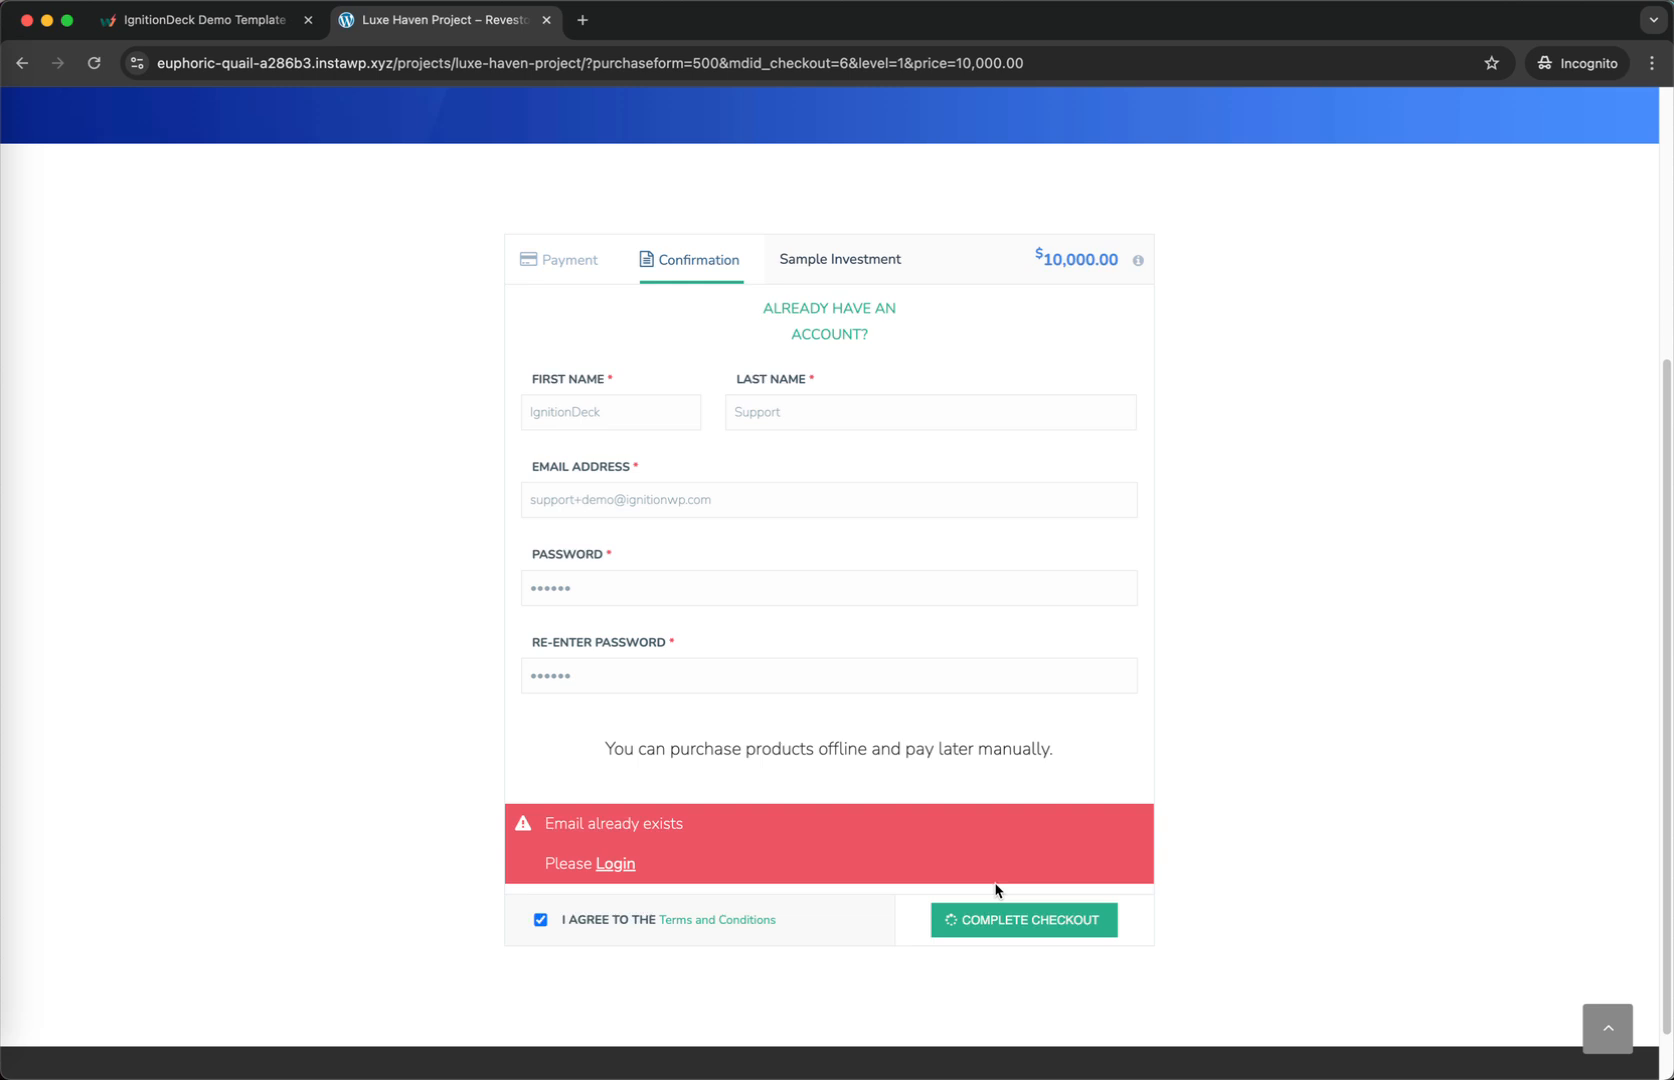
pyautogui.click(1022, 920)
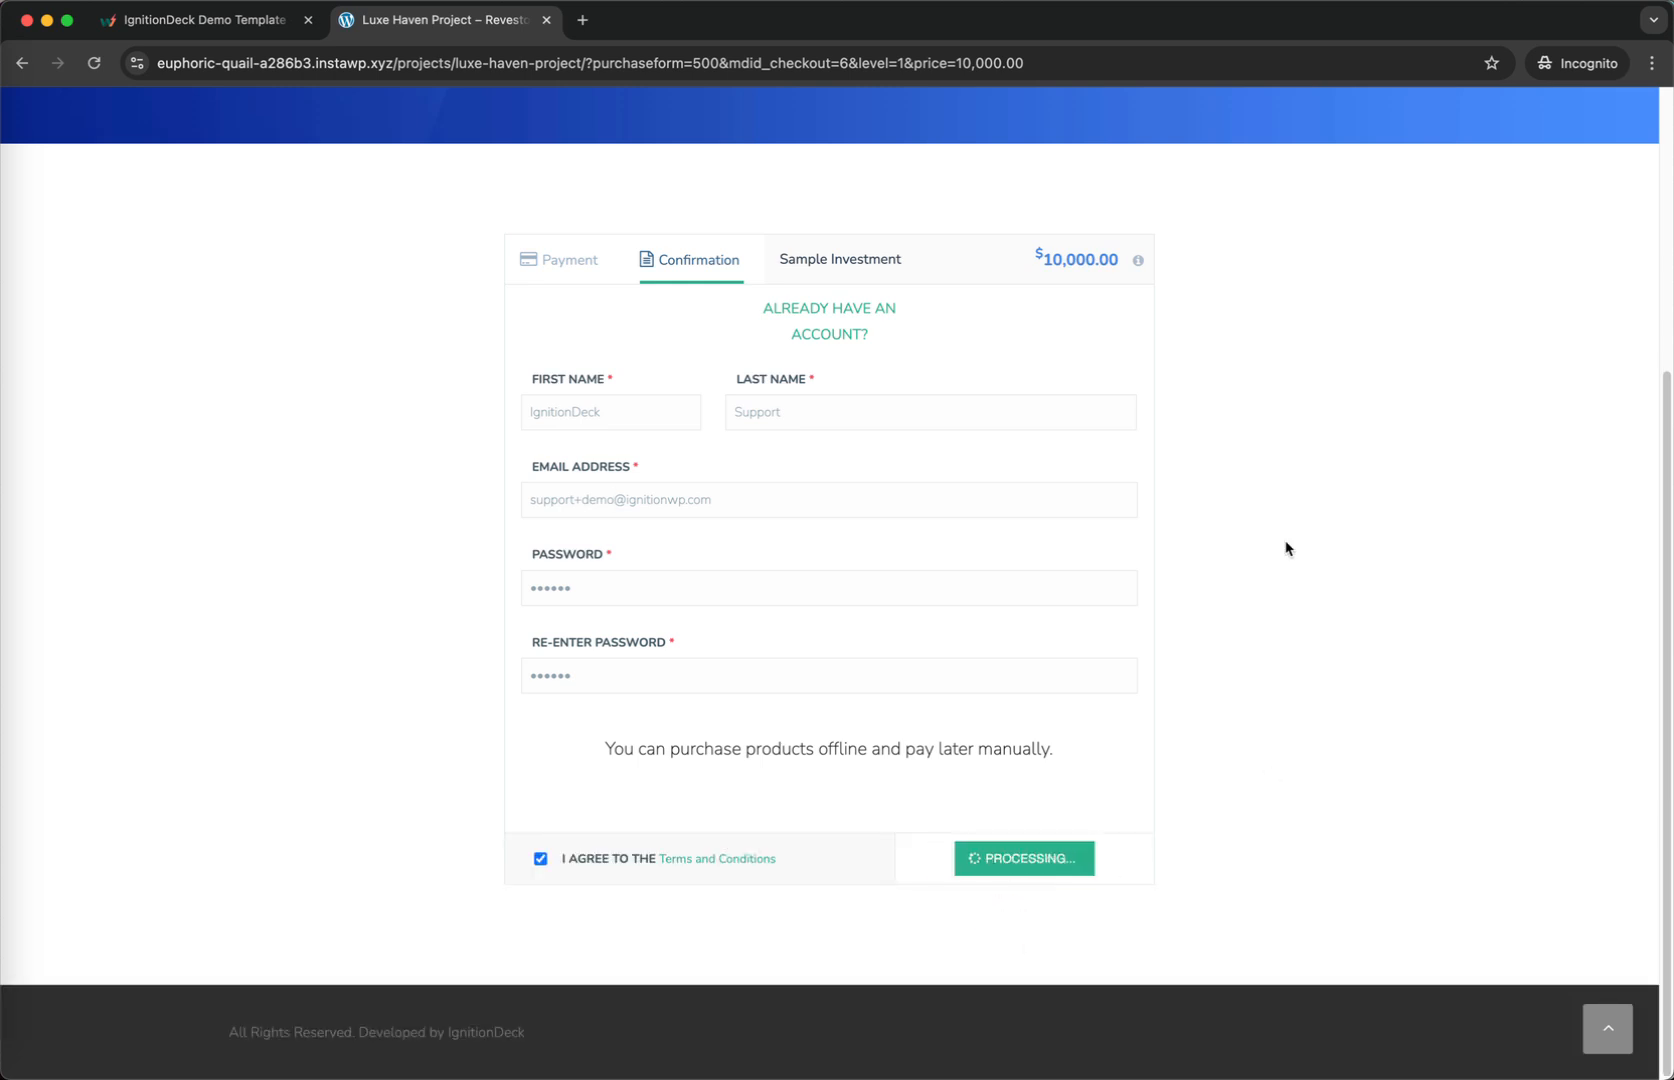
pyautogui.click(1022, 858)
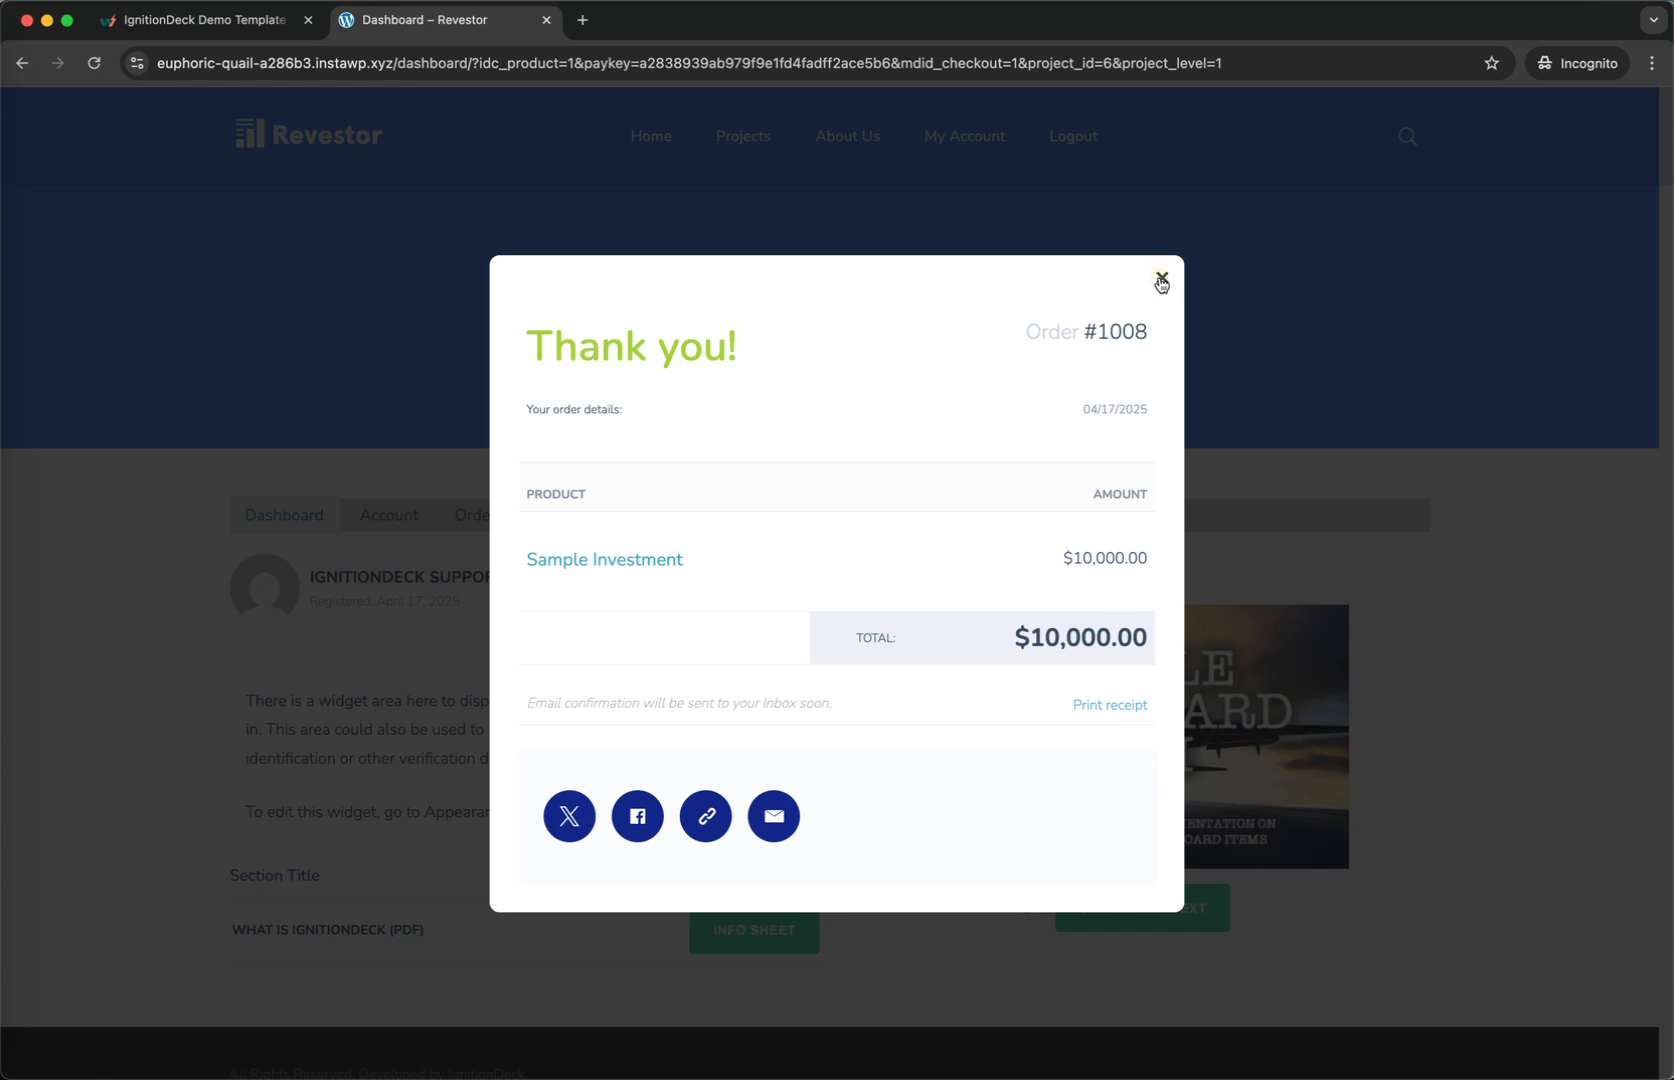
# Step: Close the thank-you confirmation and view order 1008 in the backer's Orders list
pyautogui.click(1159, 283)
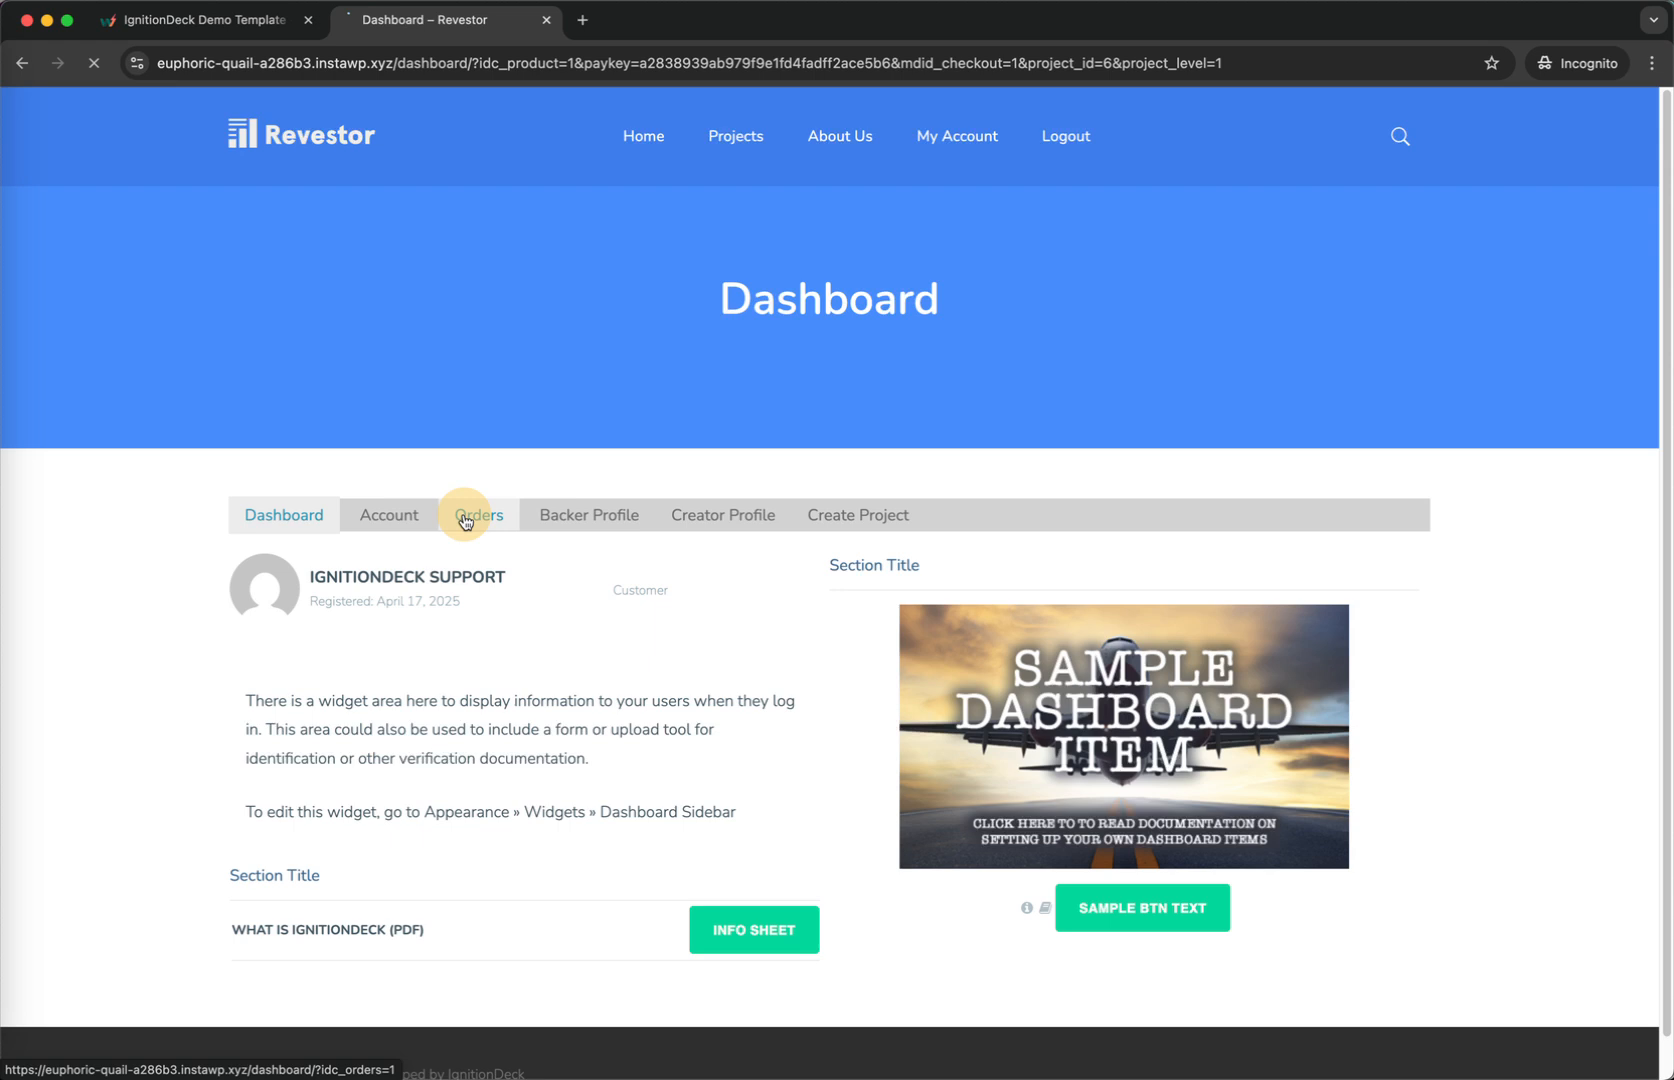
pyautogui.click(478, 514)
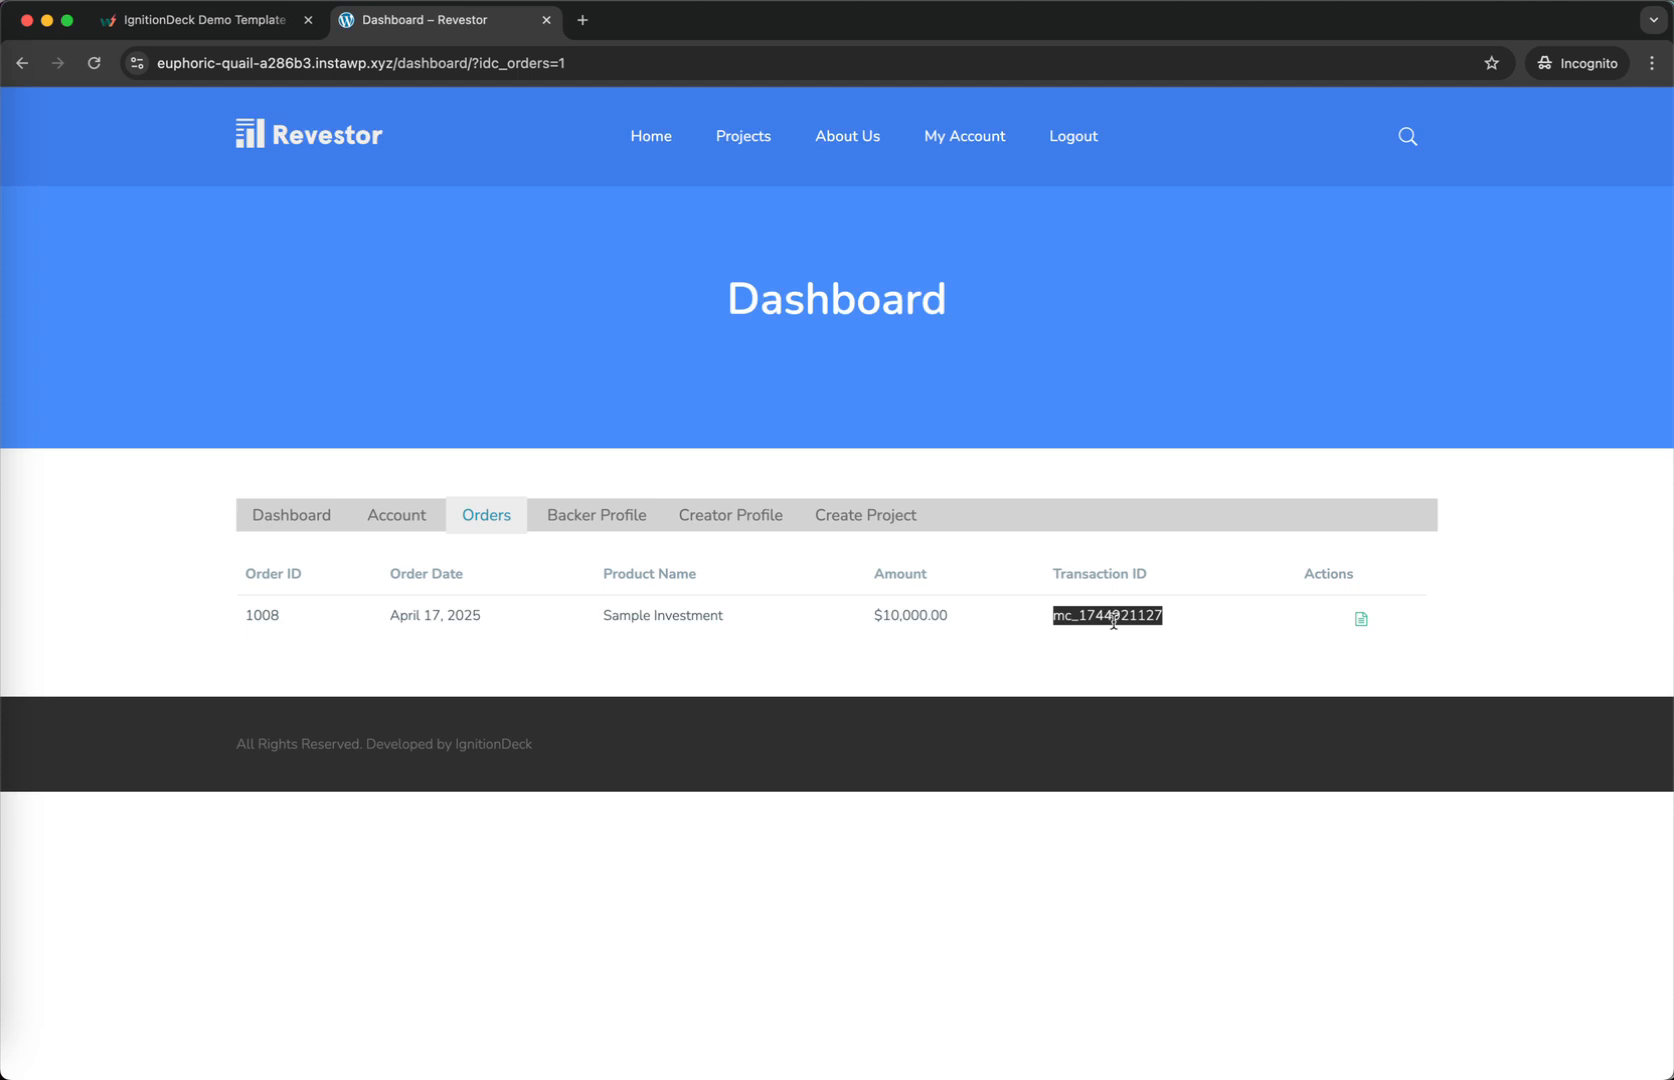
pyautogui.moveTo(514, 685)
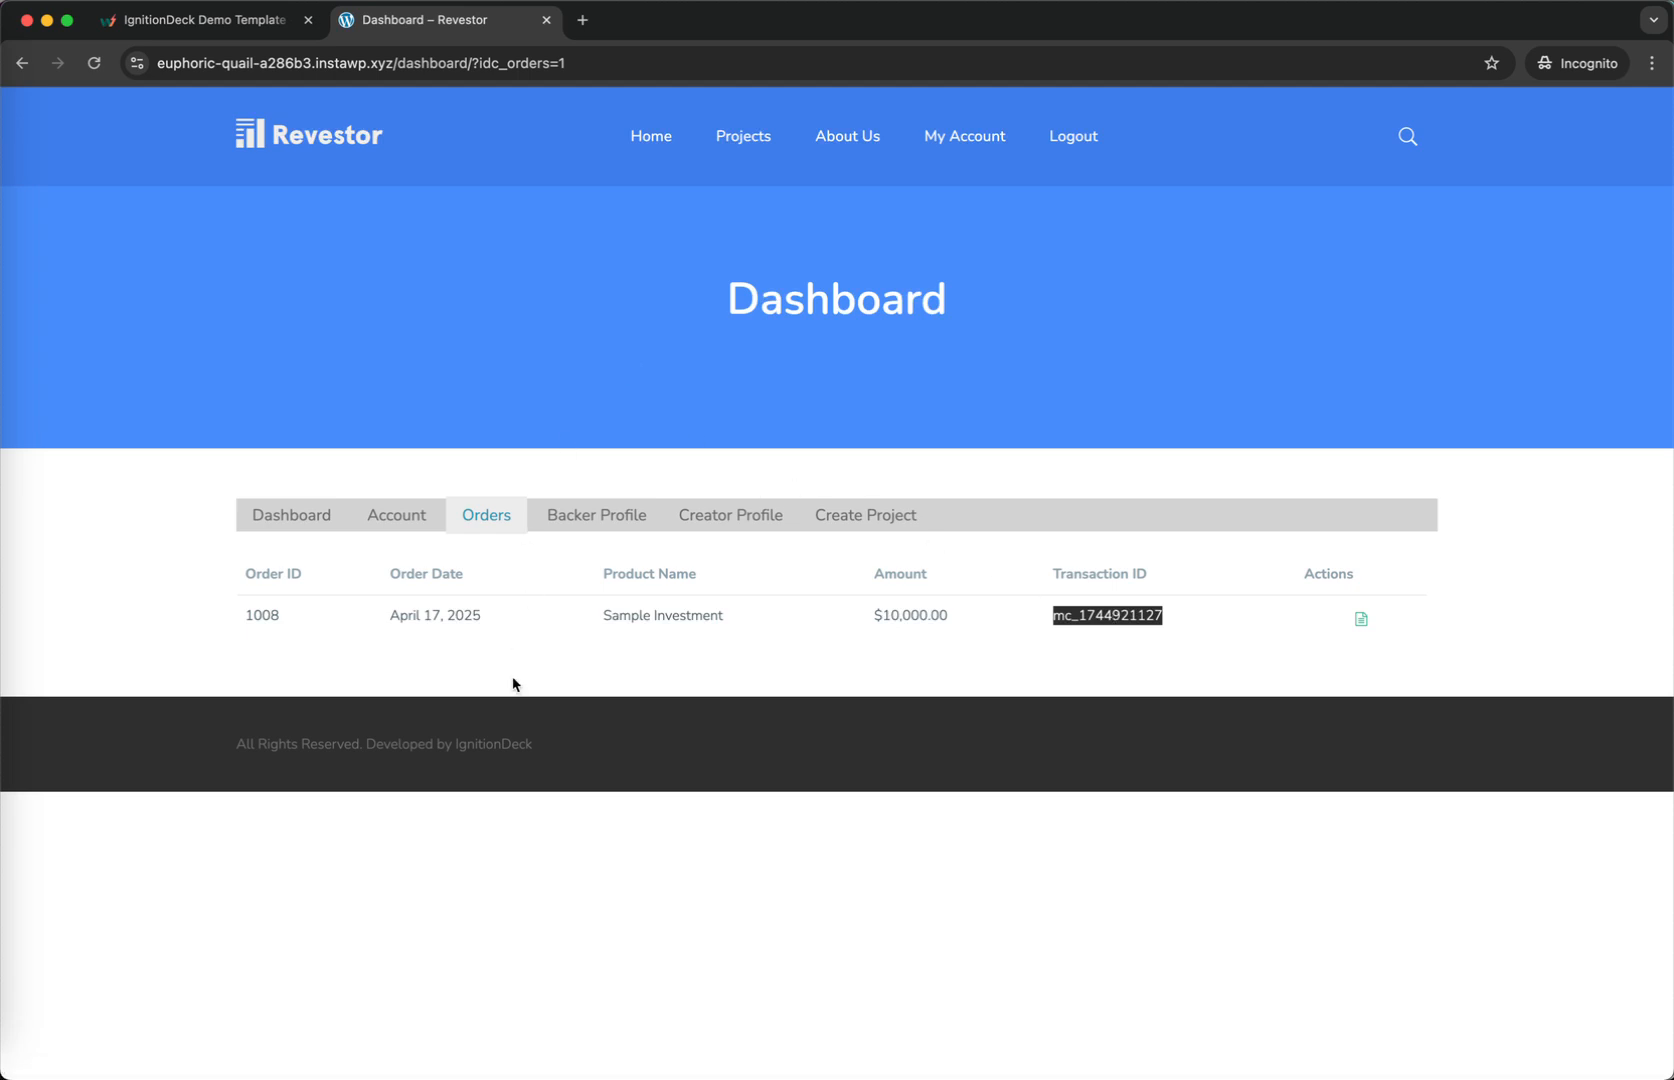
pyautogui.moveTo(423, 160)
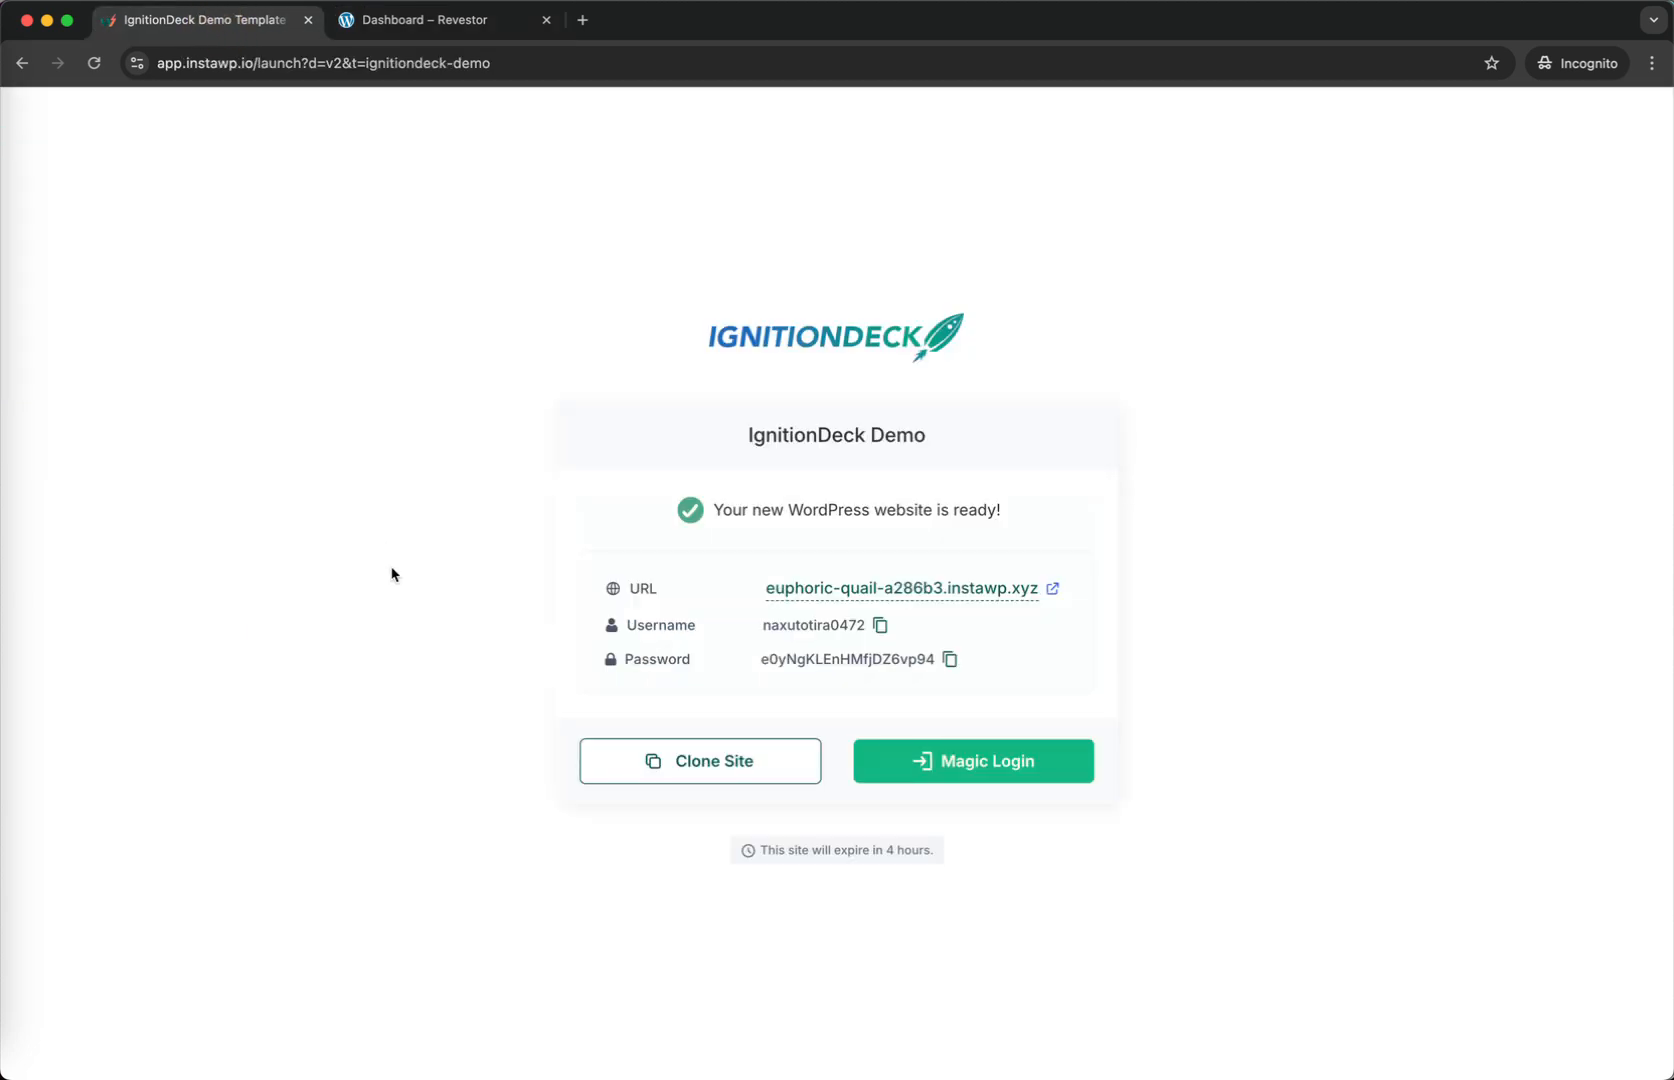
# Step: Magic Login to the admin and visit IgnitionDeck Setup, Settings and the Projects list
pyautogui.click(972, 761)
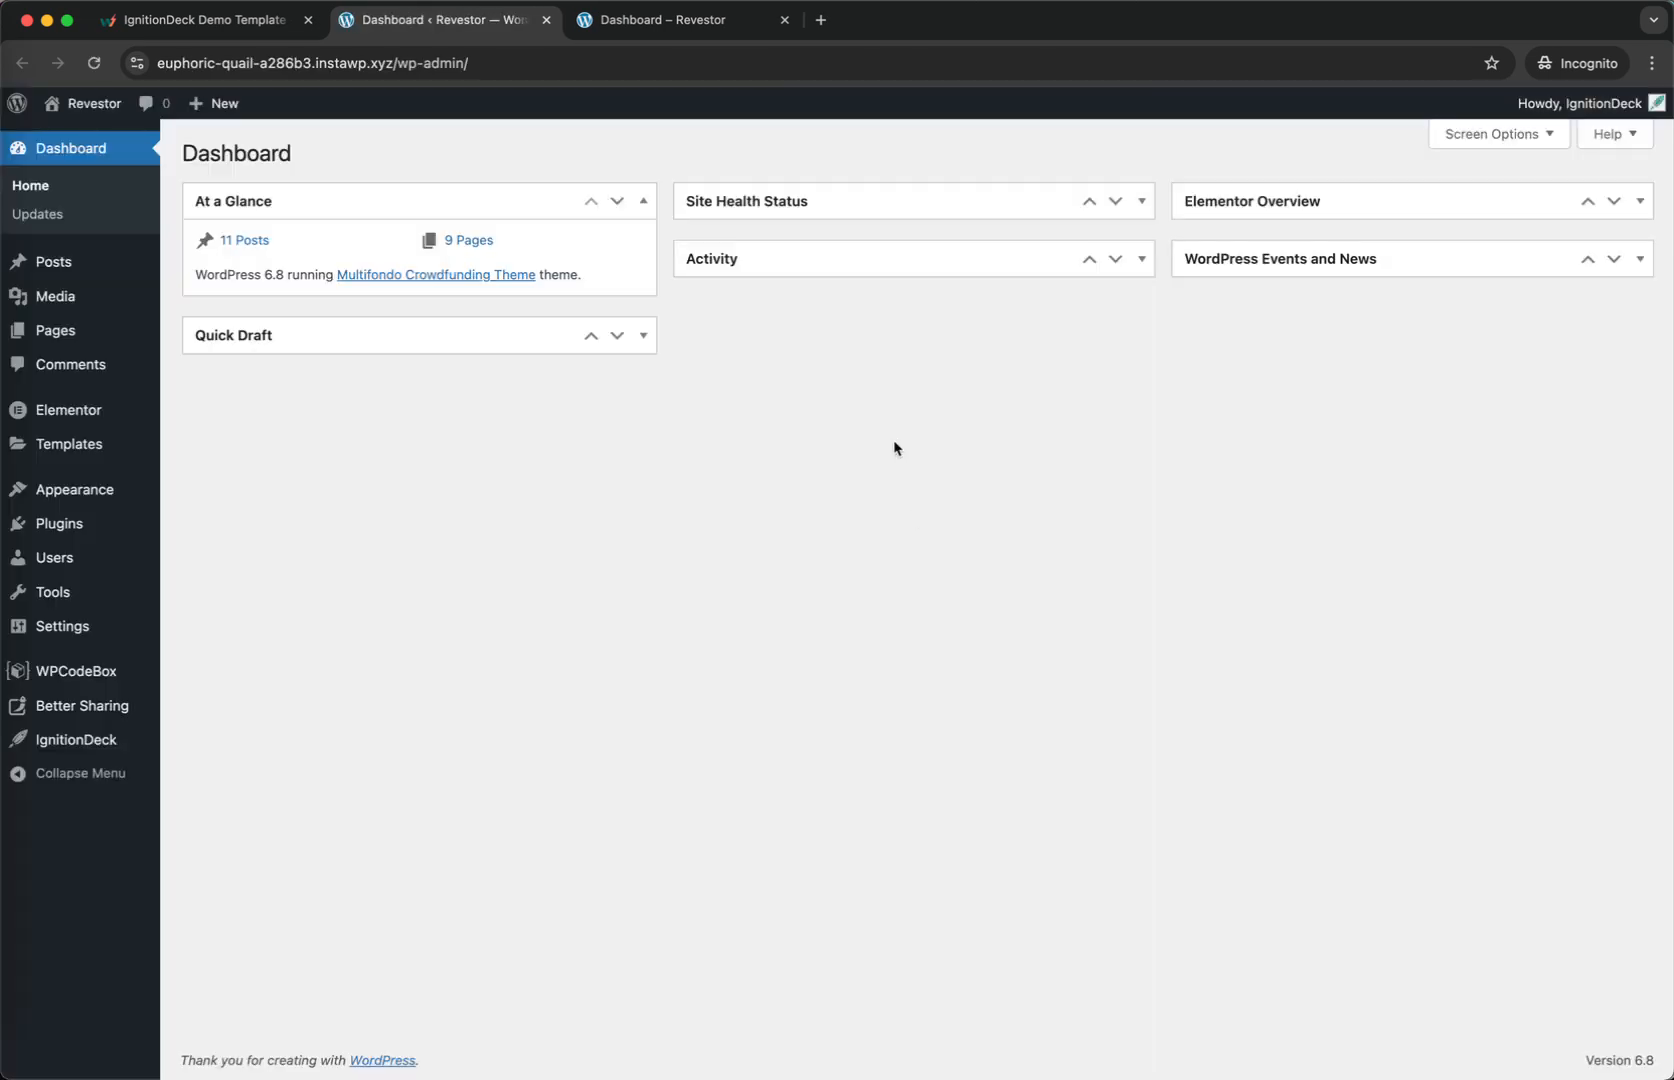
pyautogui.moveTo(593, 663)
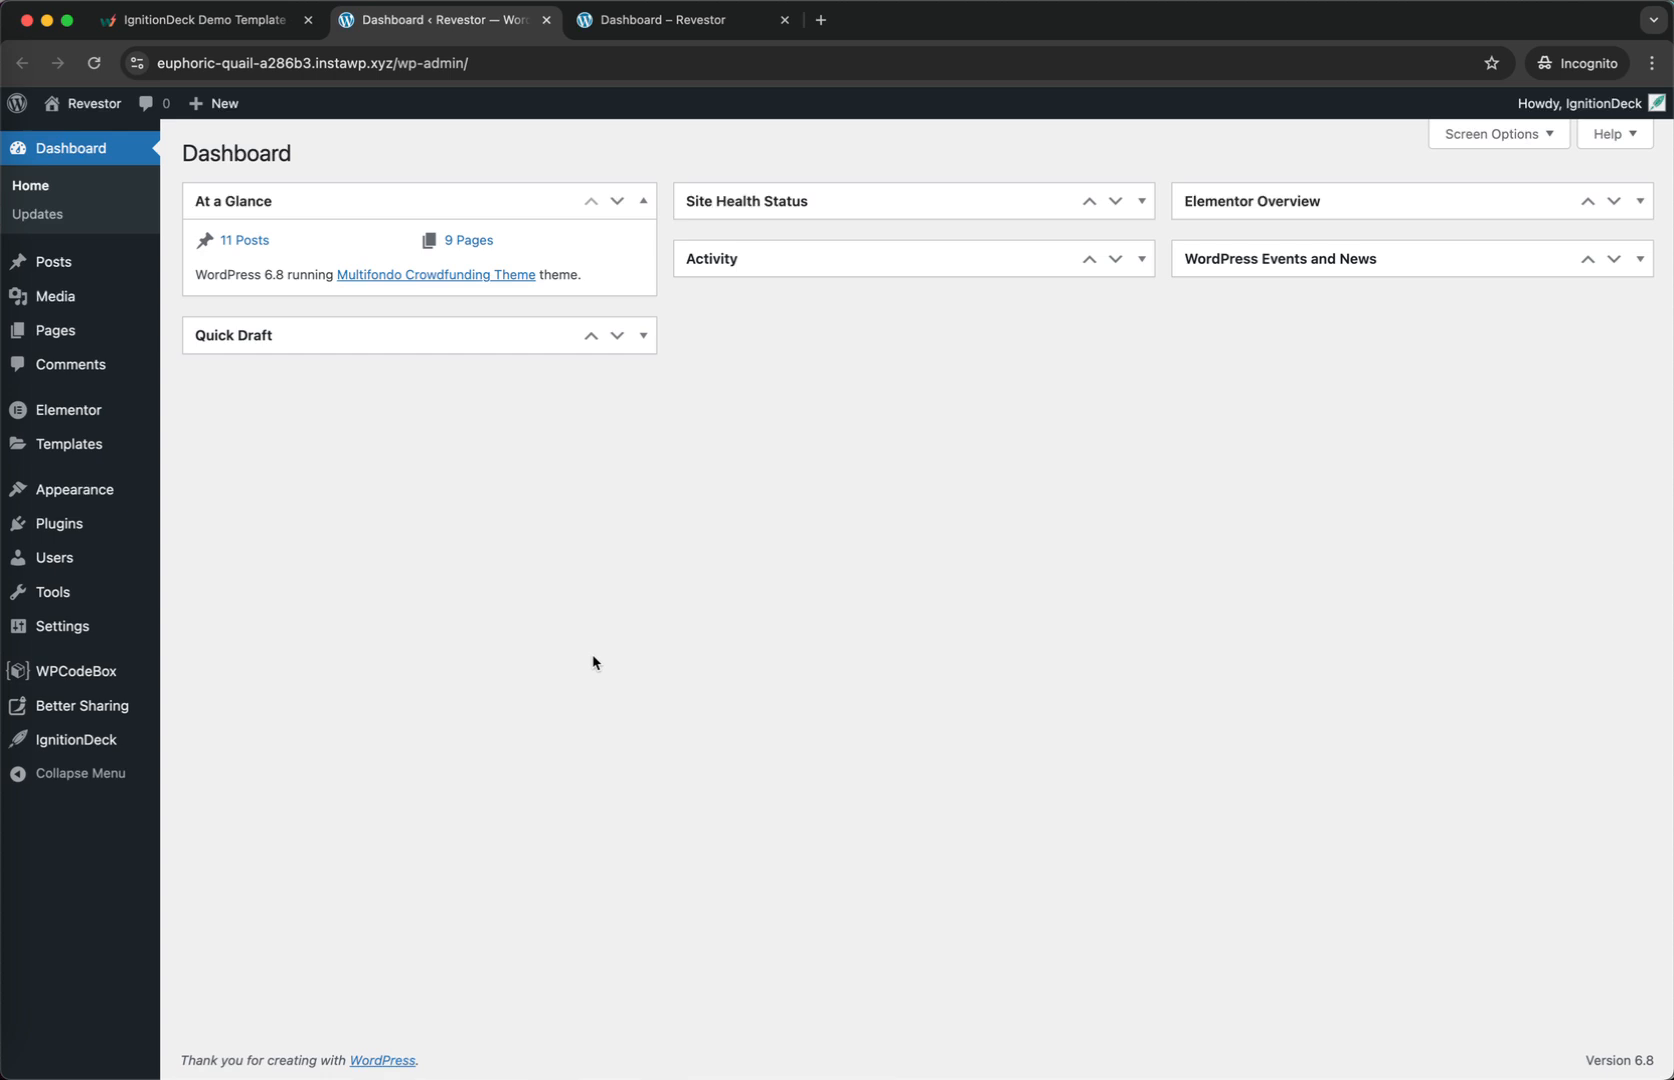
pyautogui.click(73, 740)
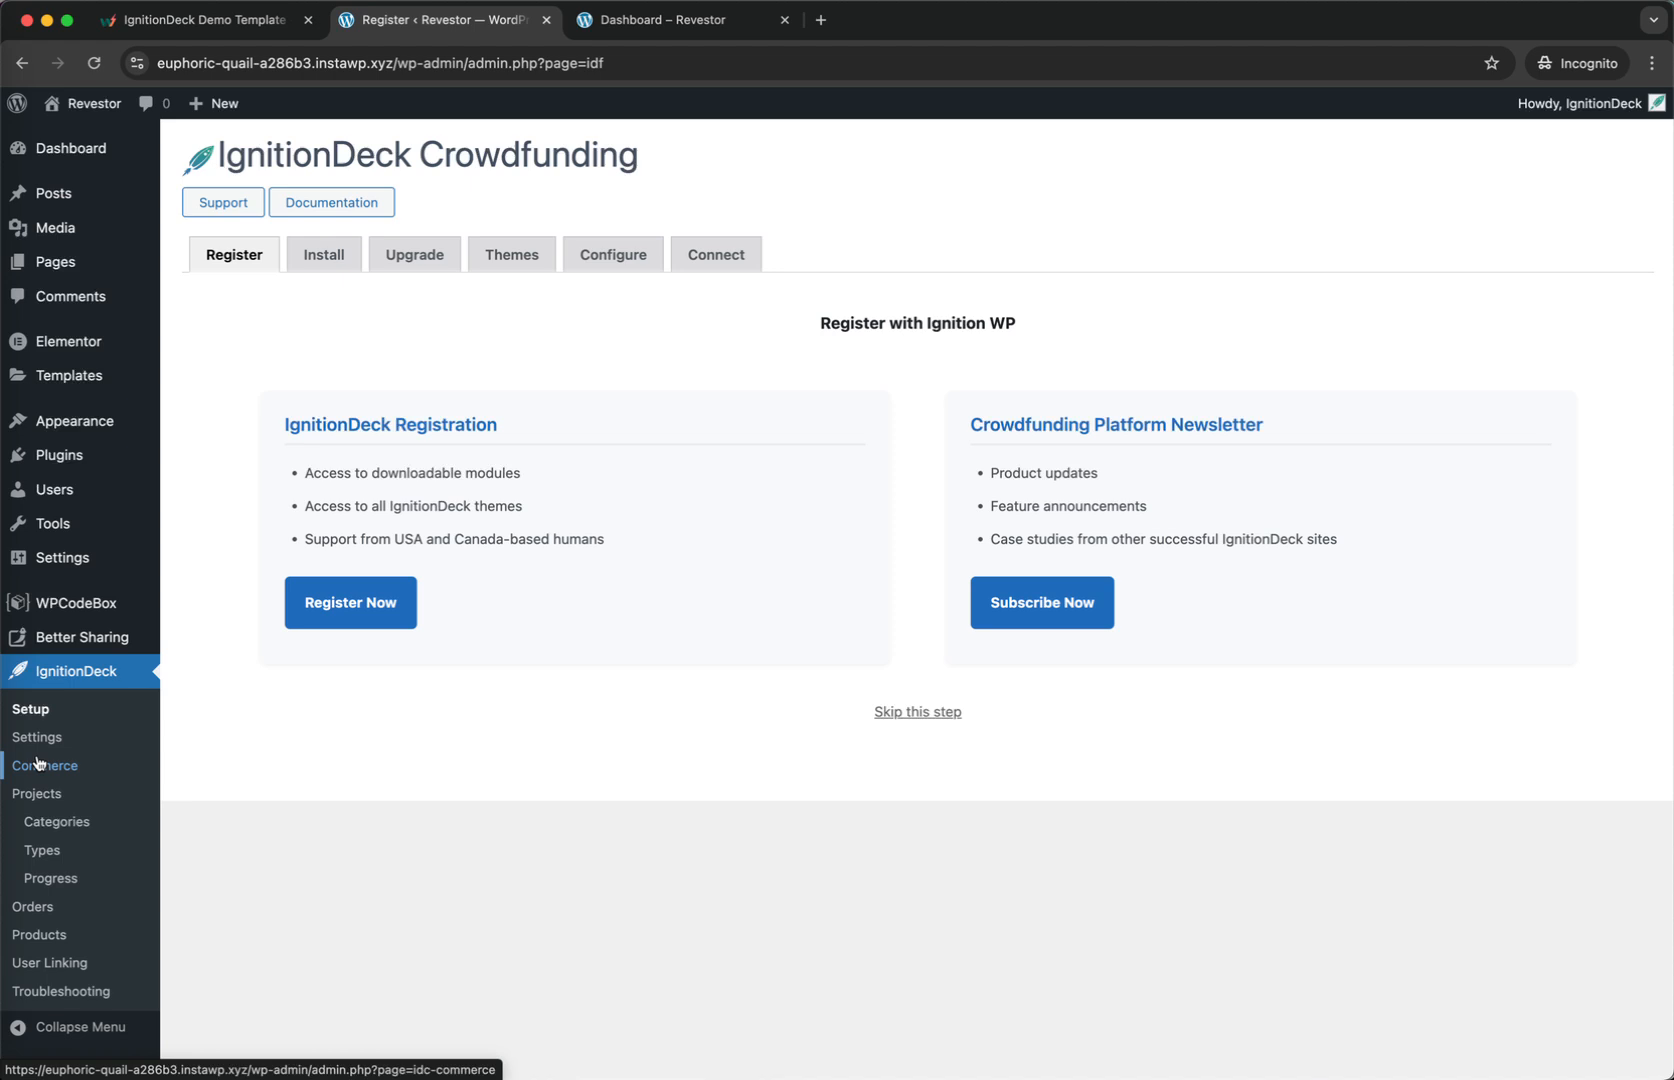
pyautogui.click(38, 736)
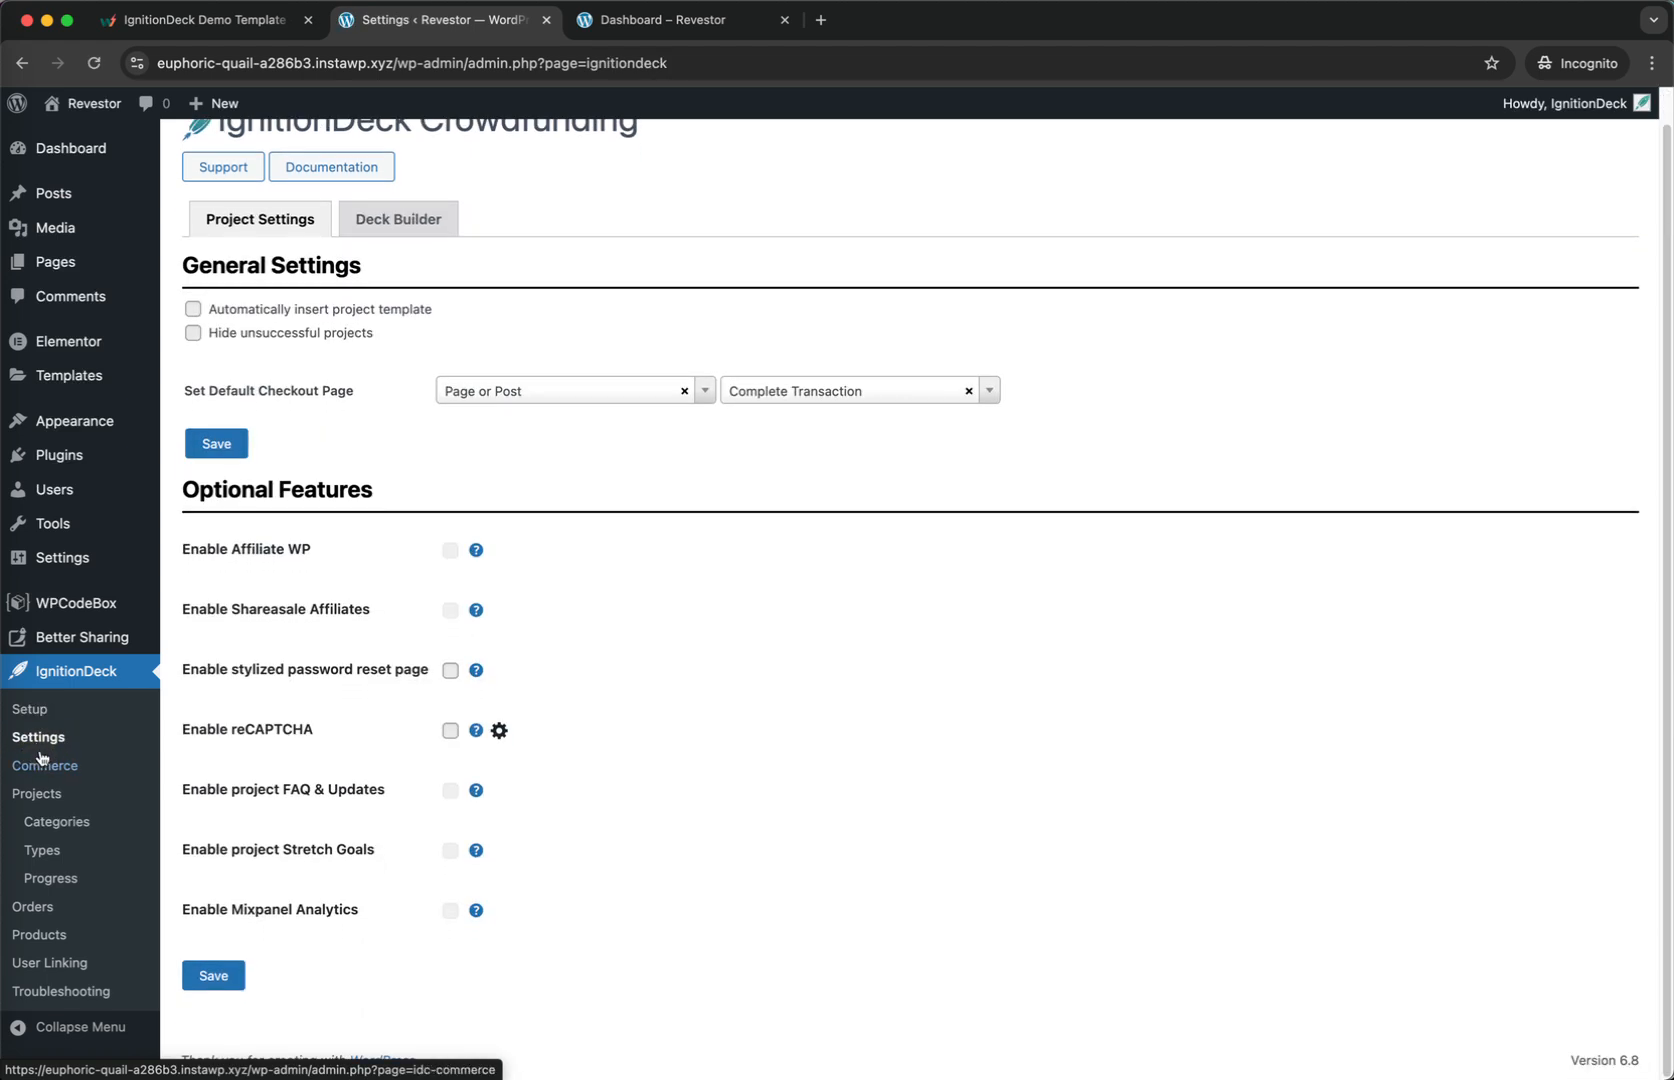
pyautogui.click(47, 766)
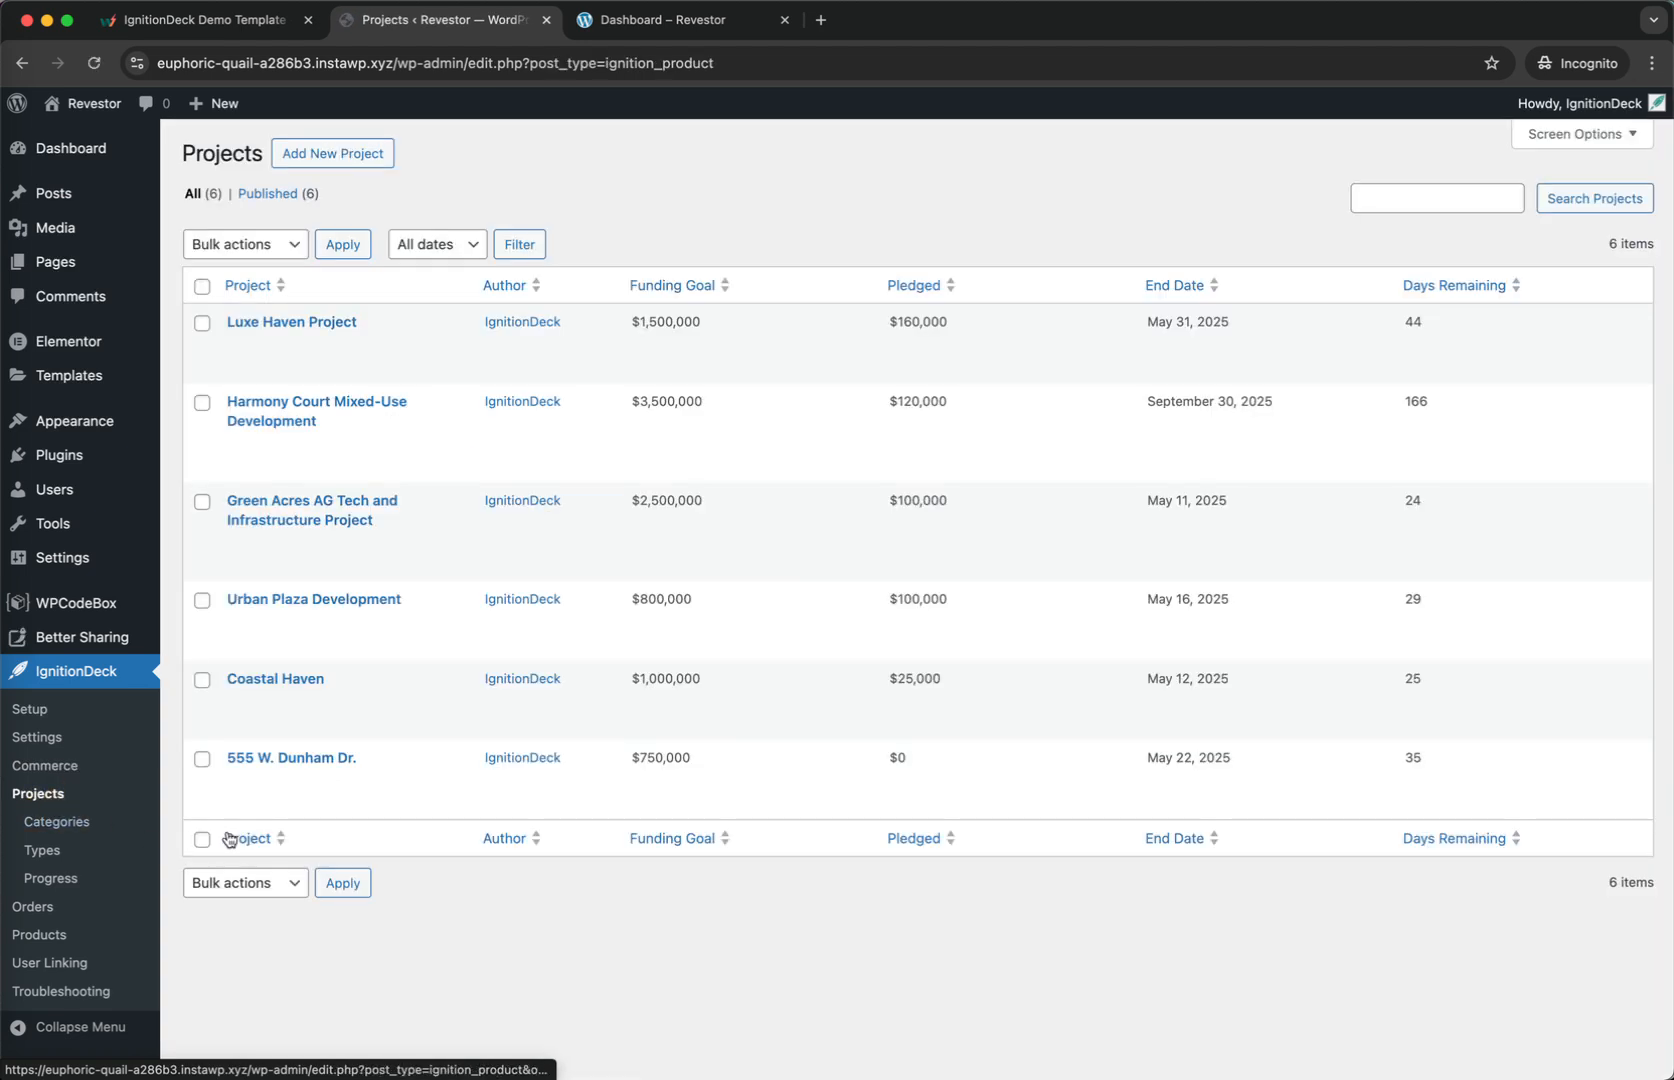
pyautogui.moveTo(290, 321)
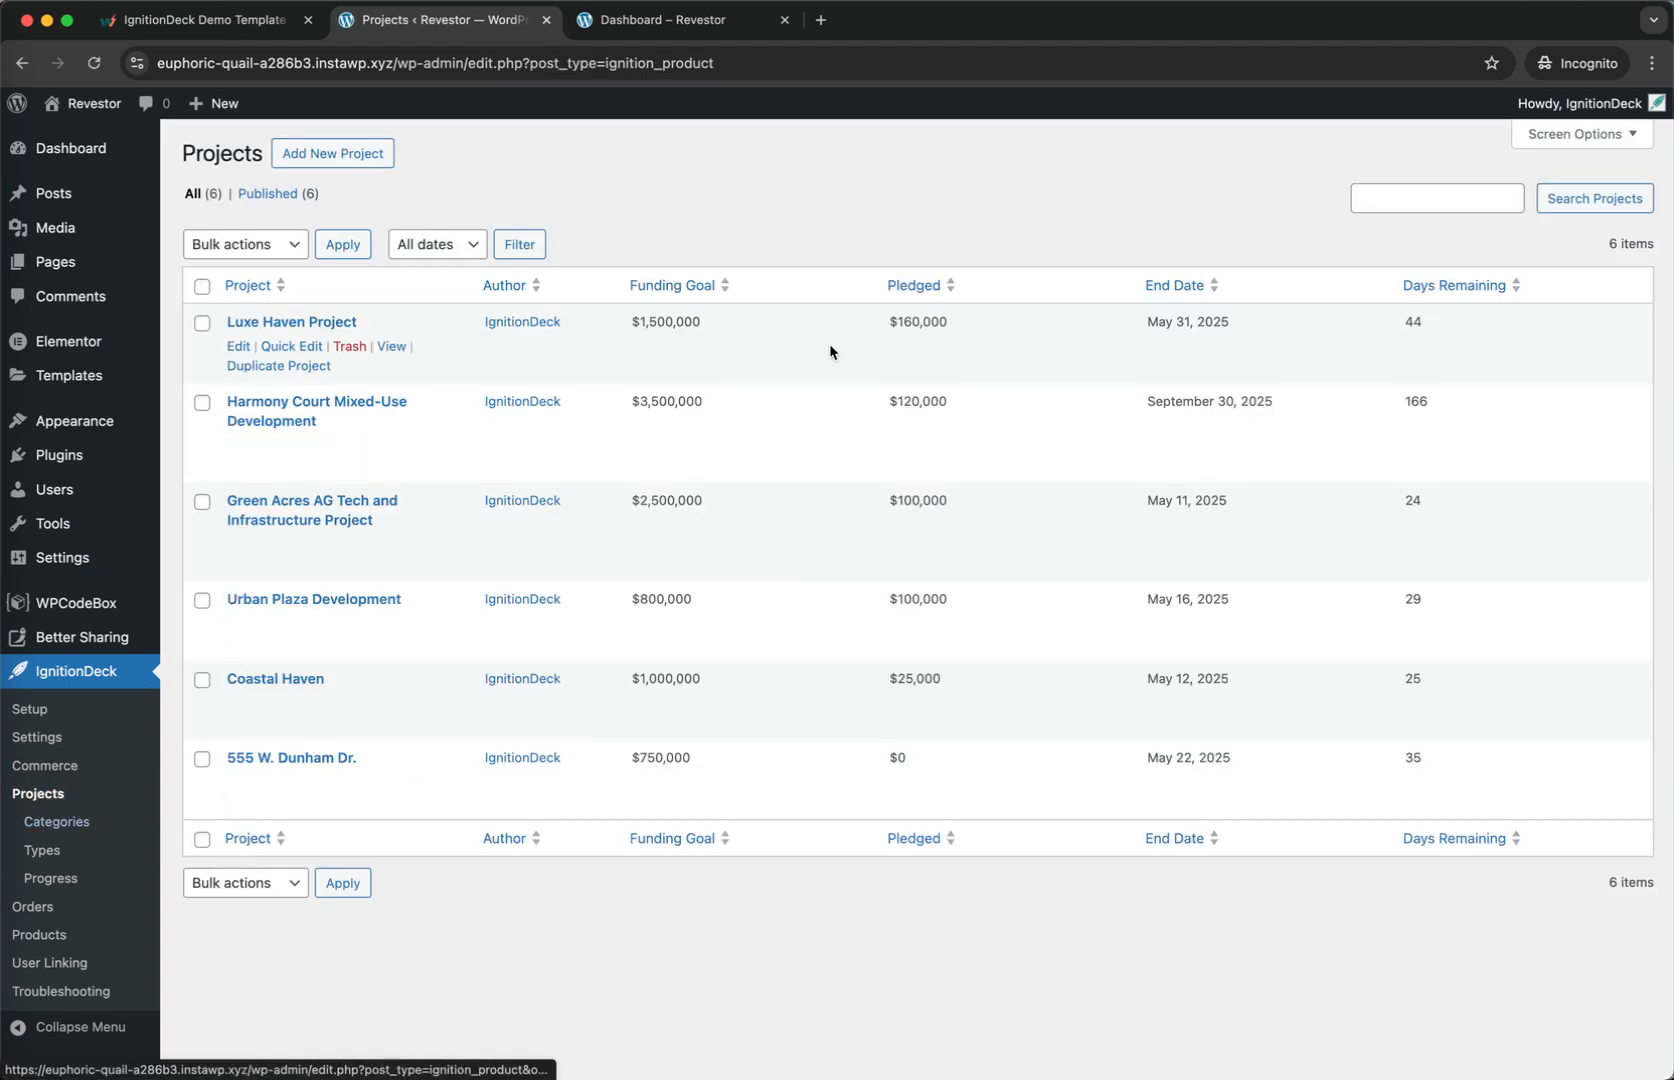
pyautogui.moveTo(291, 321)
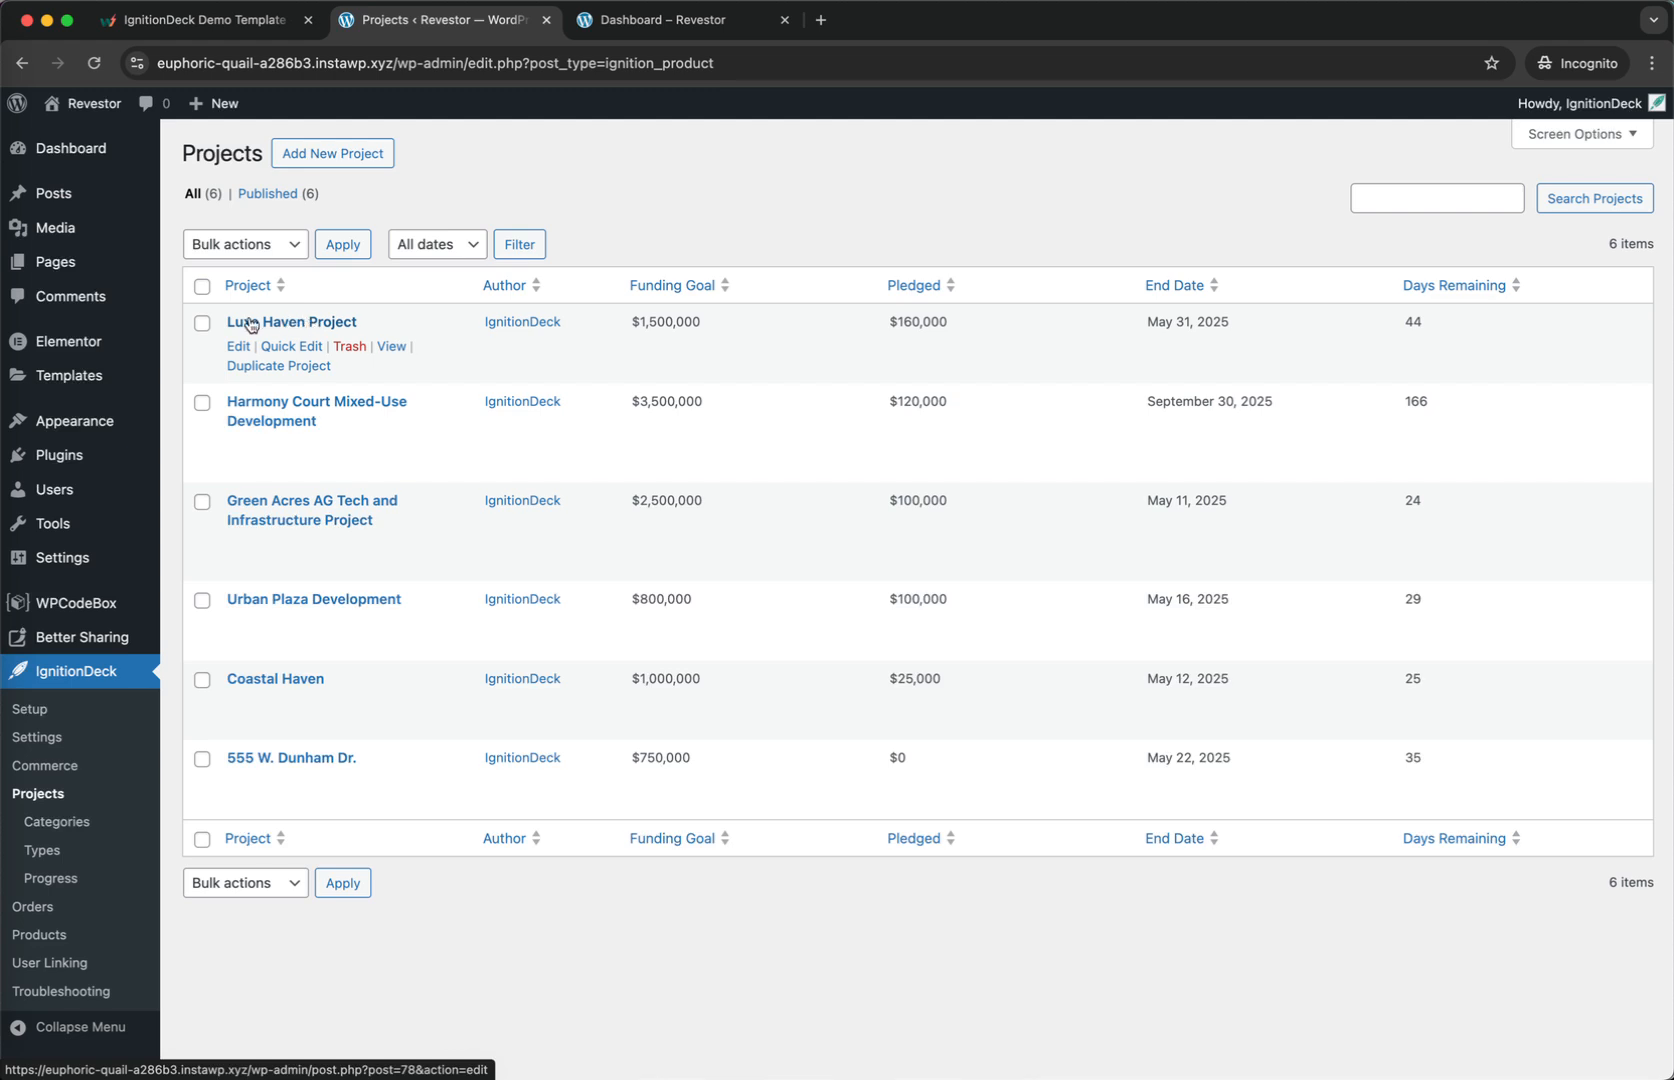
pyautogui.moveTo(949, 324)
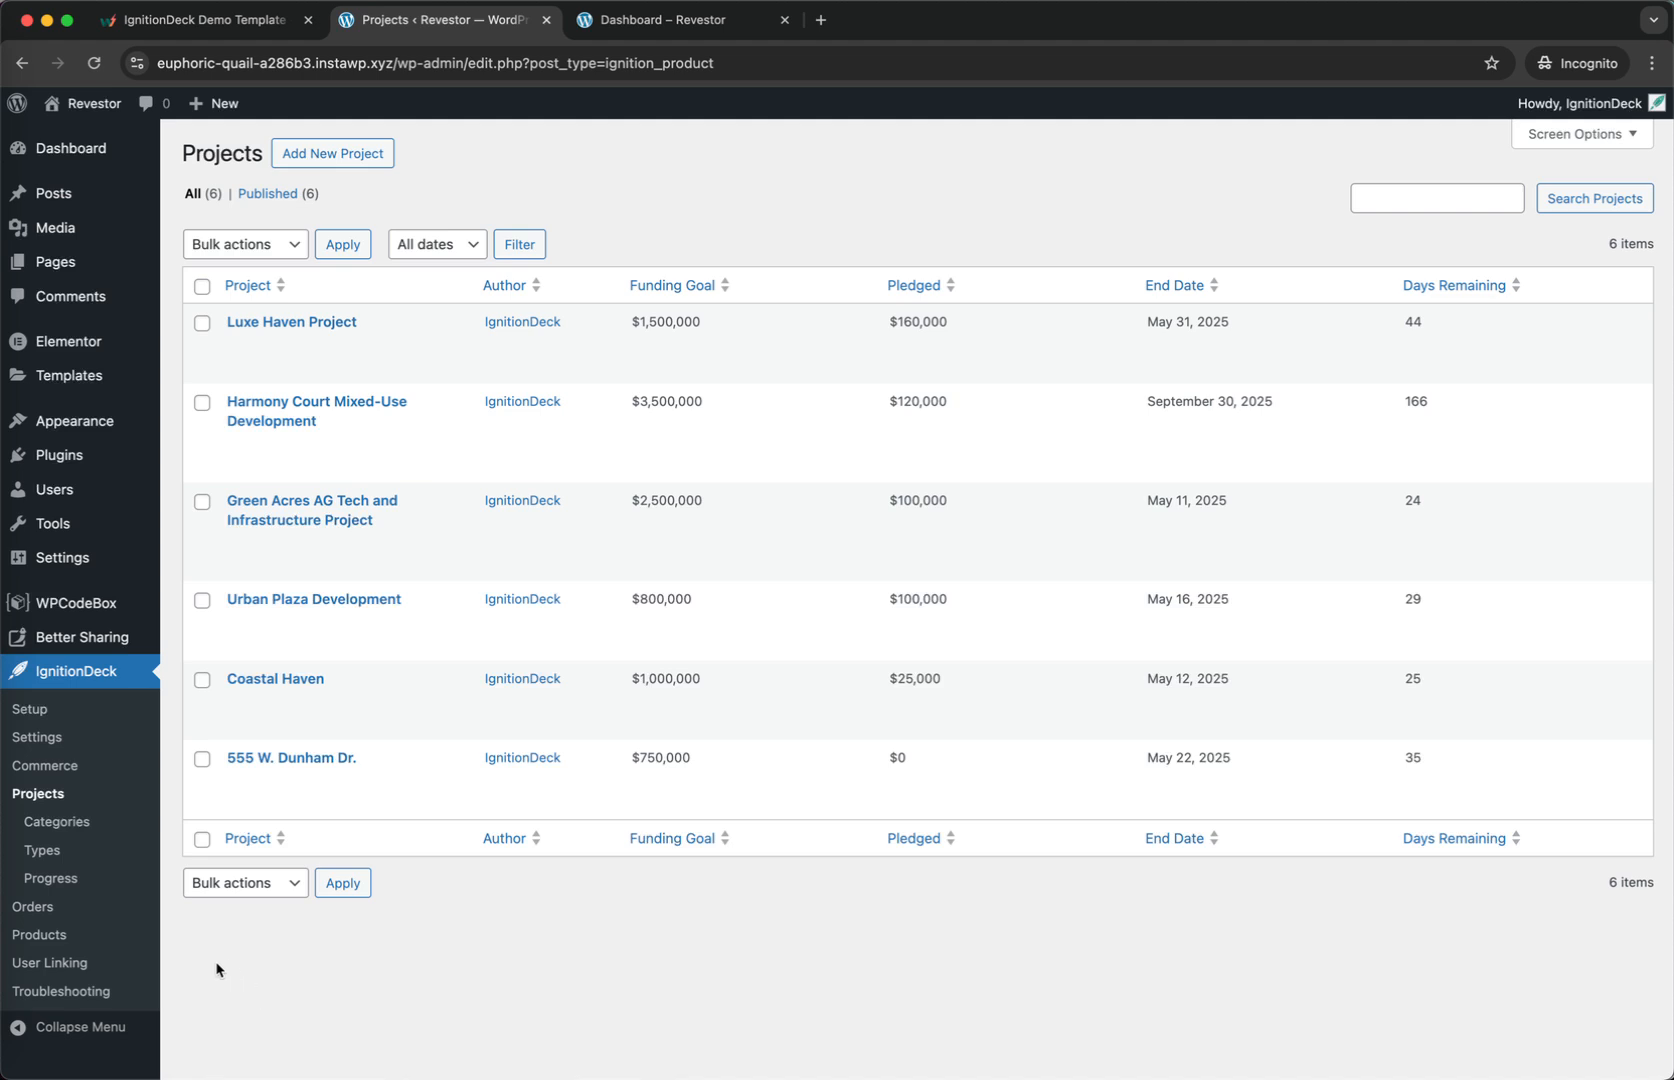
# Step: Go to IgnitionDeck > Orders to list the commerce transactions
pyautogui.click(33, 906)
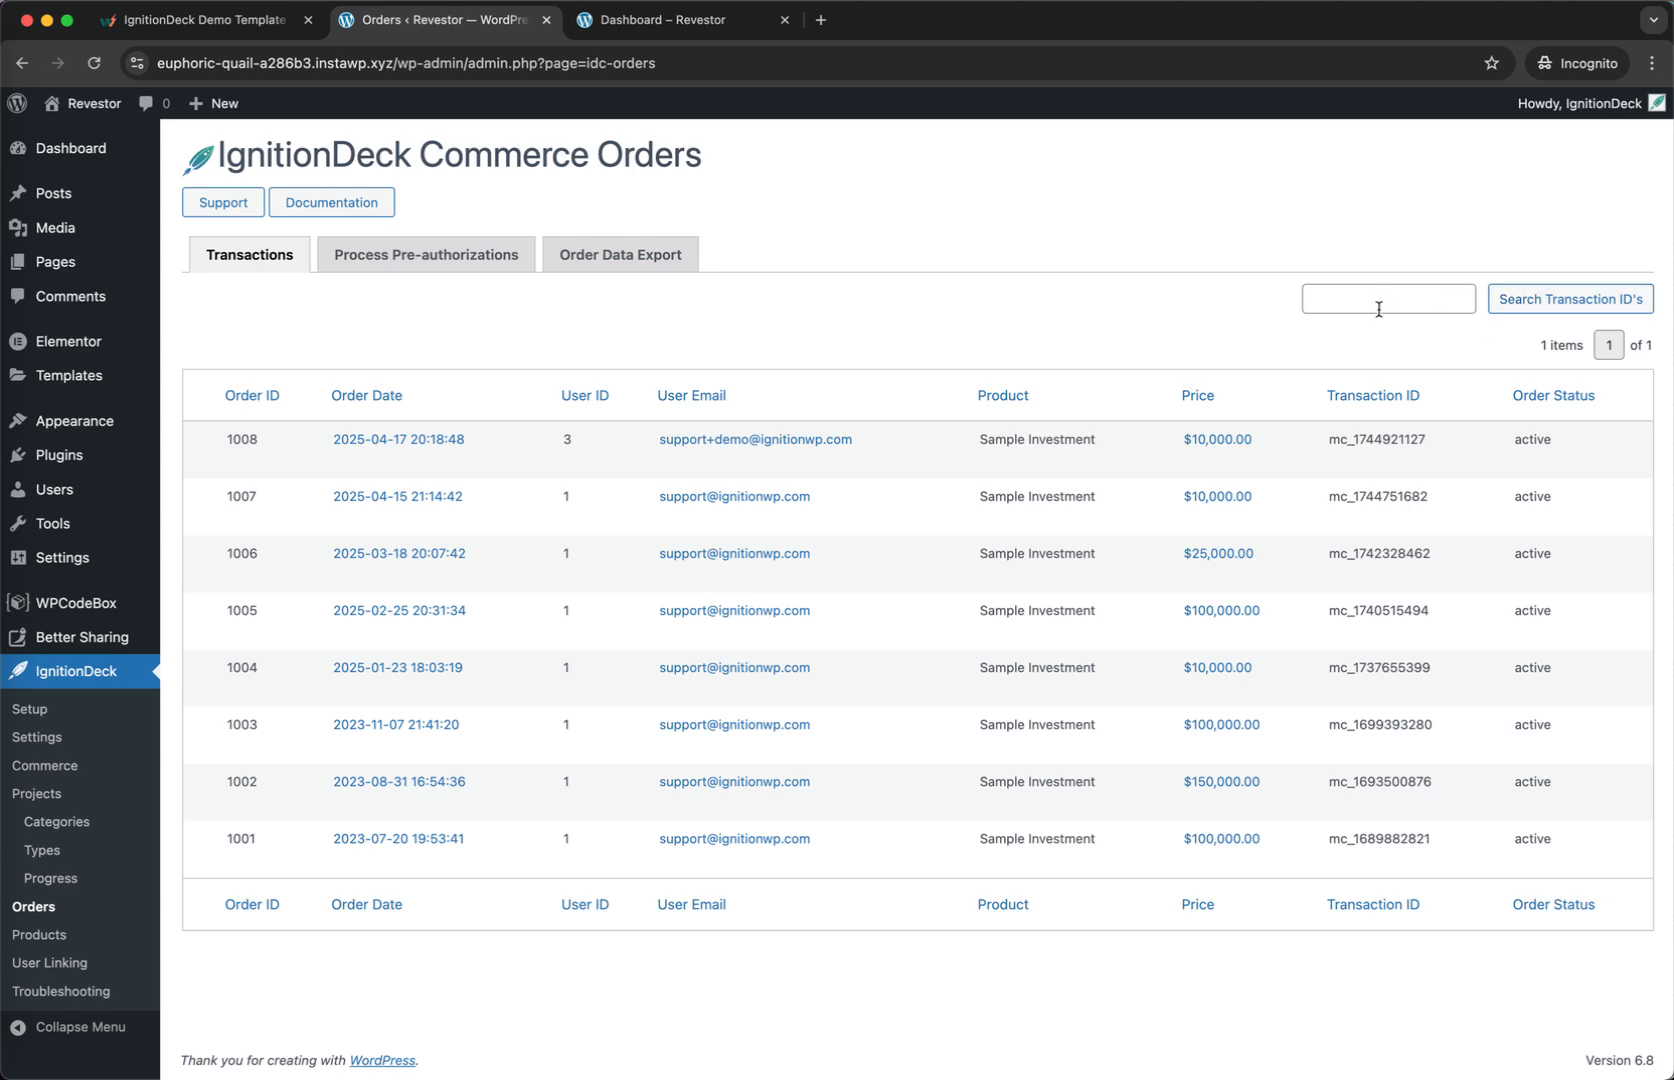
pyautogui.moveTo(1086, 423)
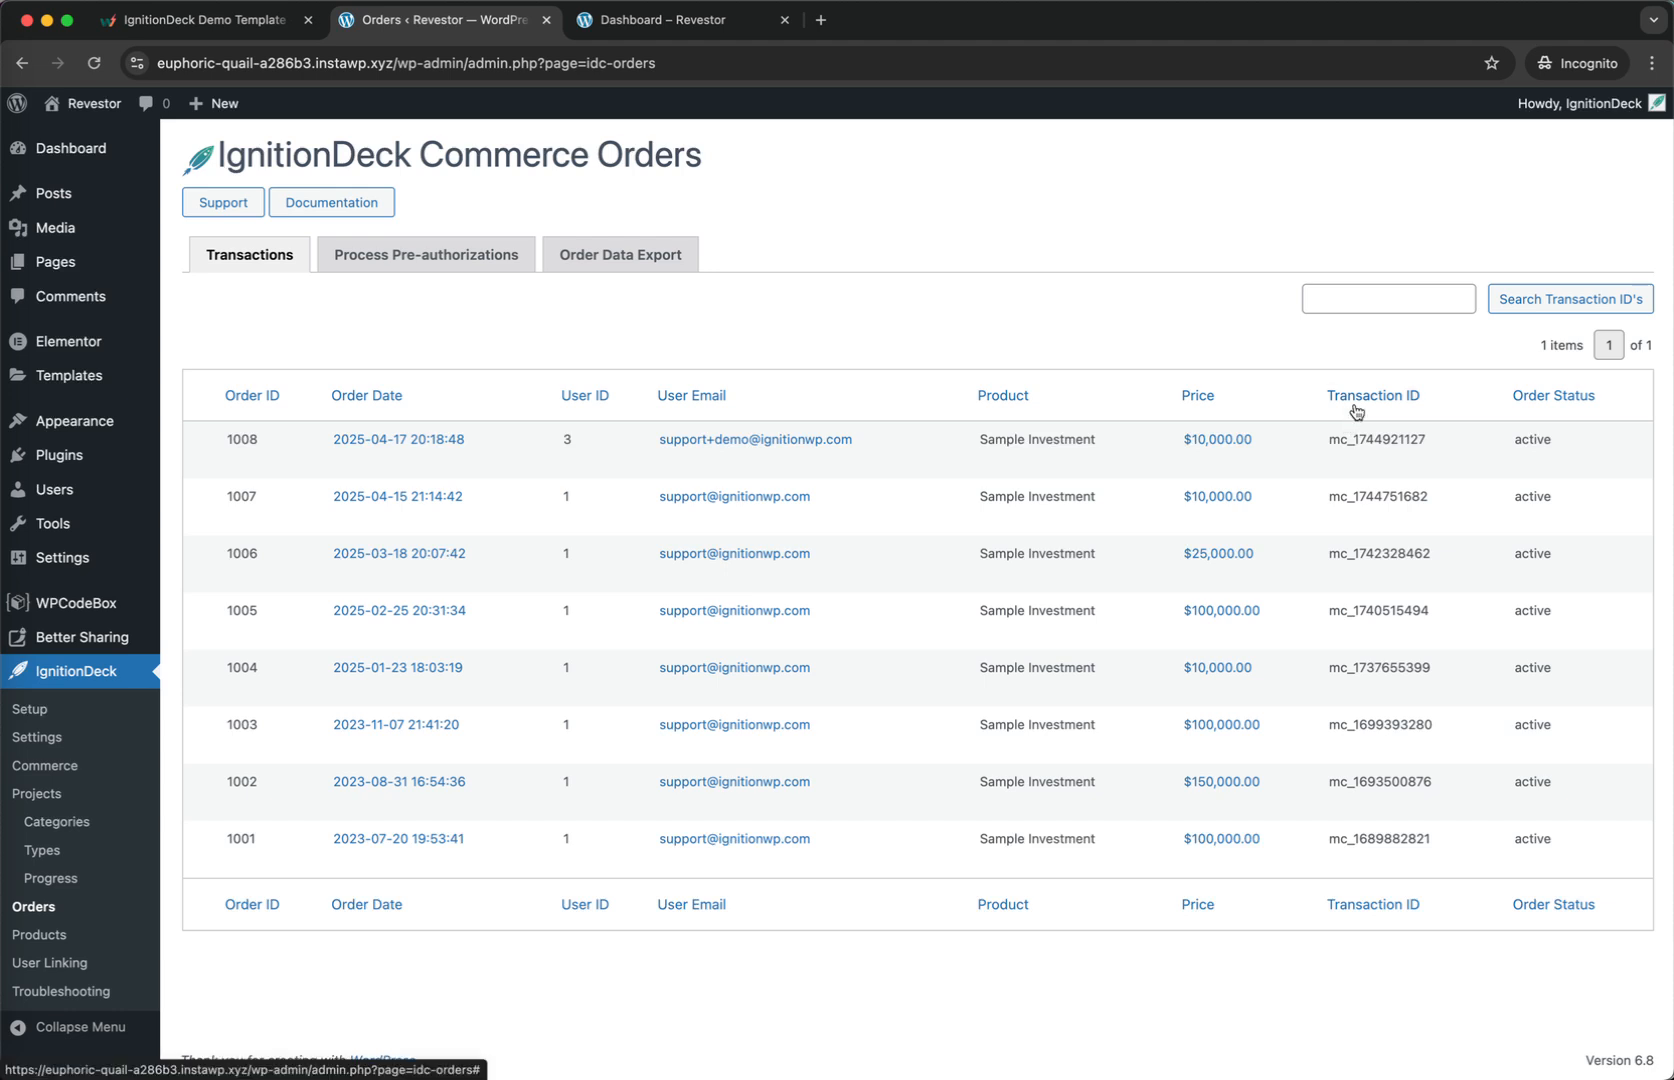
pyautogui.moveTo(852, 454)
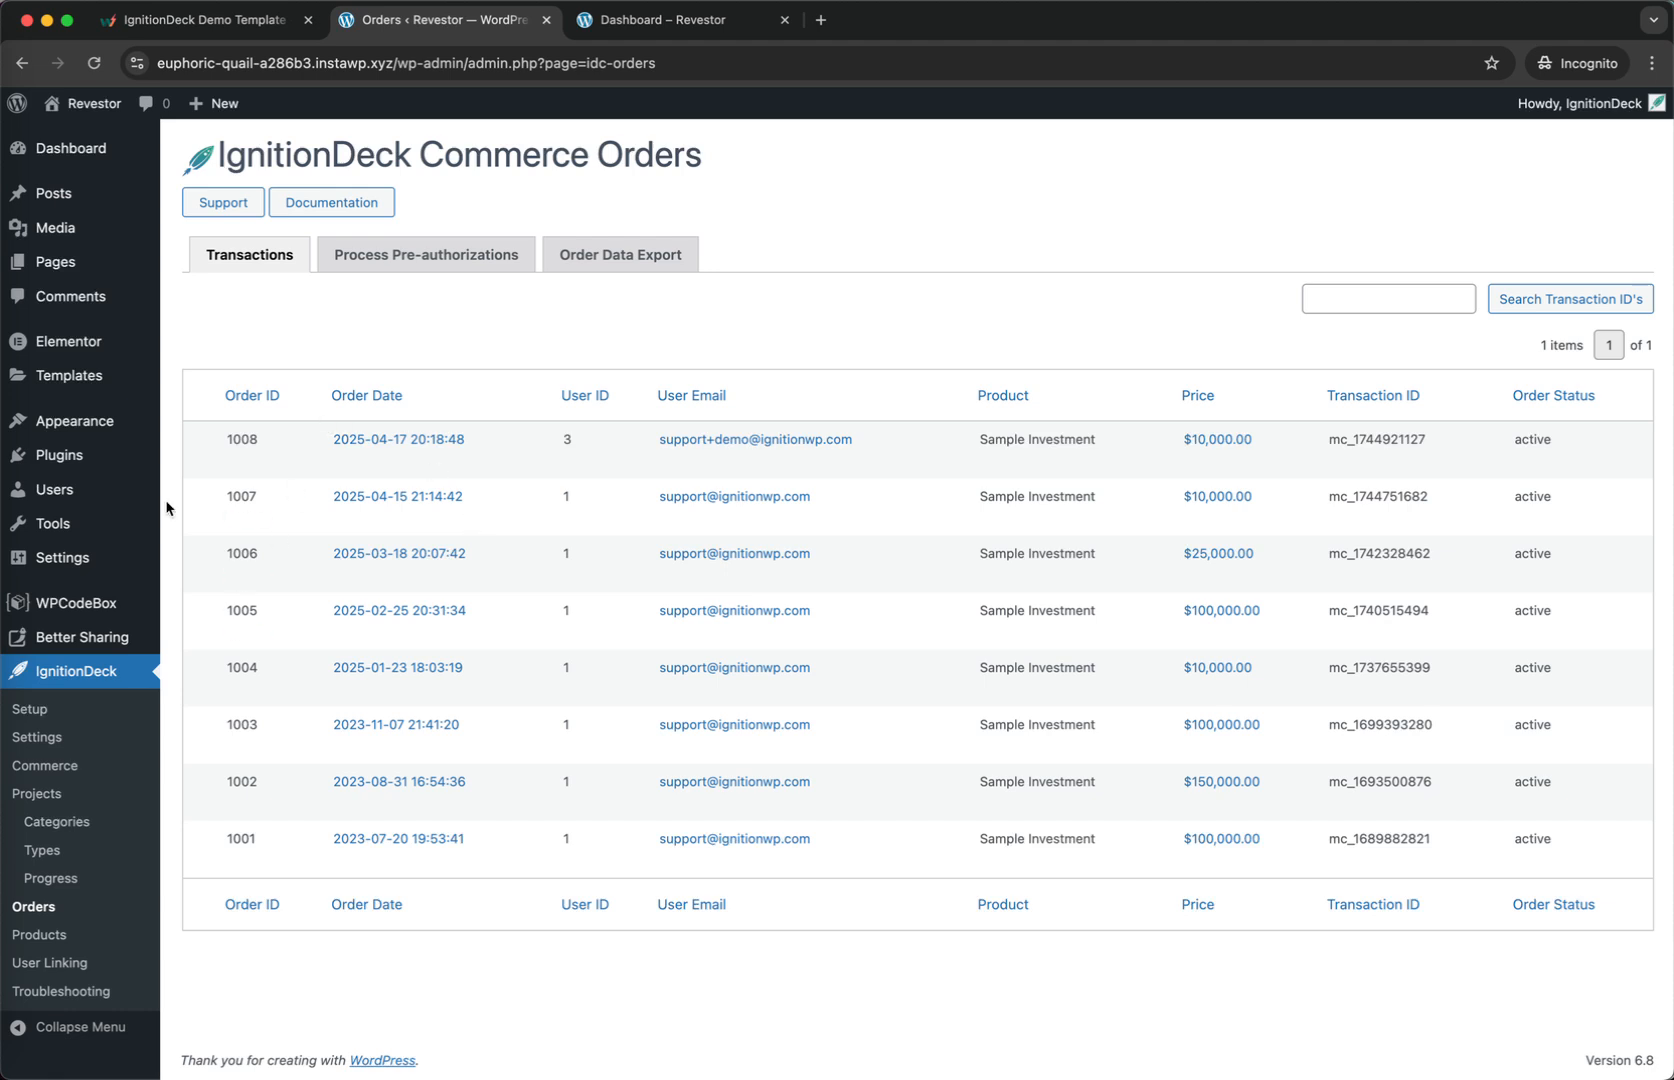
# Step: Head to the Plugins section after reviewing the eight Sample Investment orders
pyautogui.click(50, 455)
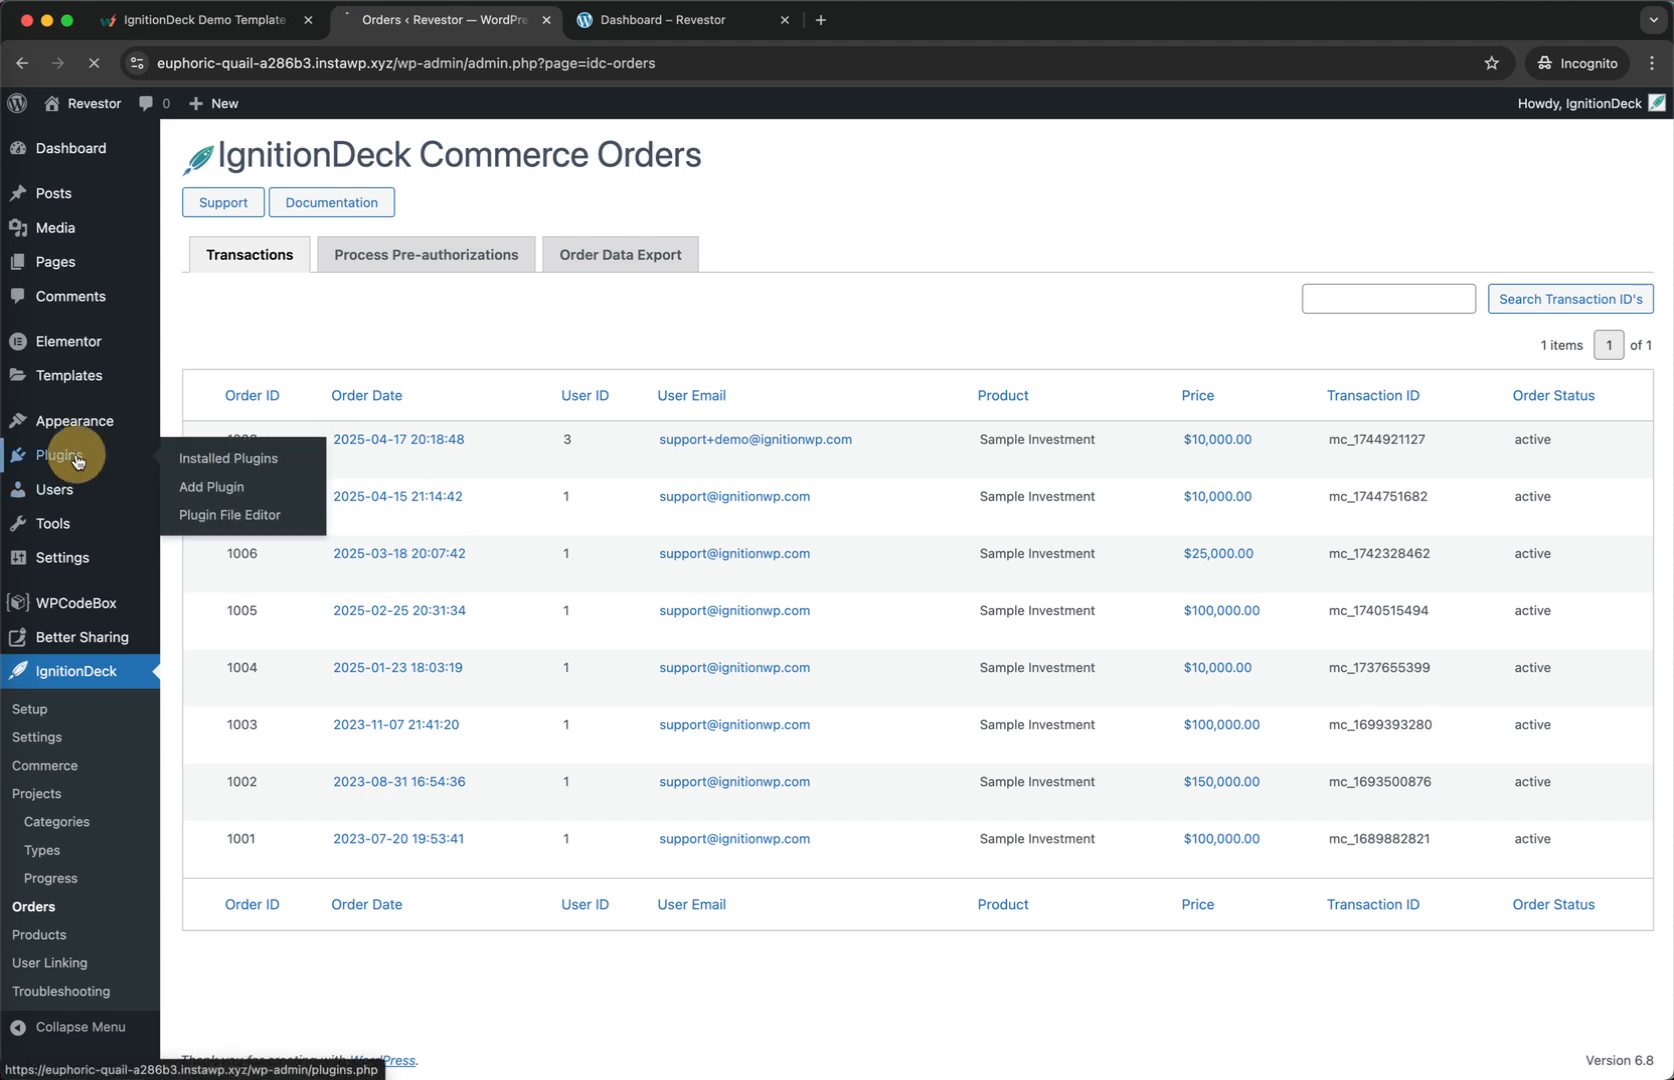
# Step: Review Installed Plugins, then view the three themes under Appearance > Themes
pyautogui.click(230, 458)
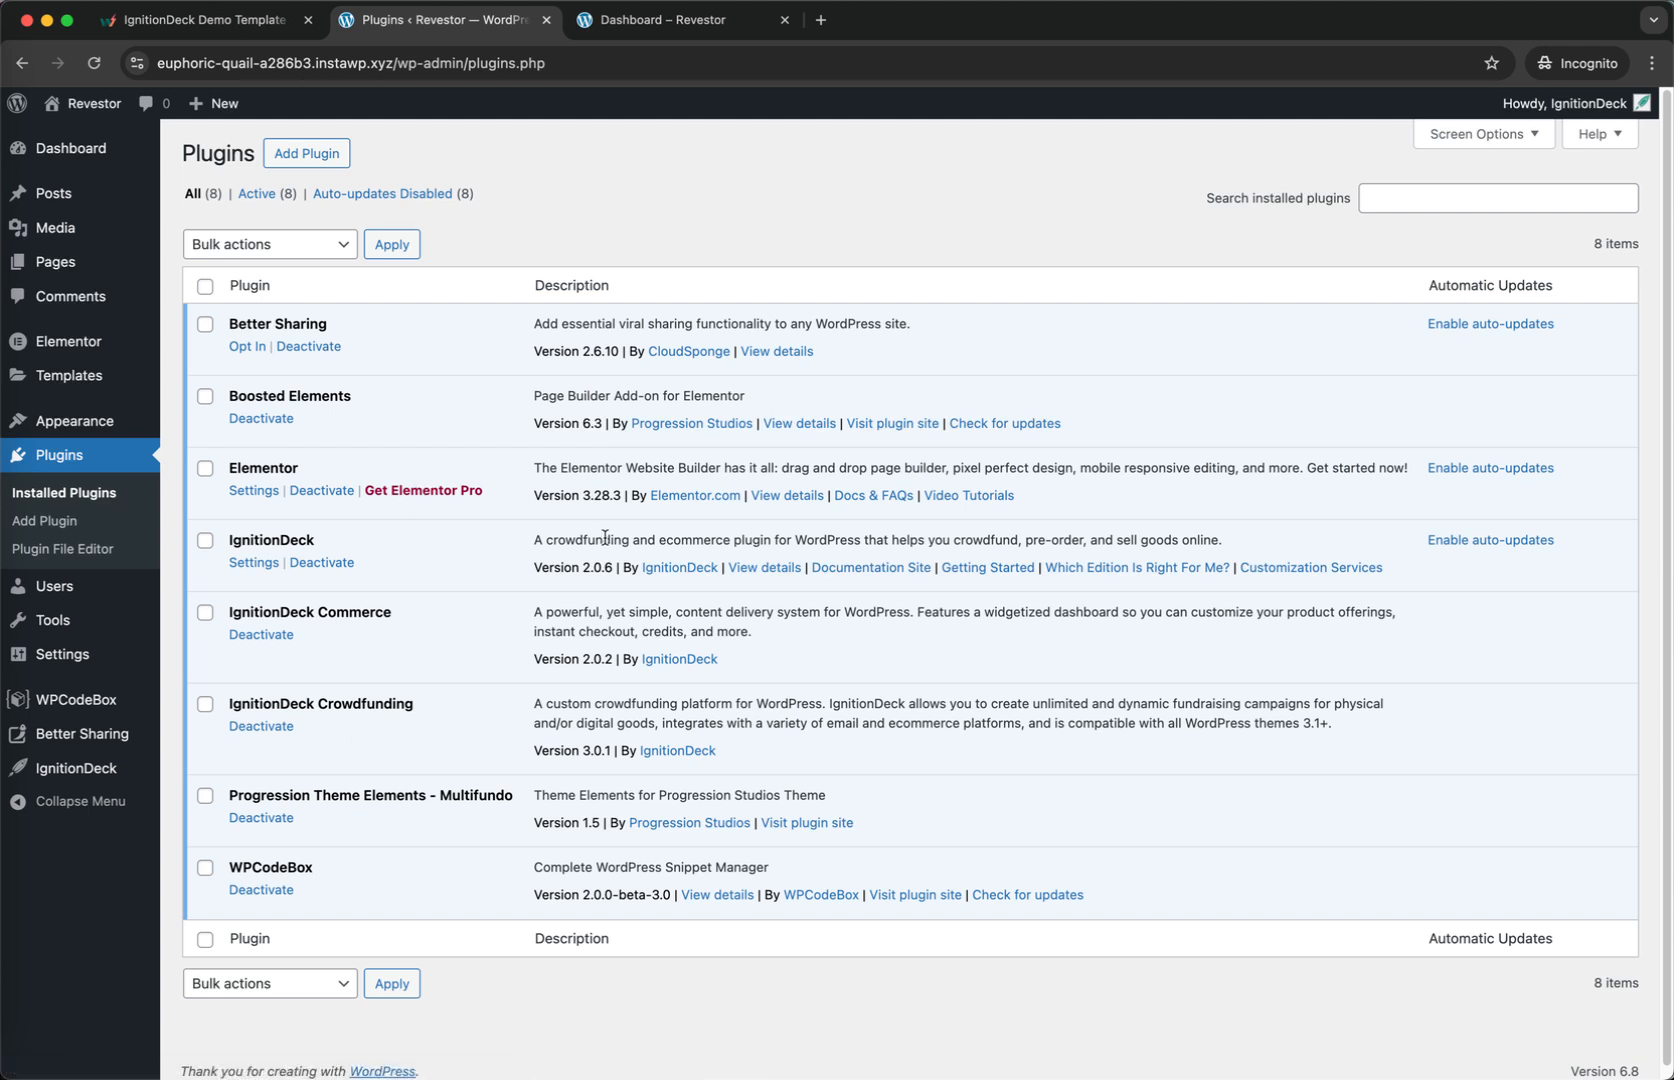
pyautogui.moveTo(260, 635)
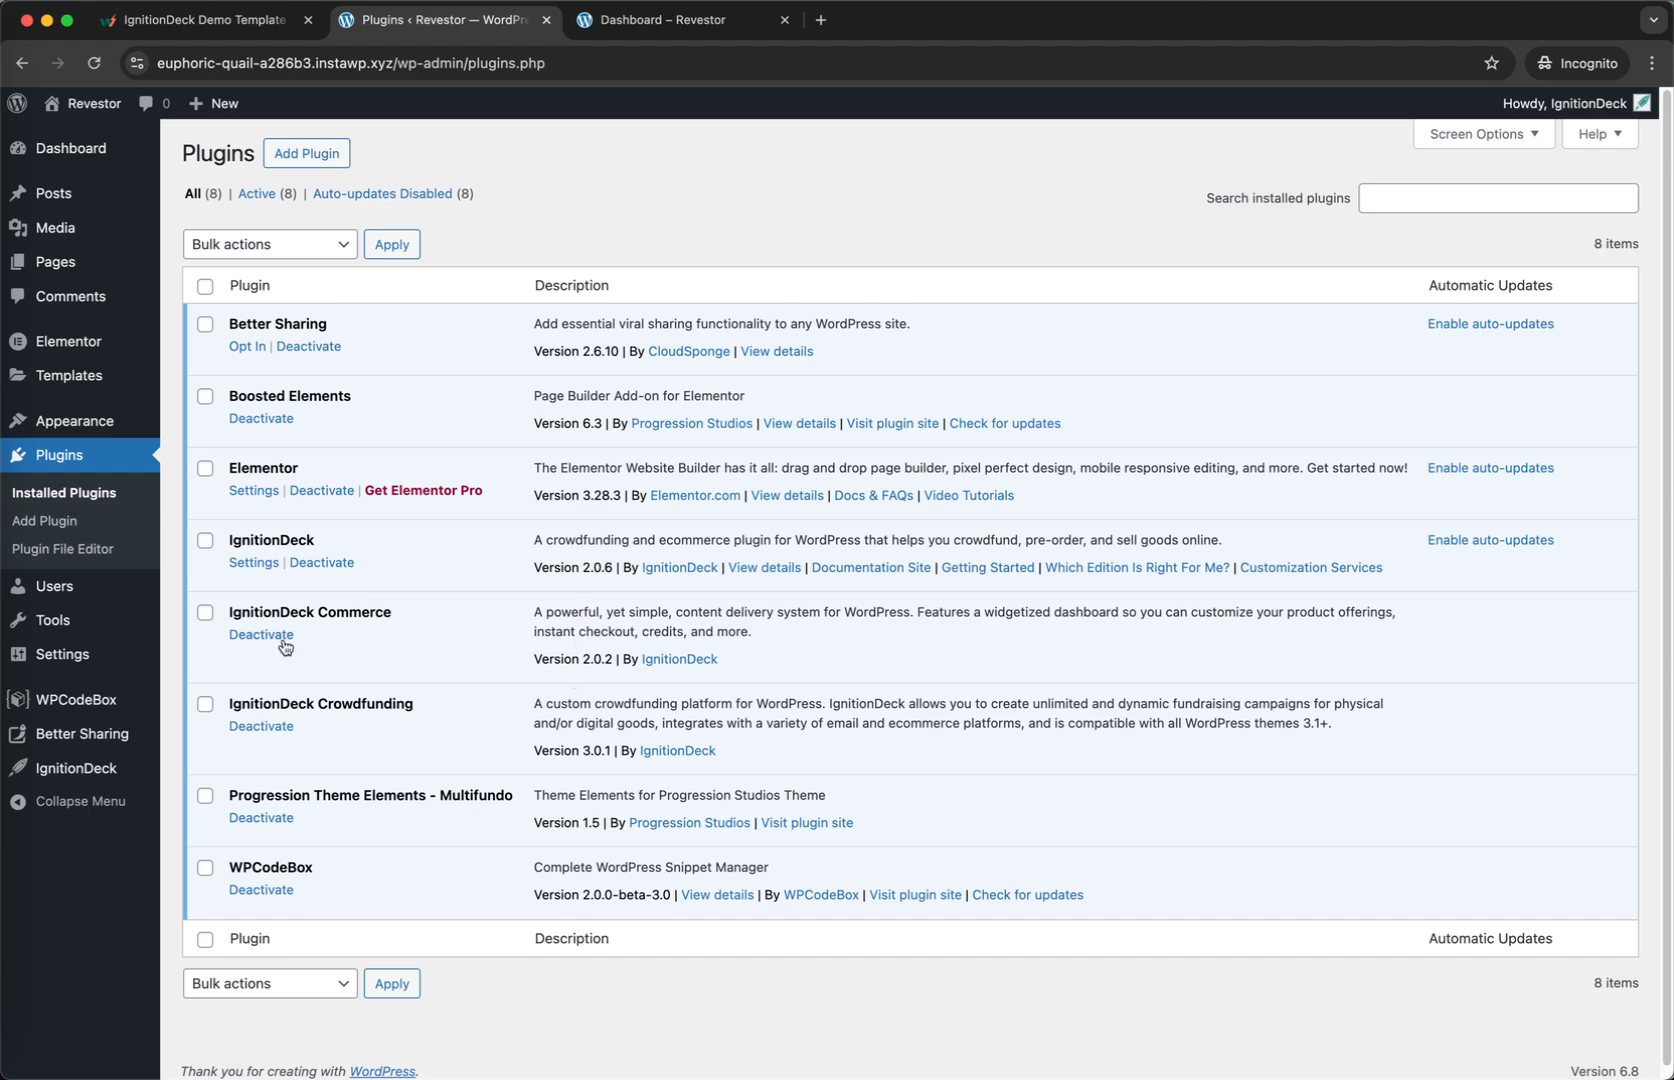
pyautogui.click(70, 419)
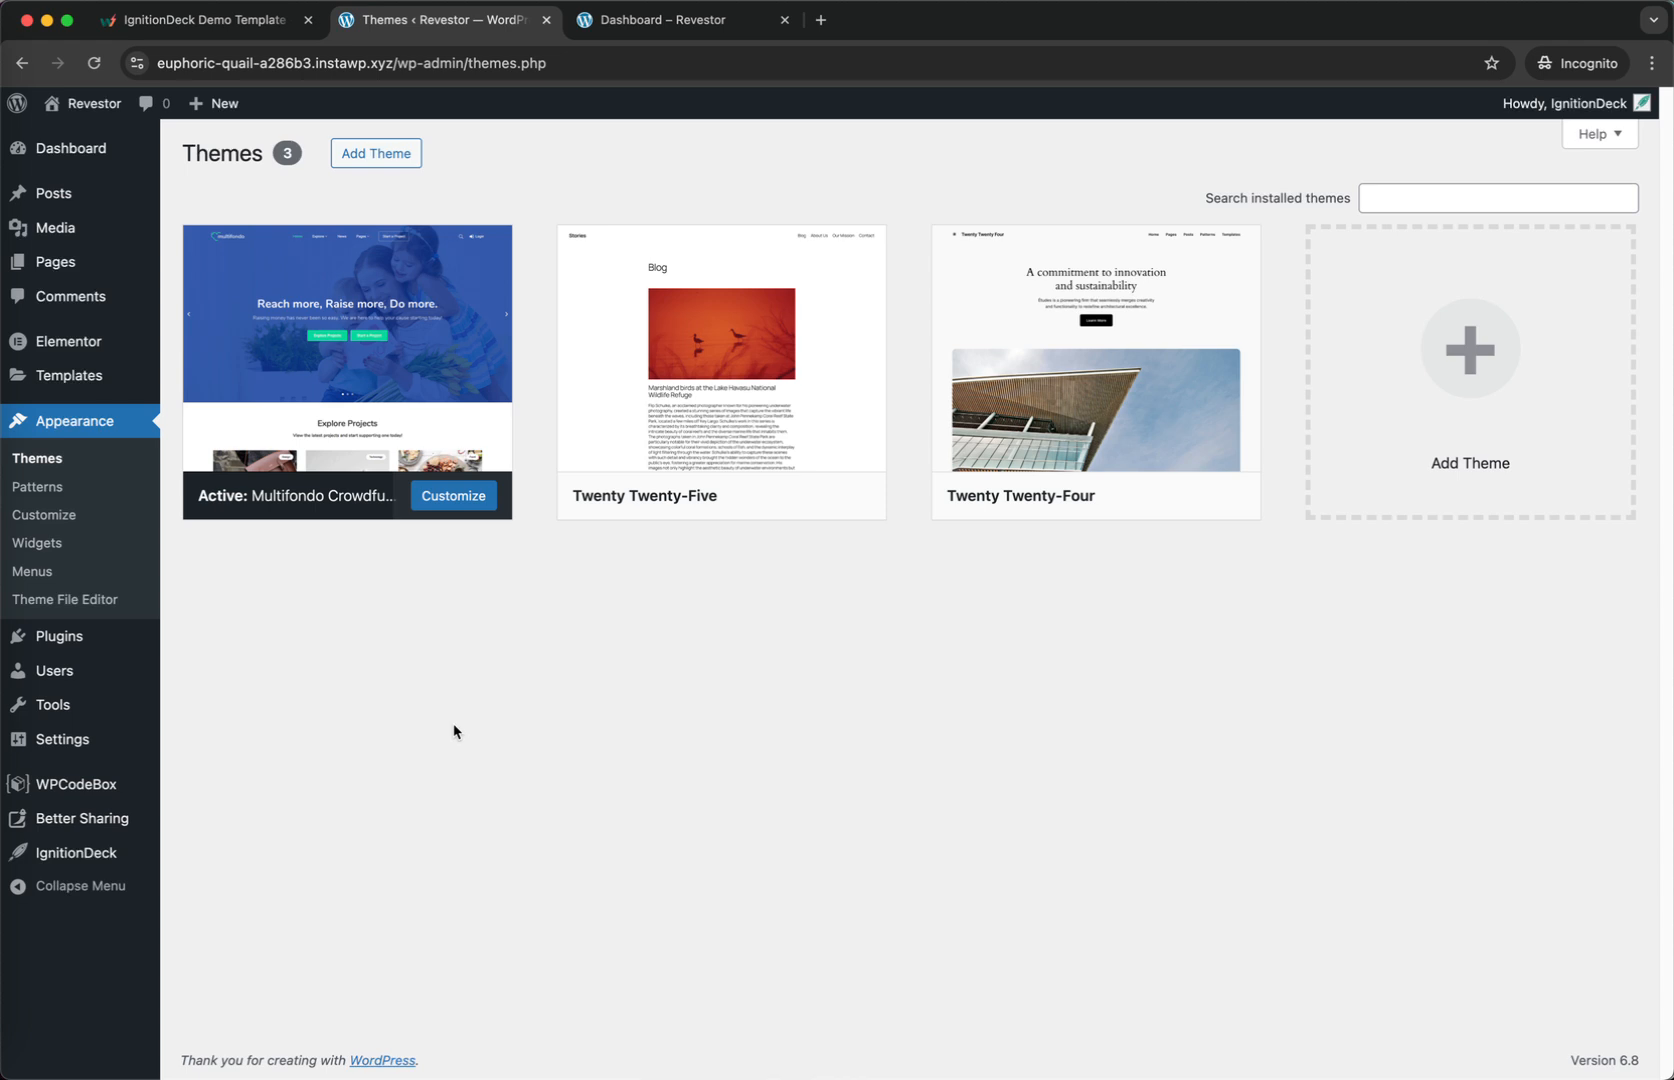
pyautogui.moveTo(321, 781)
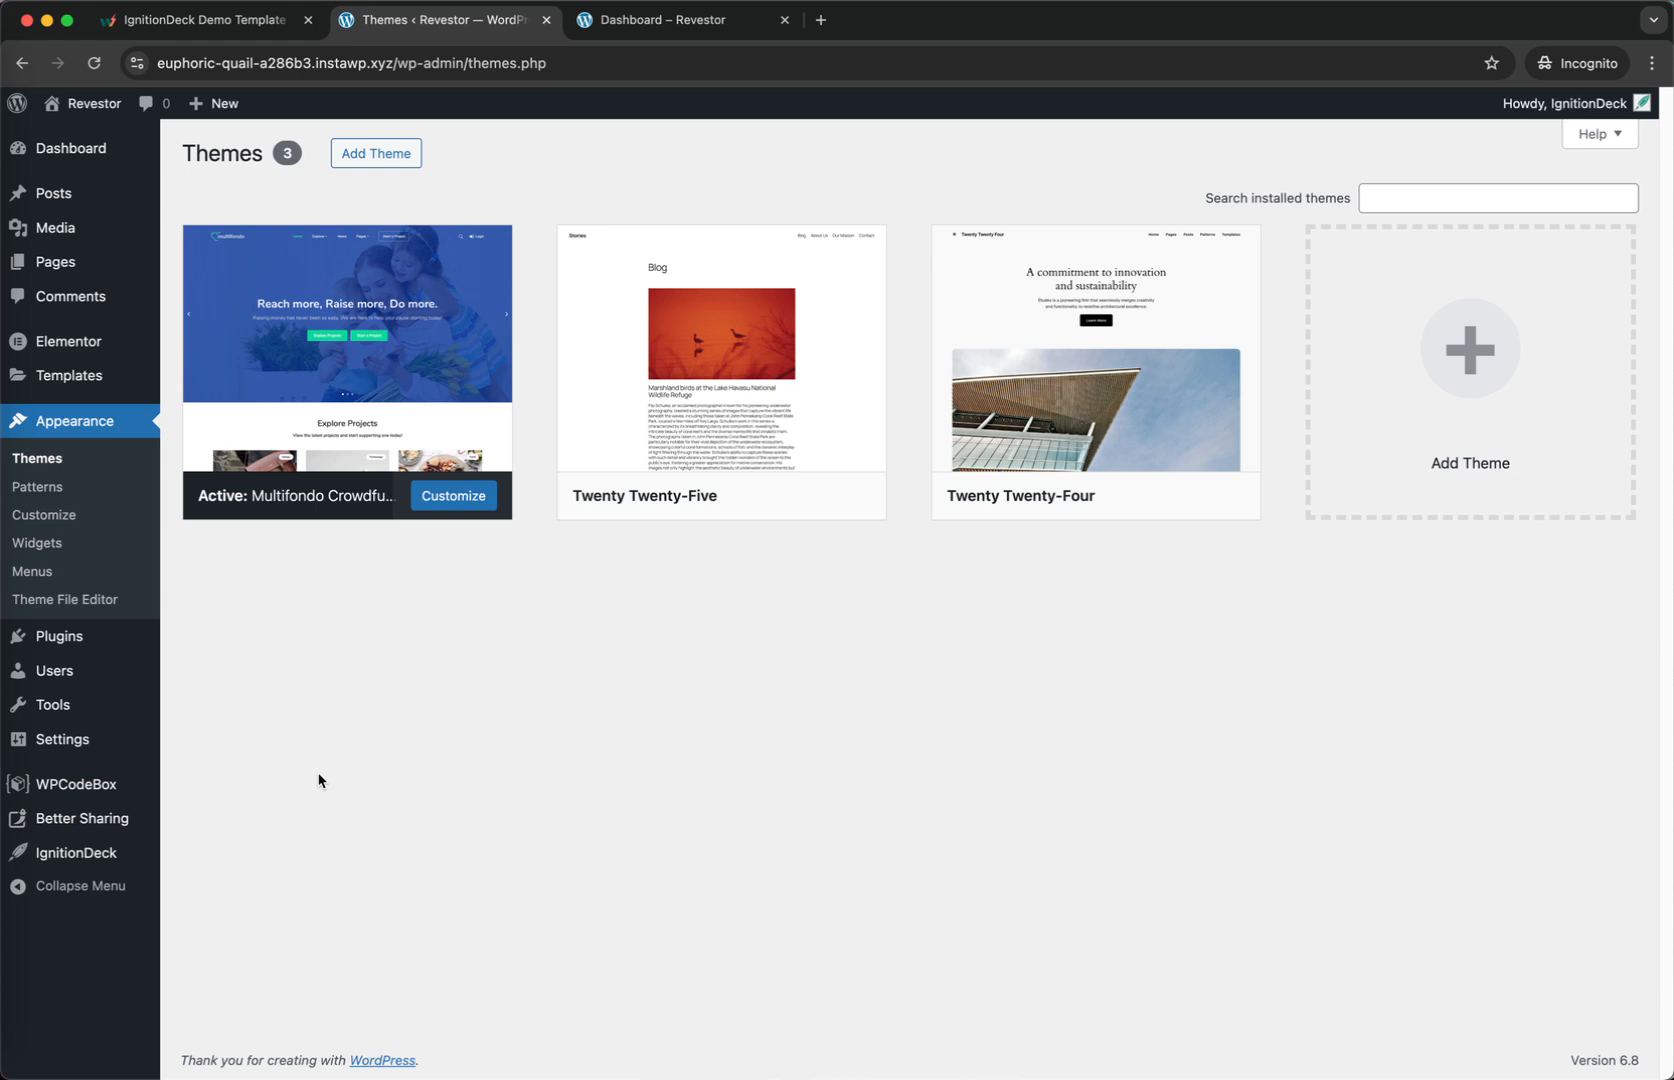
pyautogui.moveTo(275, 757)
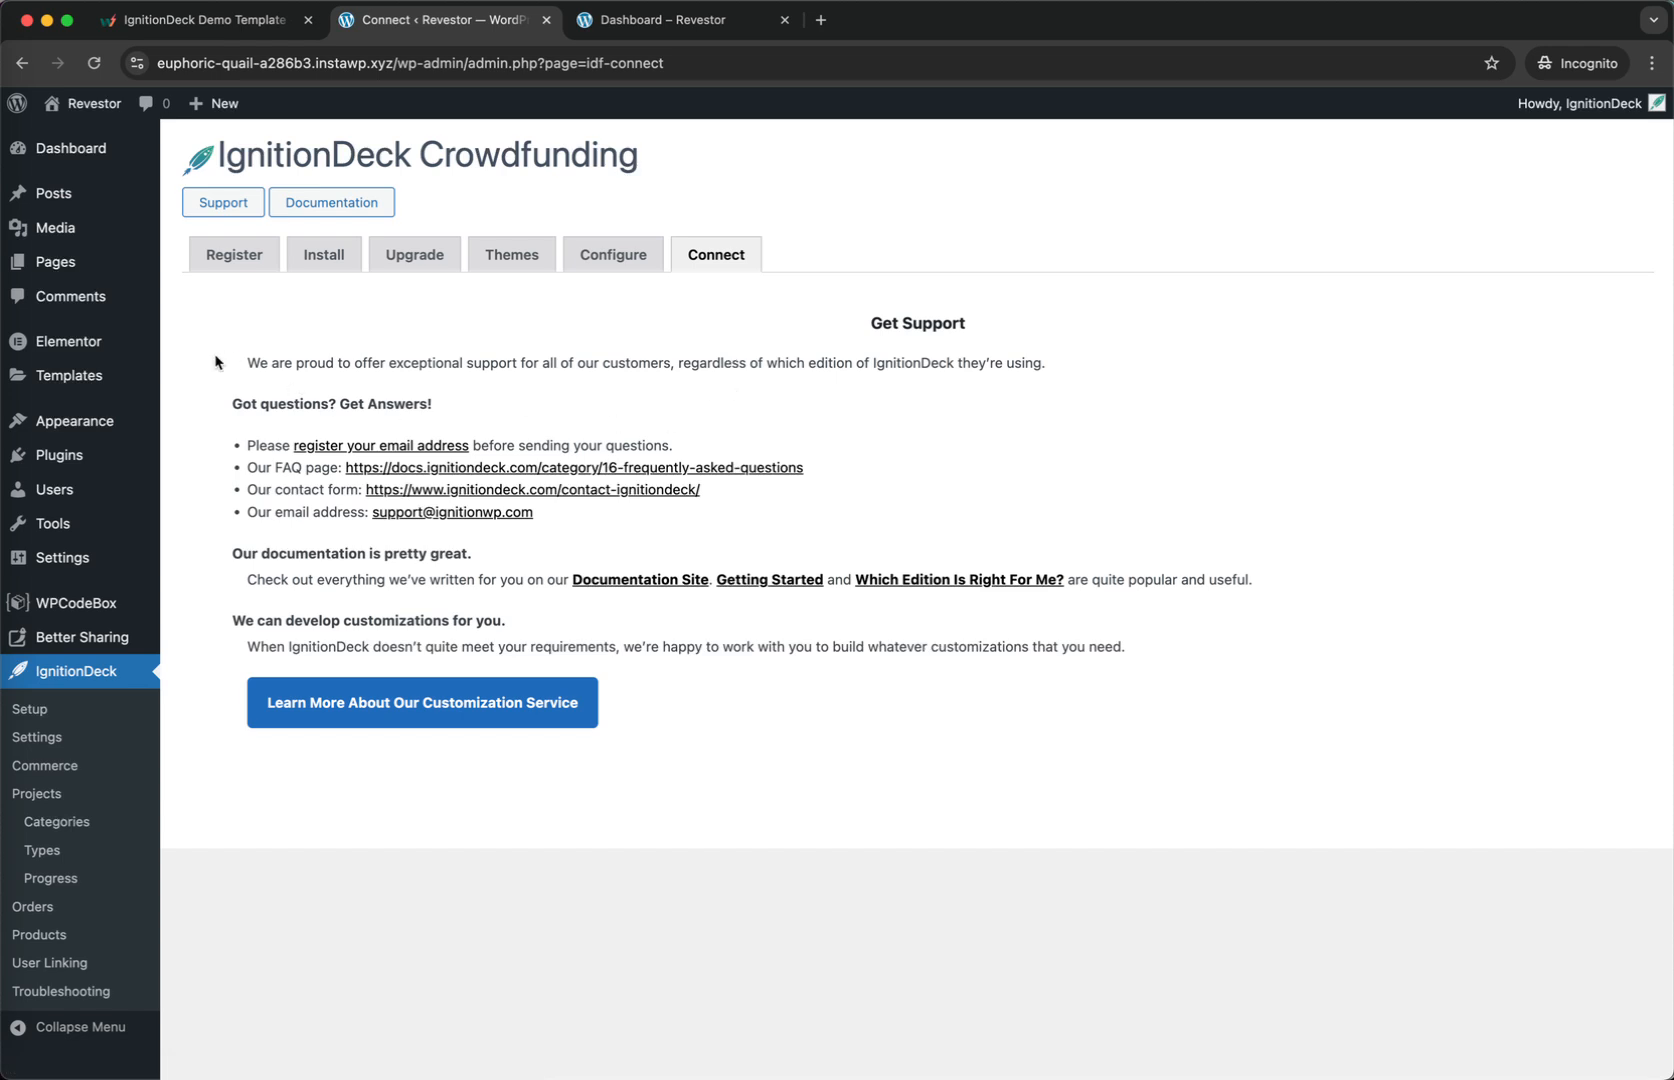
pyautogui.moveTo(510, 702)
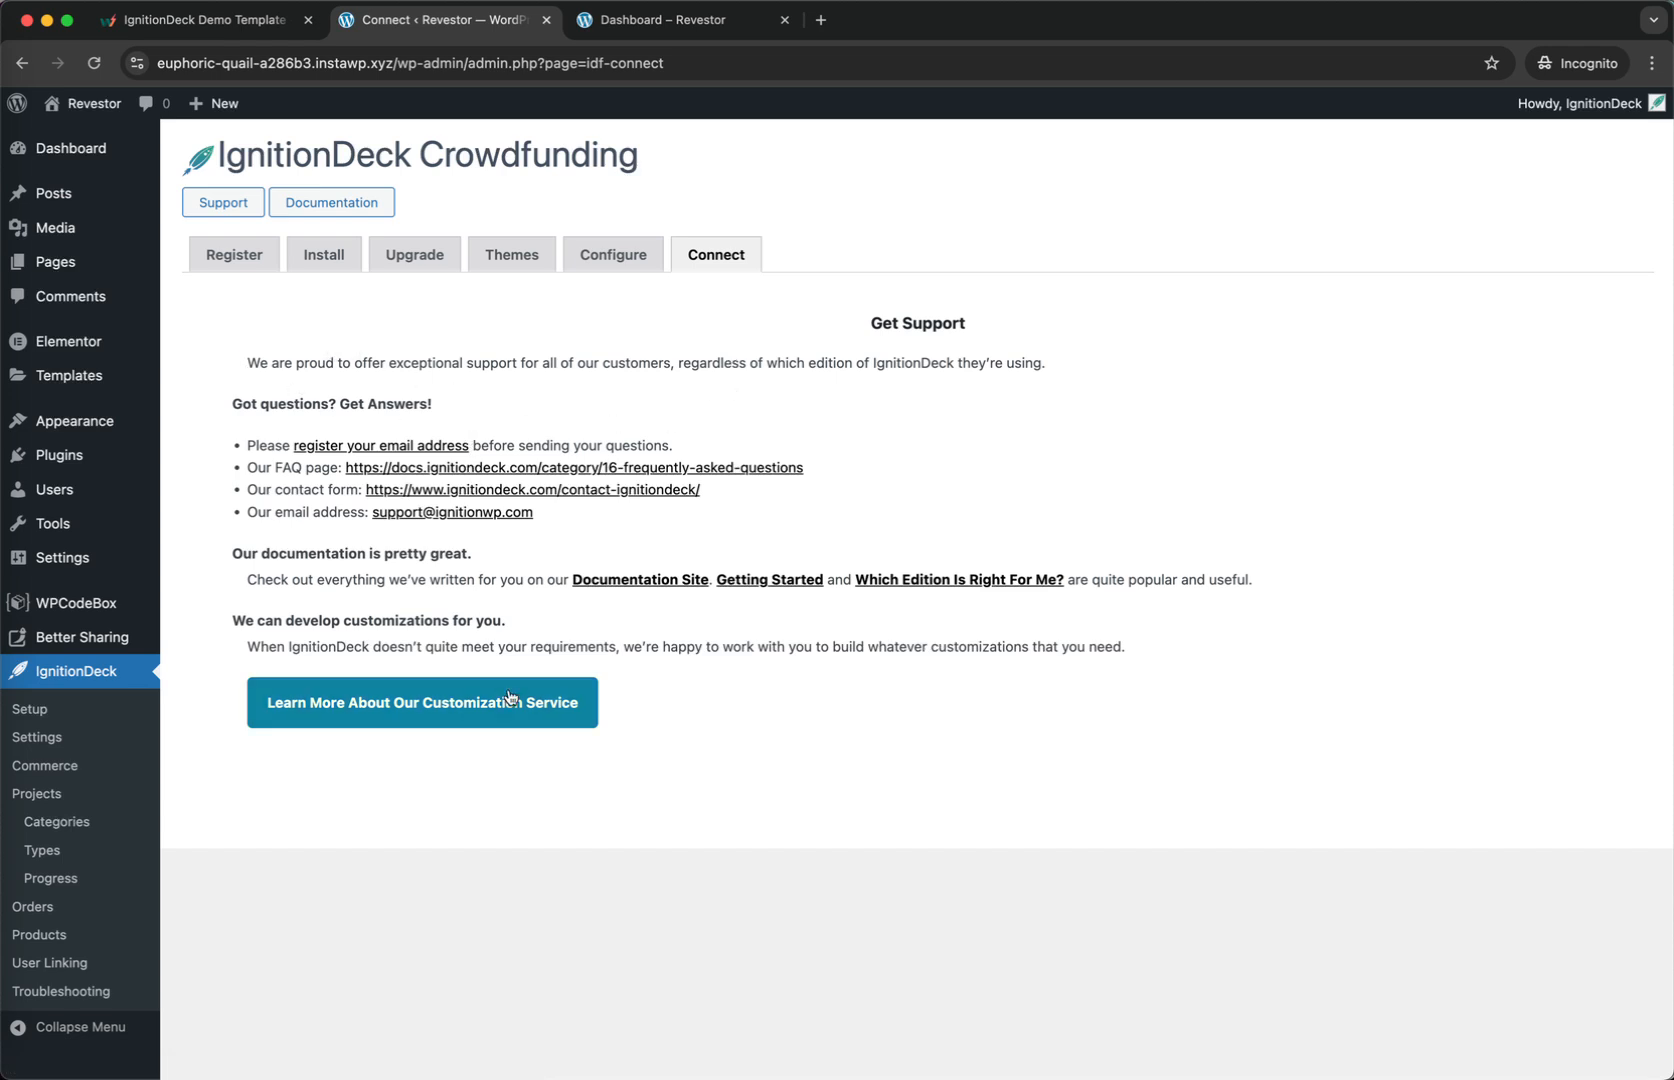
pyautogui.moveTo(831, 740)
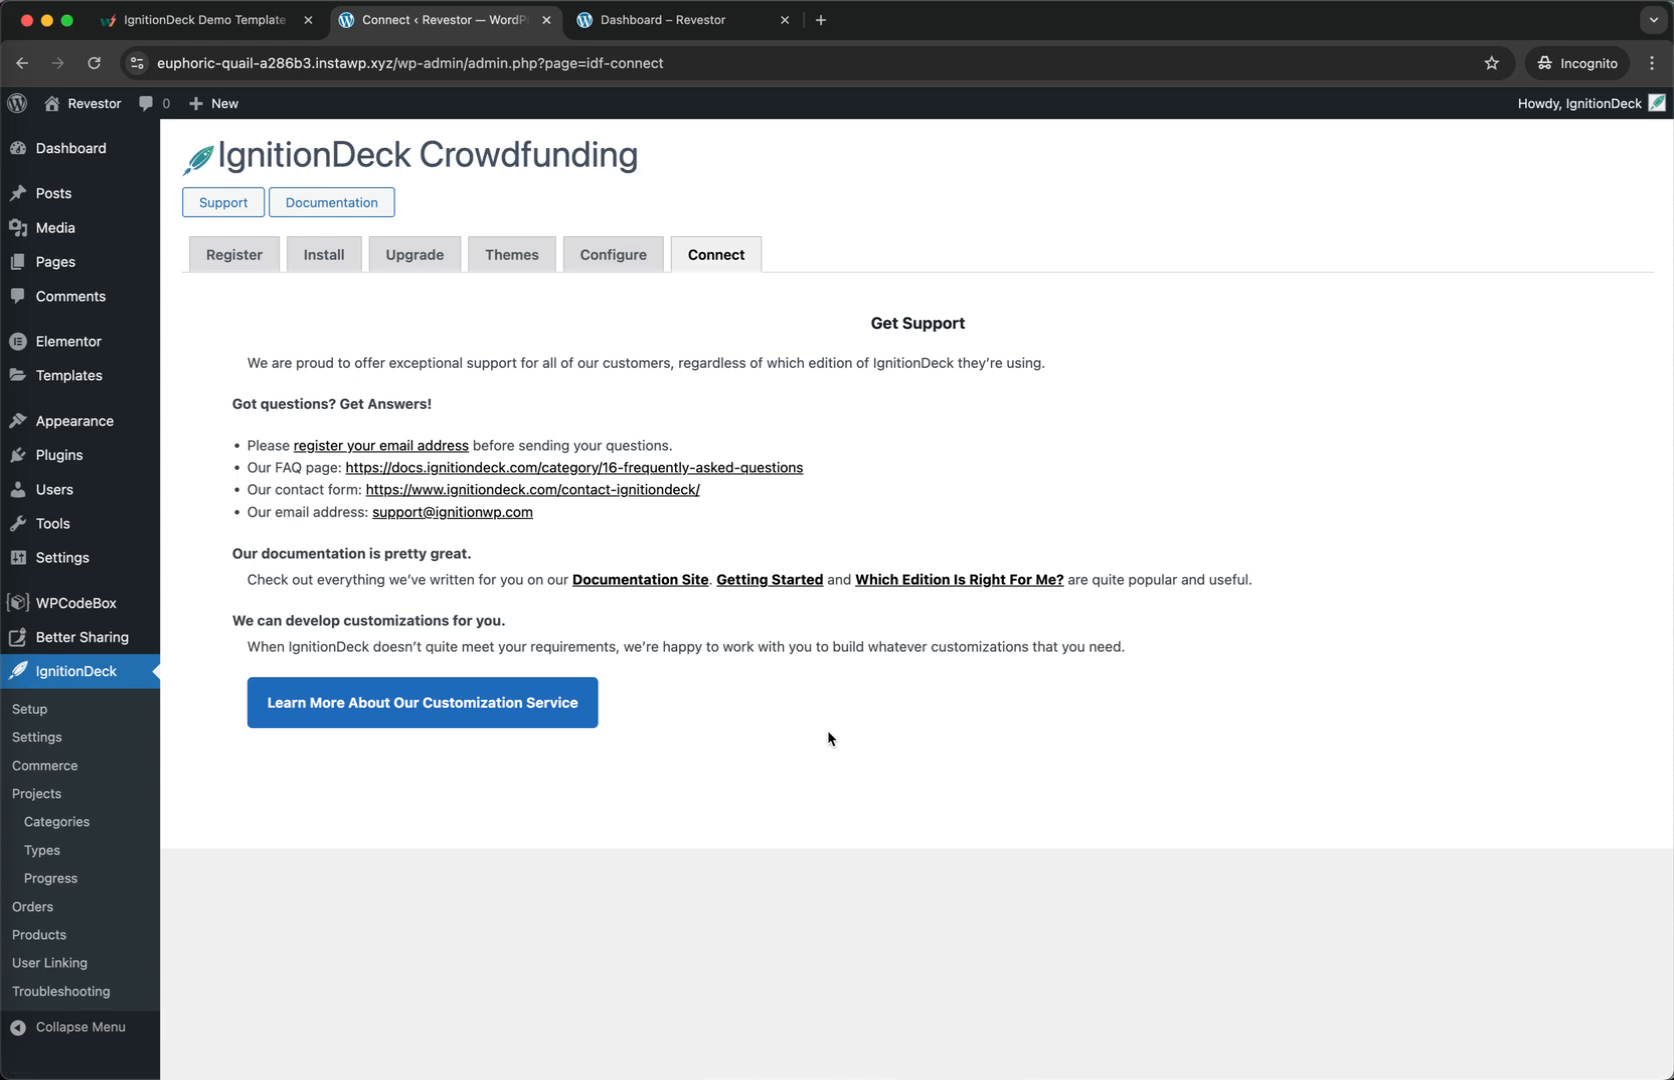
pyautogui.moveTo(422, 702)
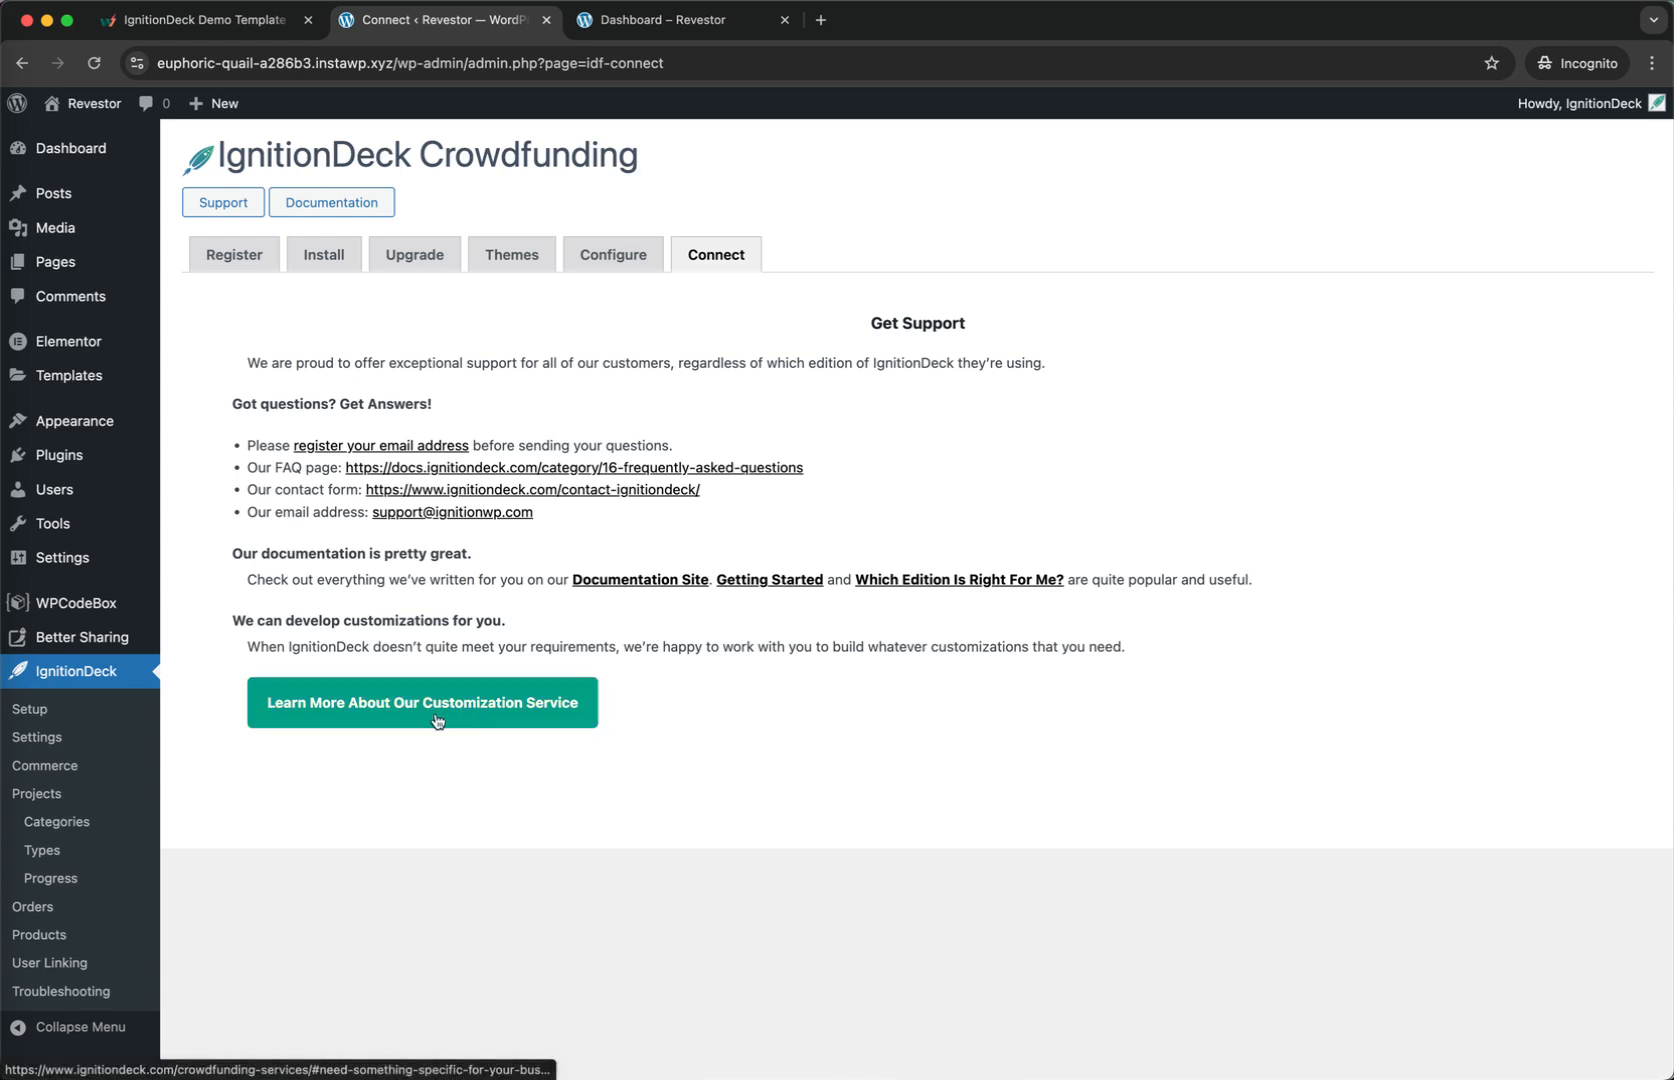
pyautogui.moveTo(607, 593)
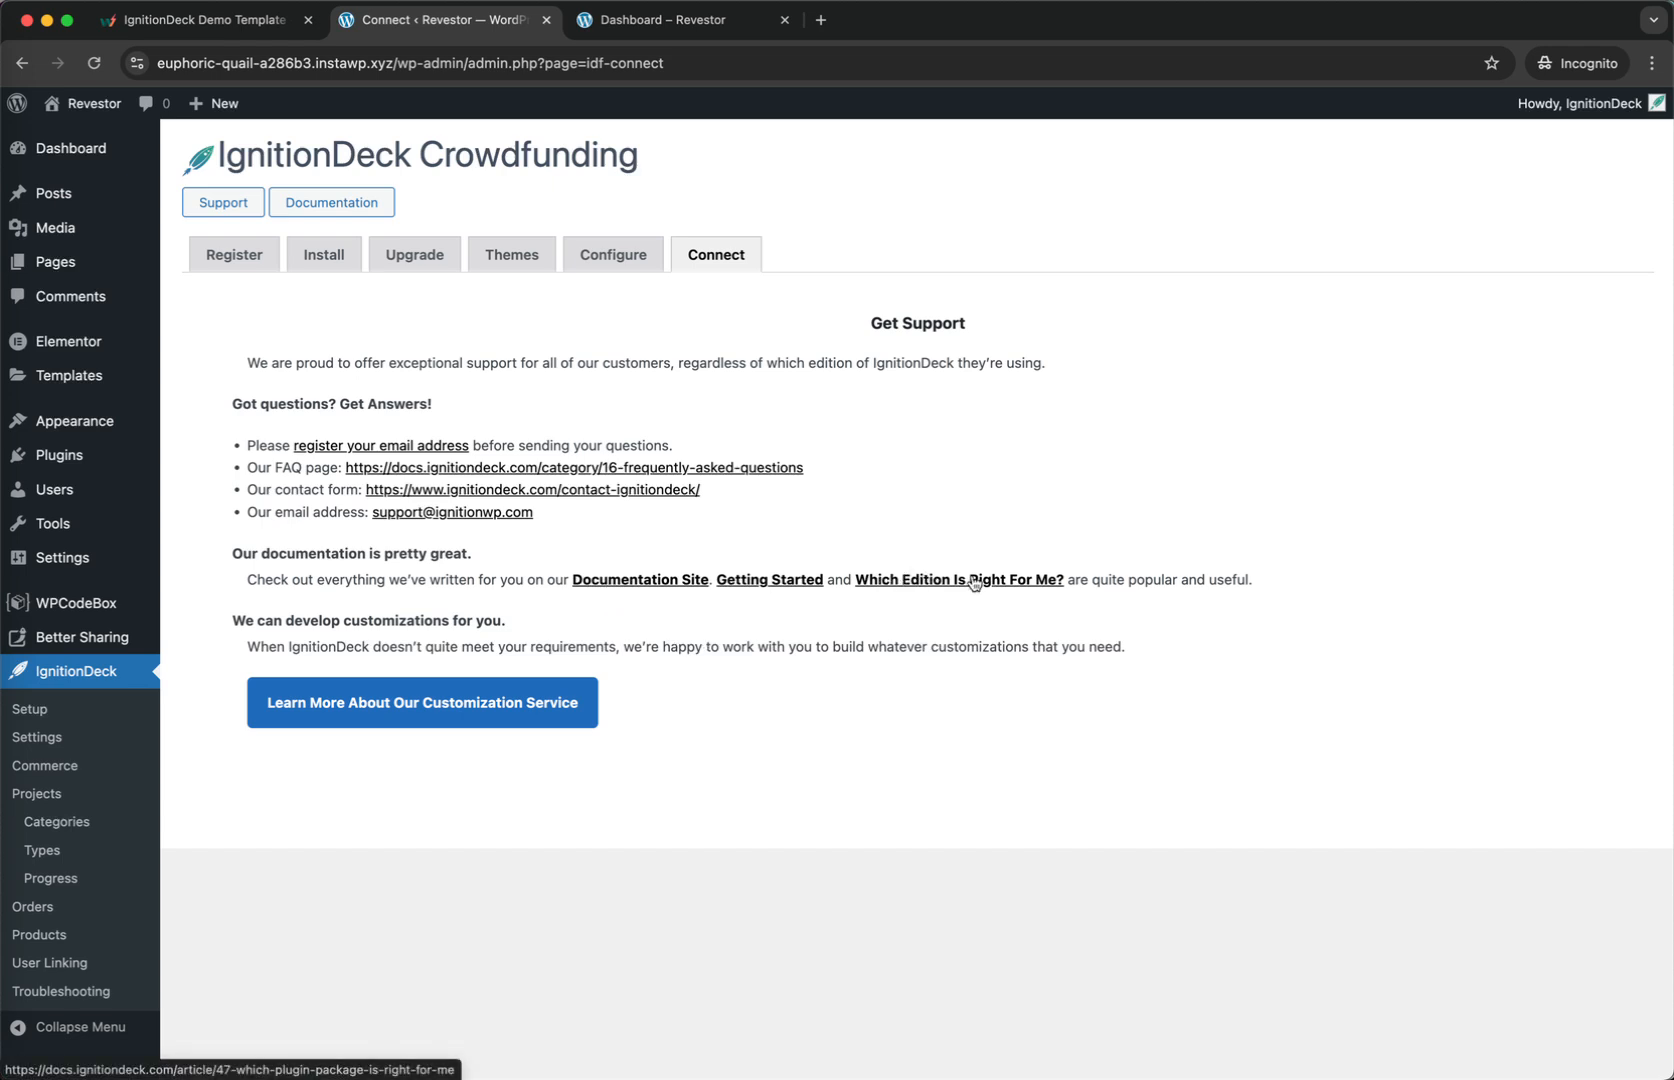
pyautogui.moveTo(531, 328)
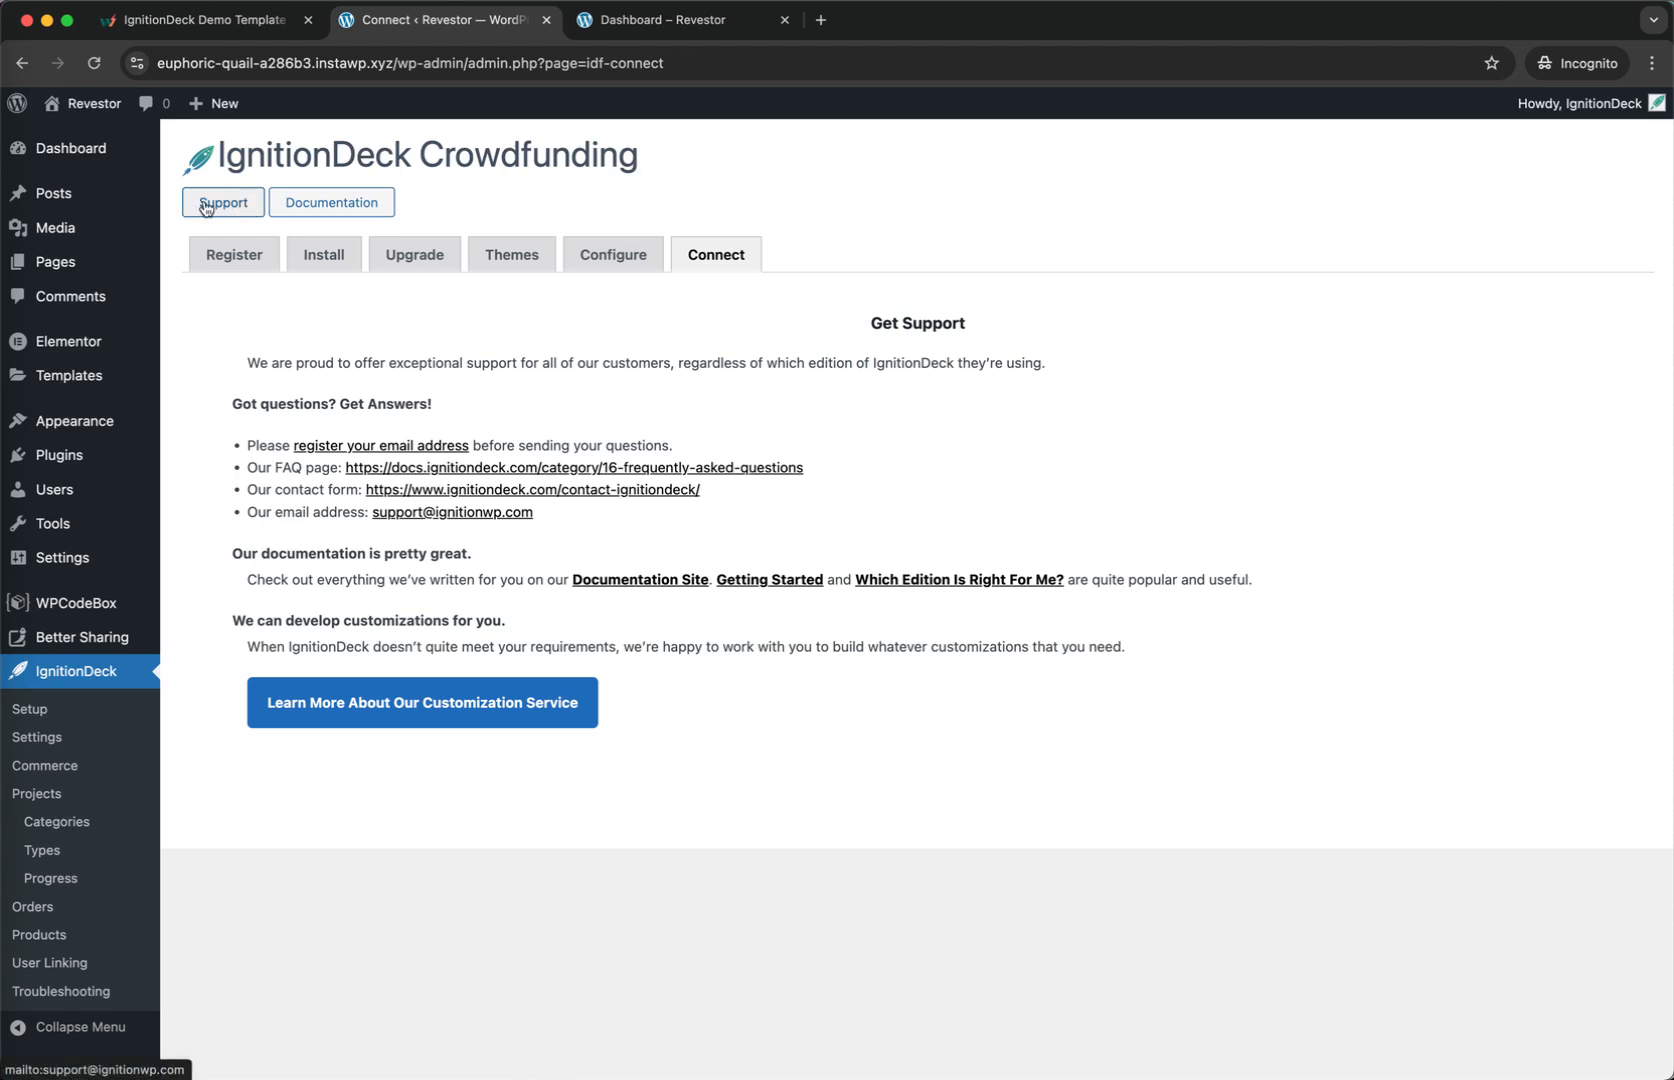
pyautogui.moveTo(222, 202)
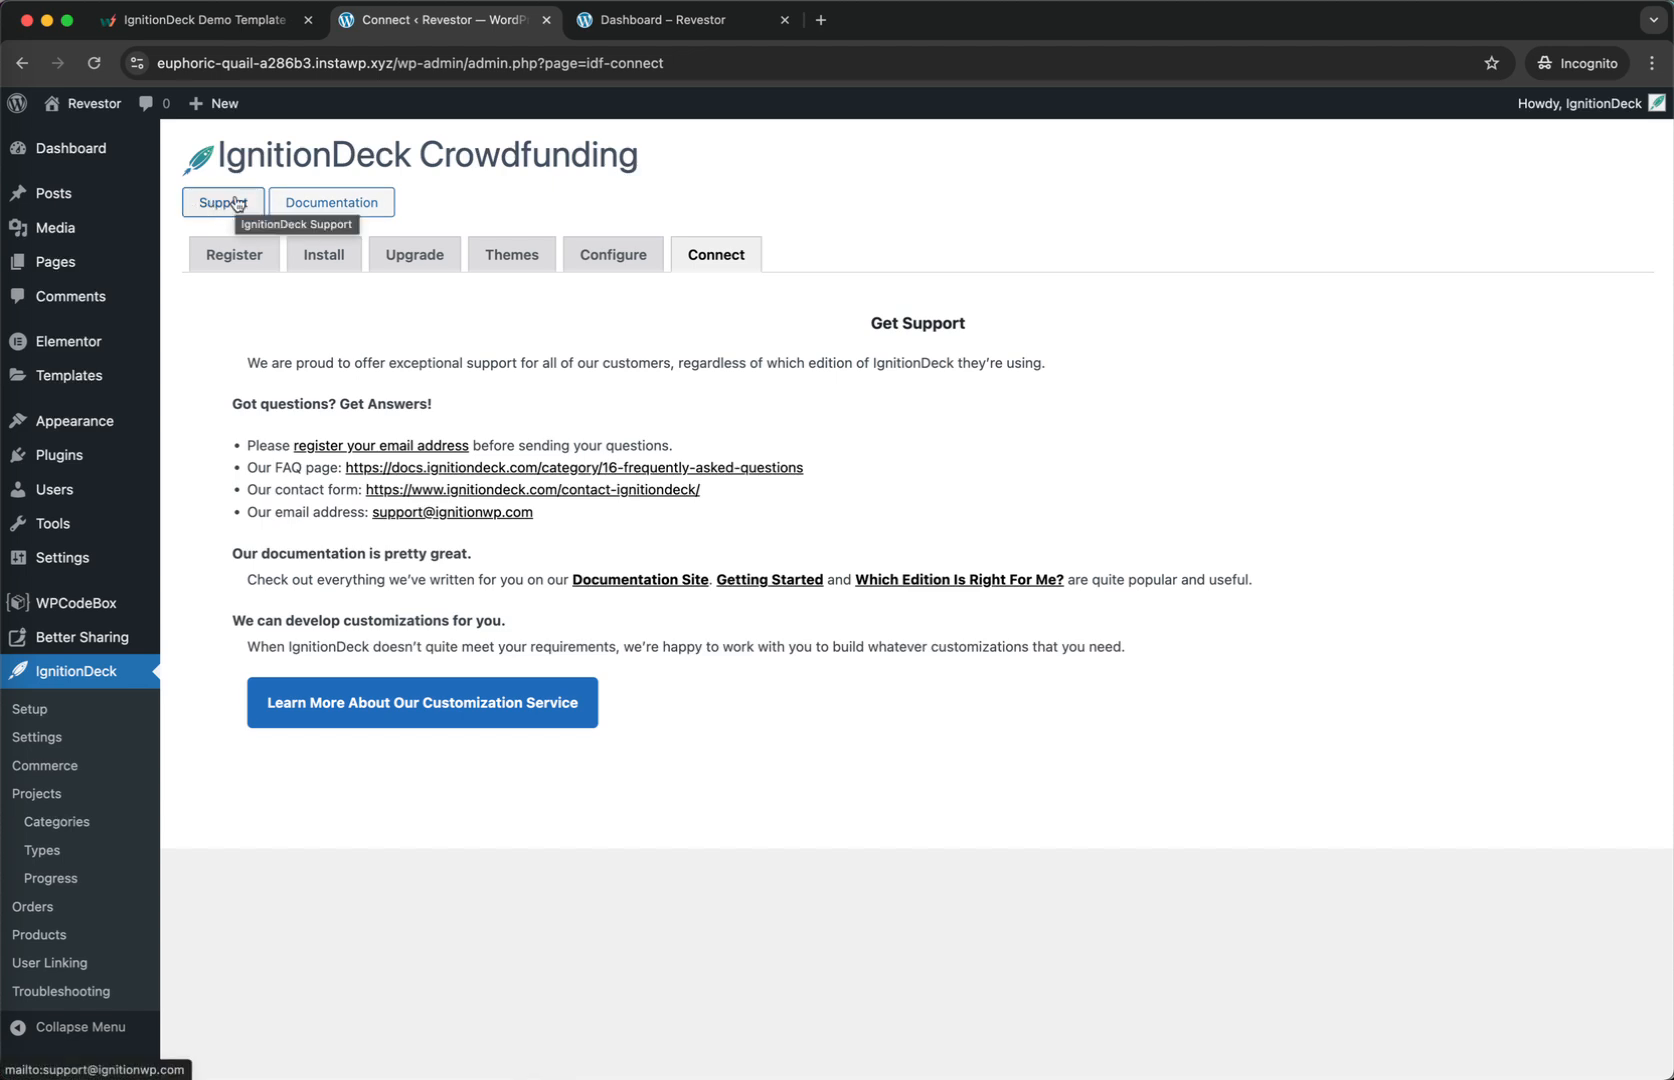
# Step: Launch the IgnitionDeck documentation knowledge base in a new tab from the Connect page
pyautogui.click(331, 203)
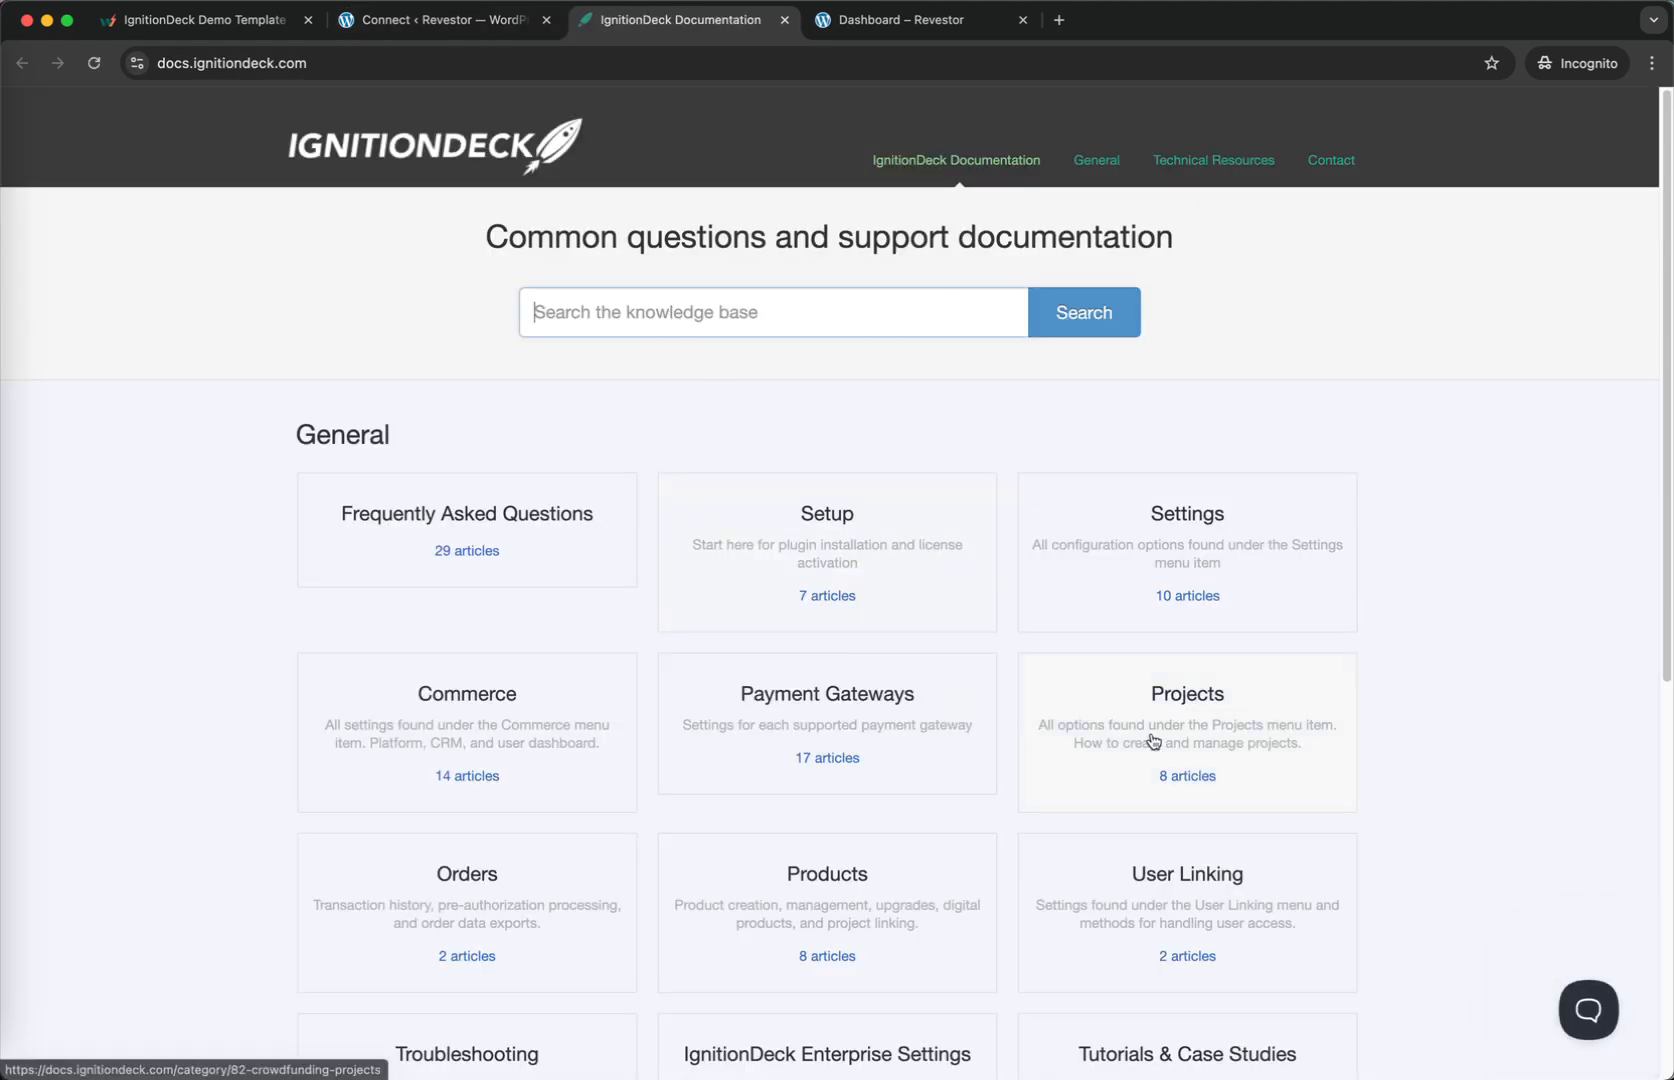
pyautogui.scroll(-3)
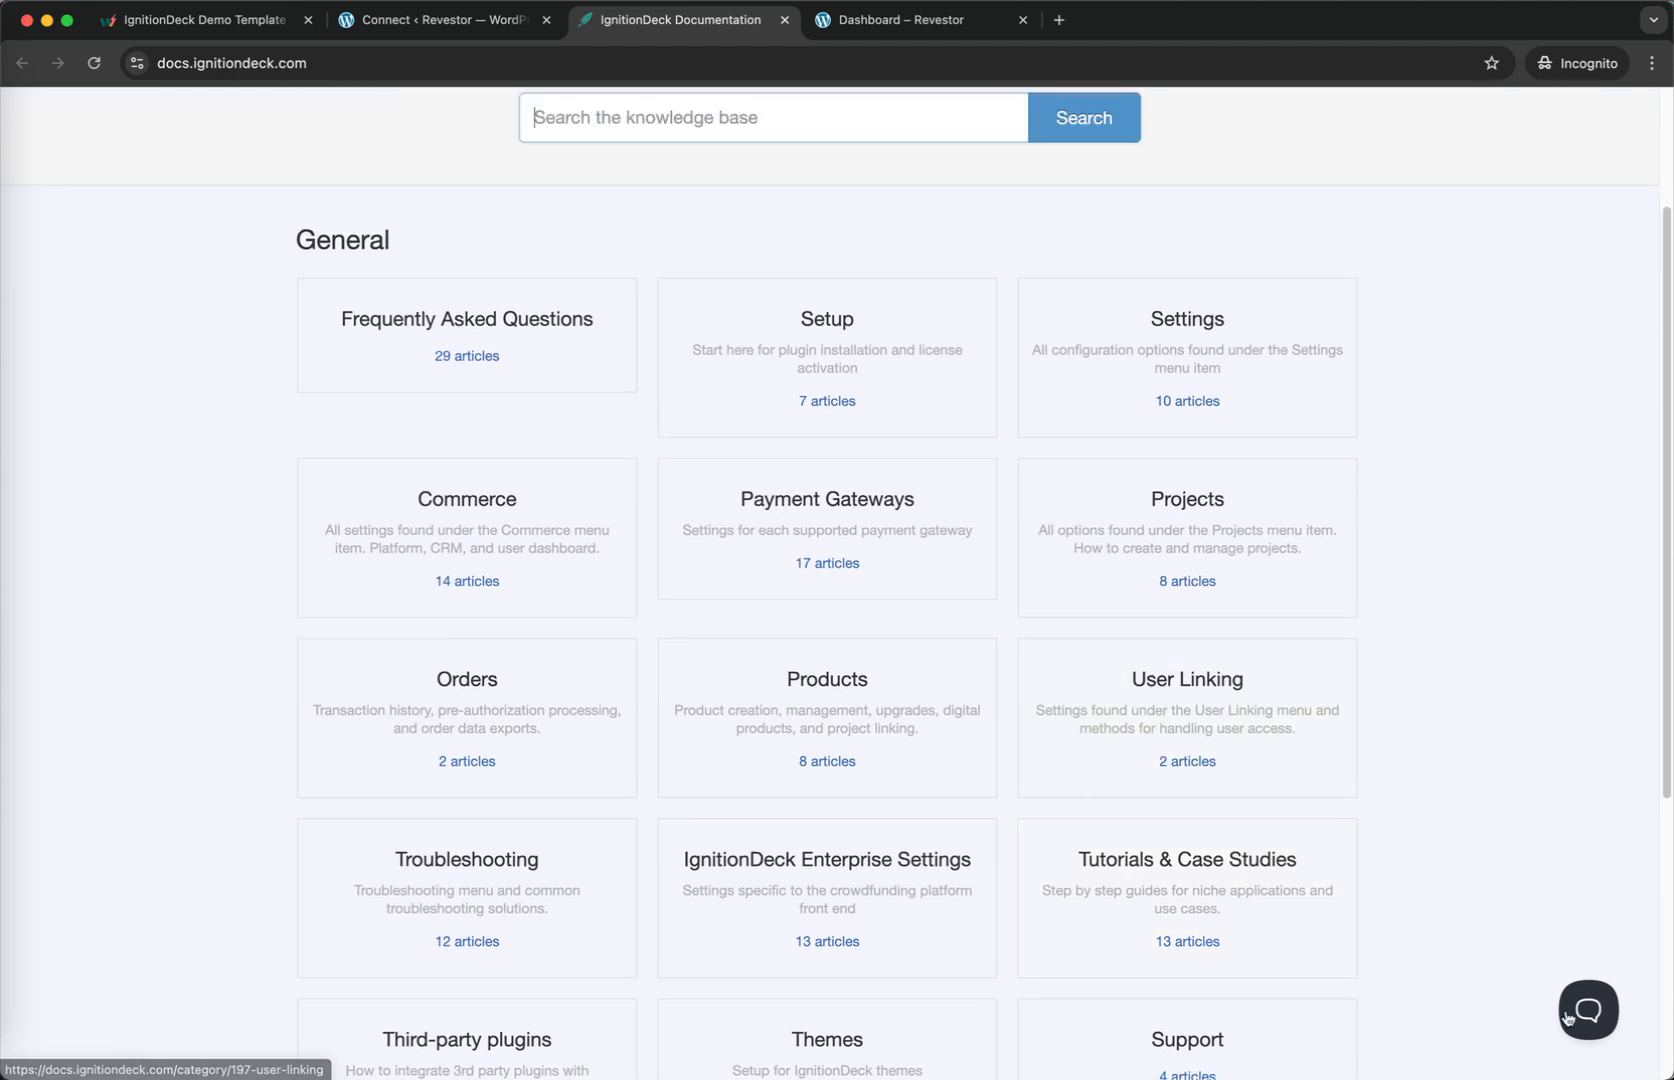
pyautogui.scroll(-3)
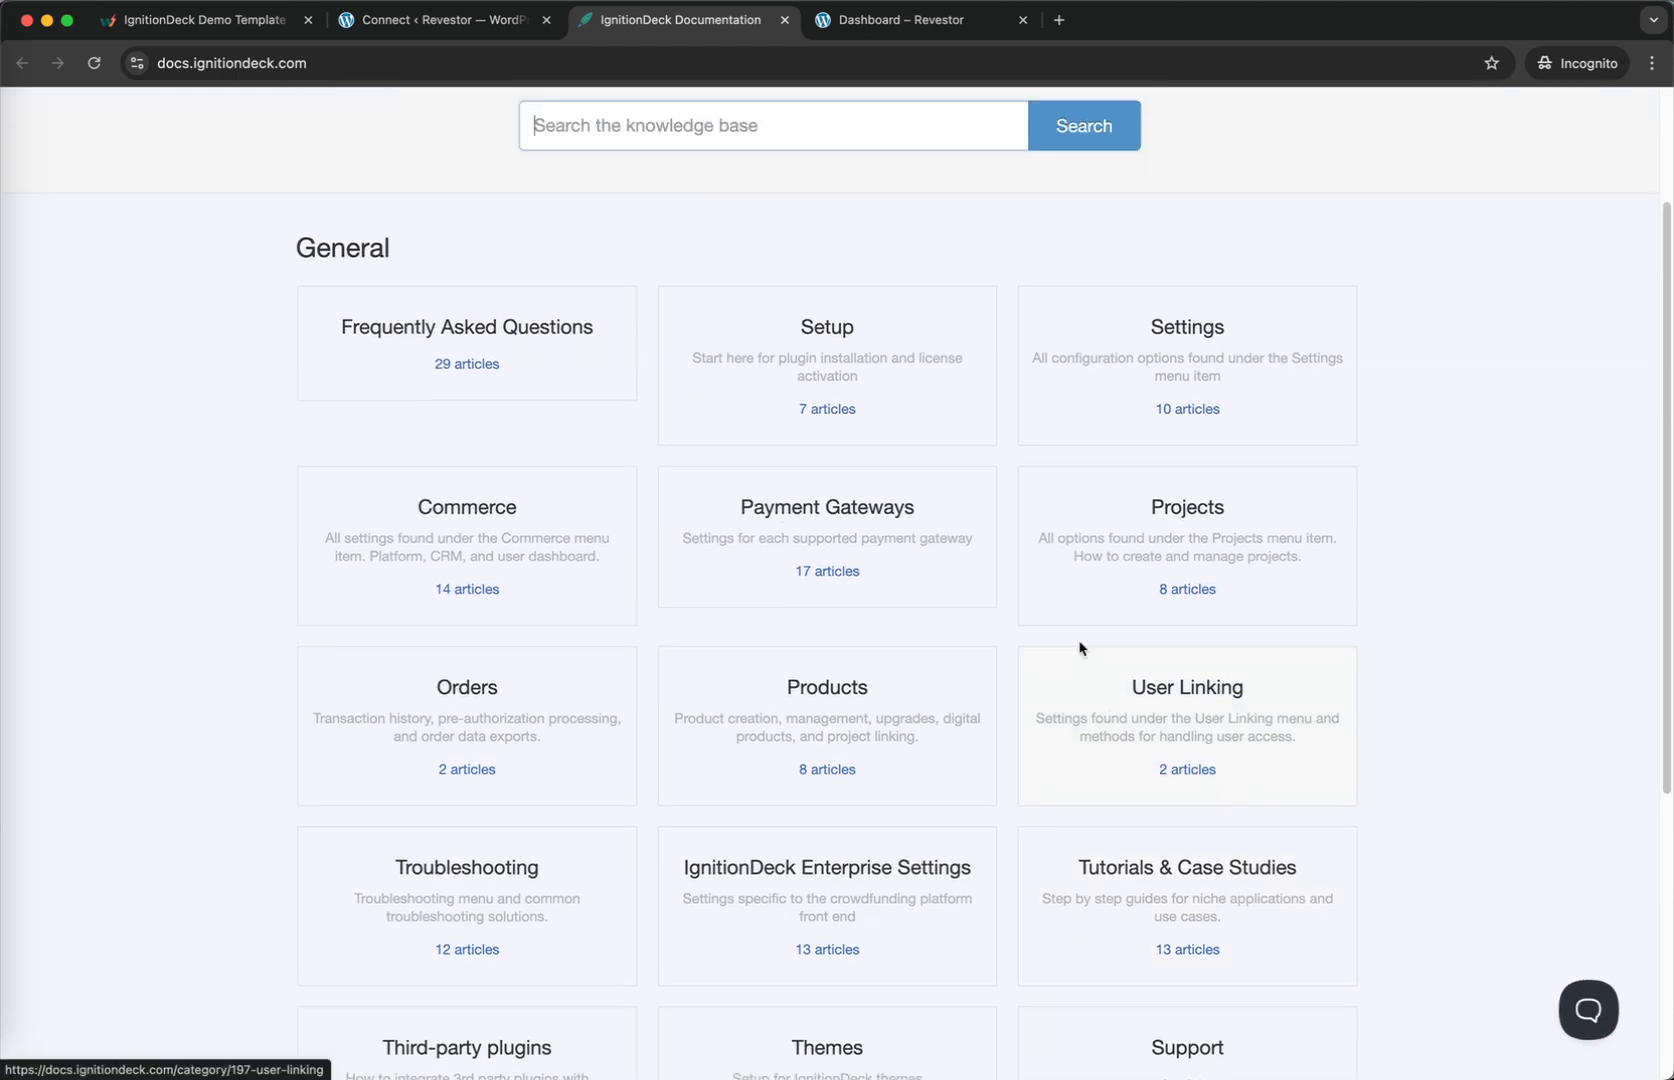